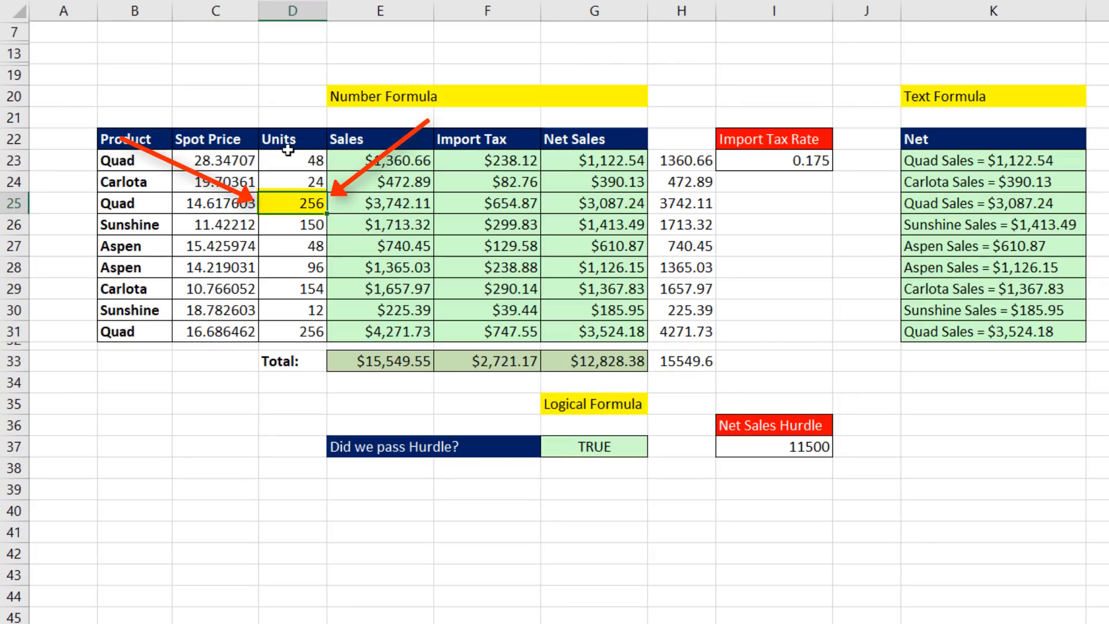
pyautogui.moveTo(389, 514)
pyautogui.write('3')
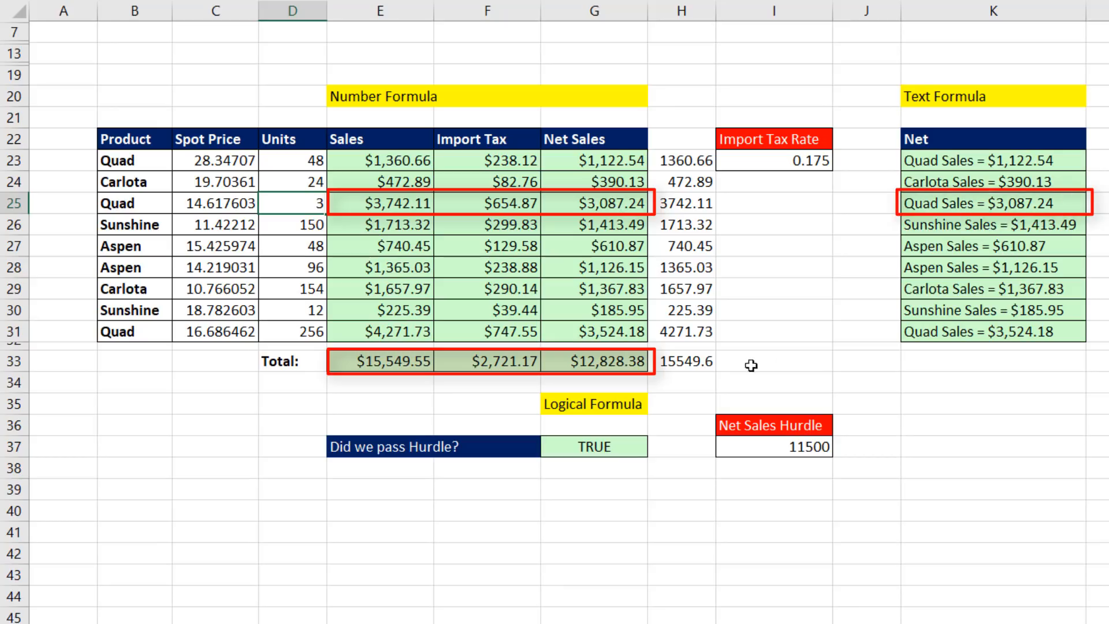
# Enter the first Sales formula in E23 as Quad spot price C23 times units D23, giving 1360.659357.
pyautogui.click(594, 446)
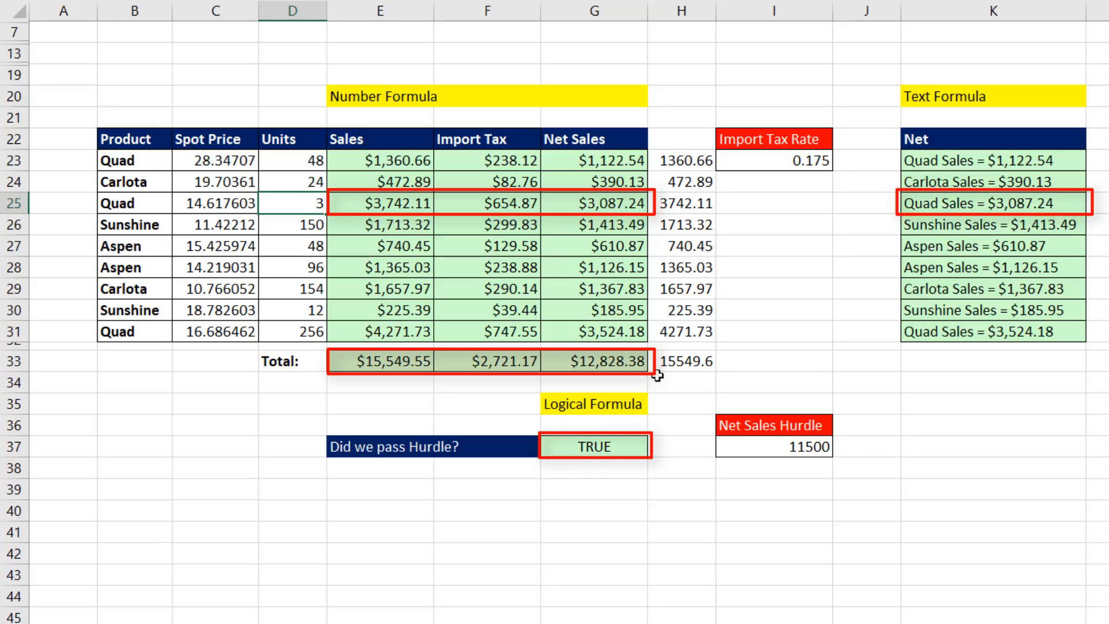
pyautogui.moveTo(721, 439)
pyautogui.write('=')
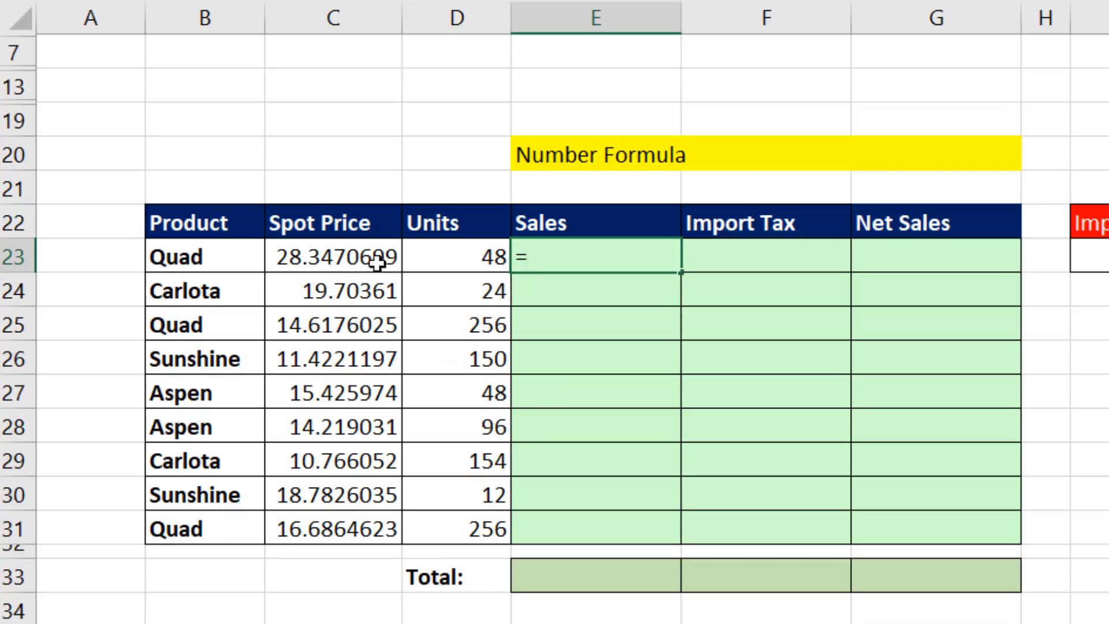
pyautogui.click(333, 256)
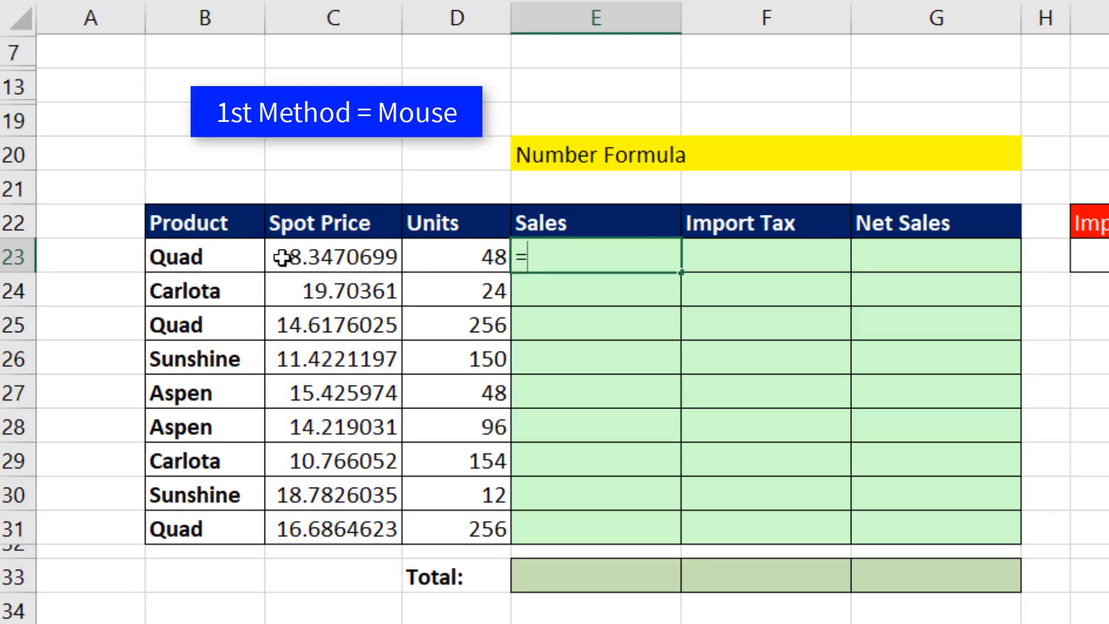
pyautogui.click(333, 256)
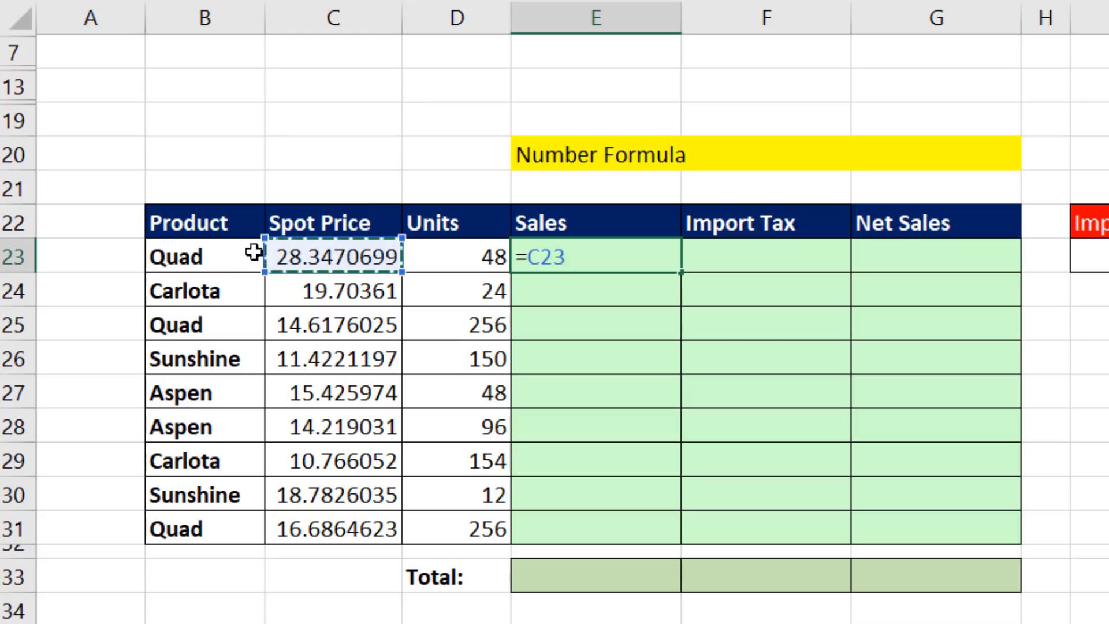
pyautogui.click(203, 256)
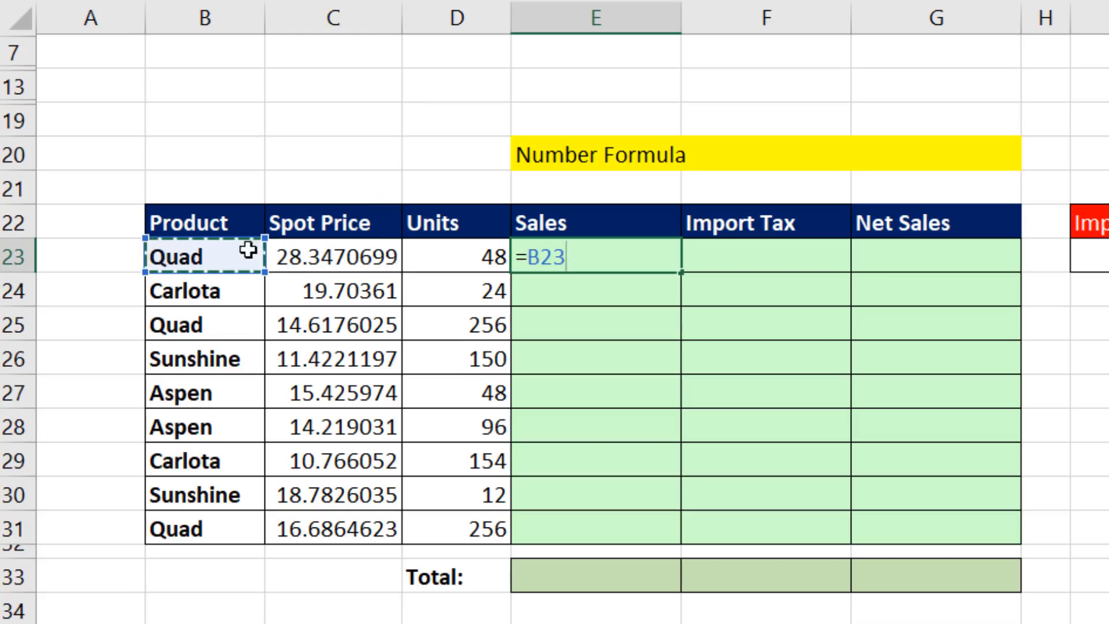
pyautogui.click(333, 256)
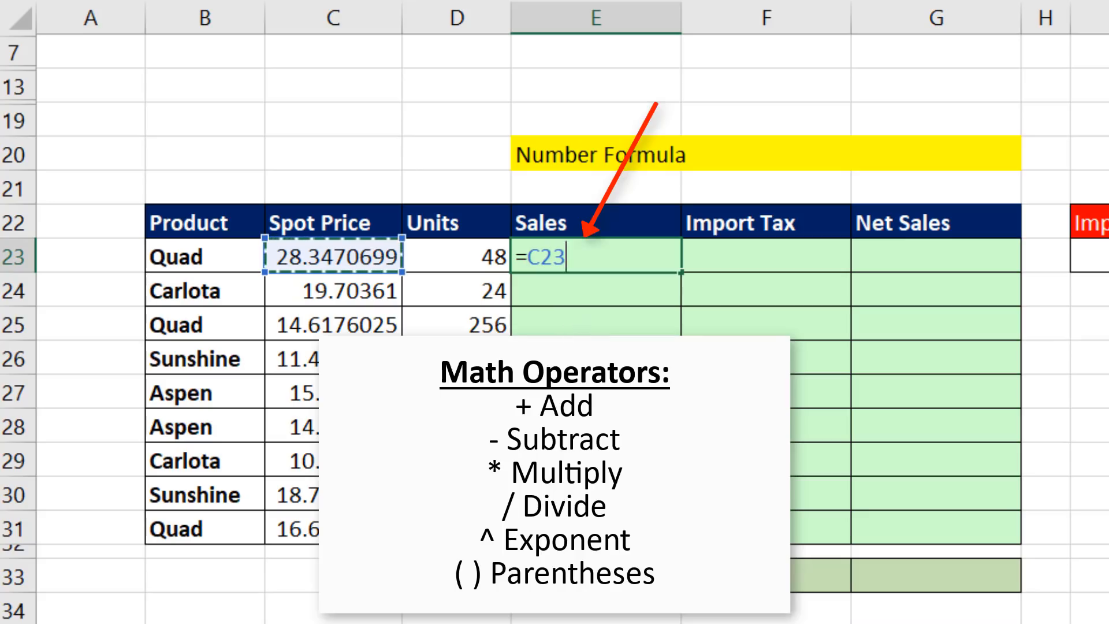
pyautogui.write('*')
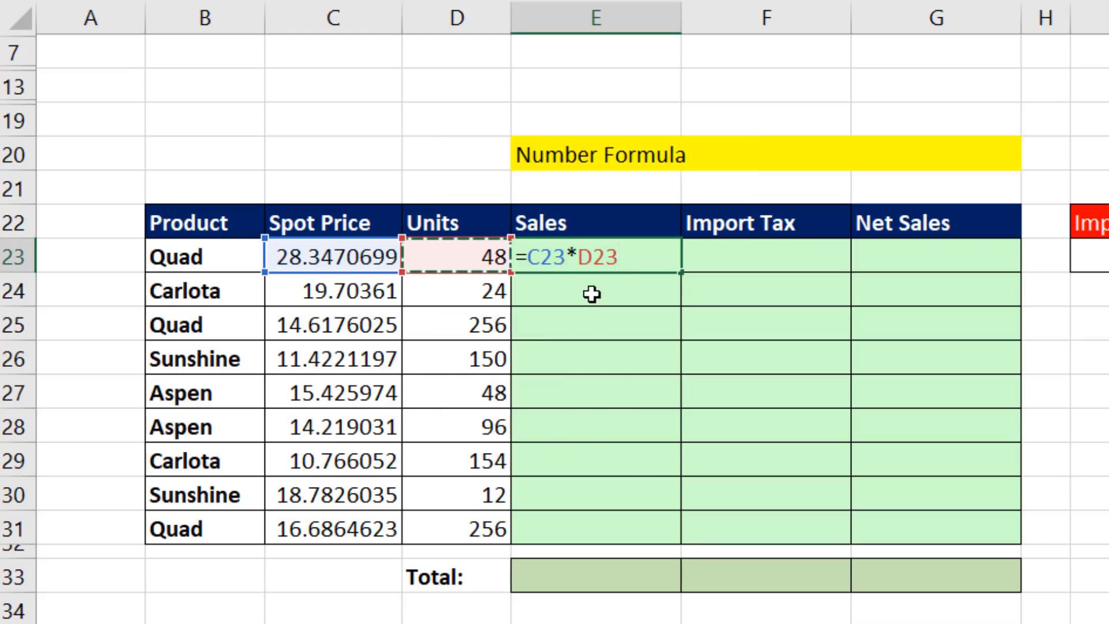
pyautogui.moveTo(348, 192)
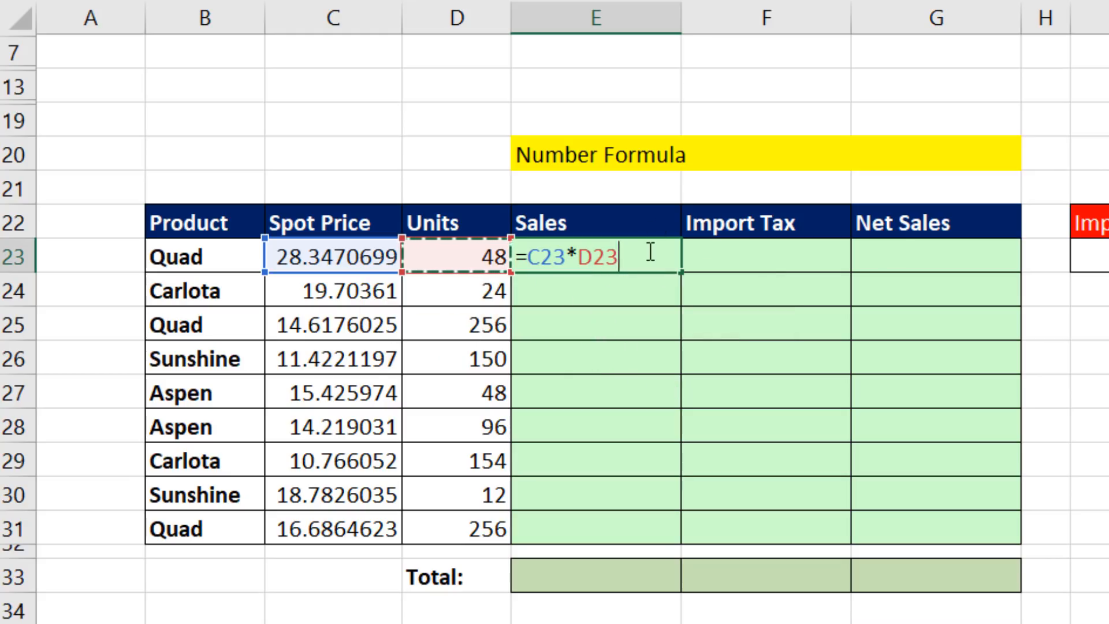
pyautogui.press('ctrl+enter')
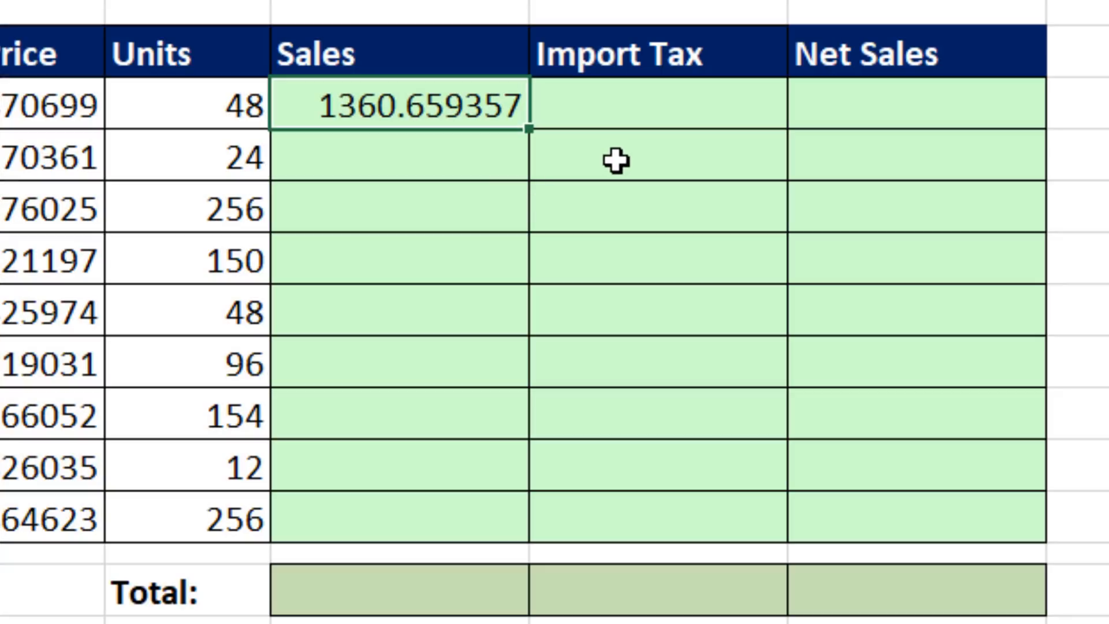
pyautogui.moveTo(563, 121)
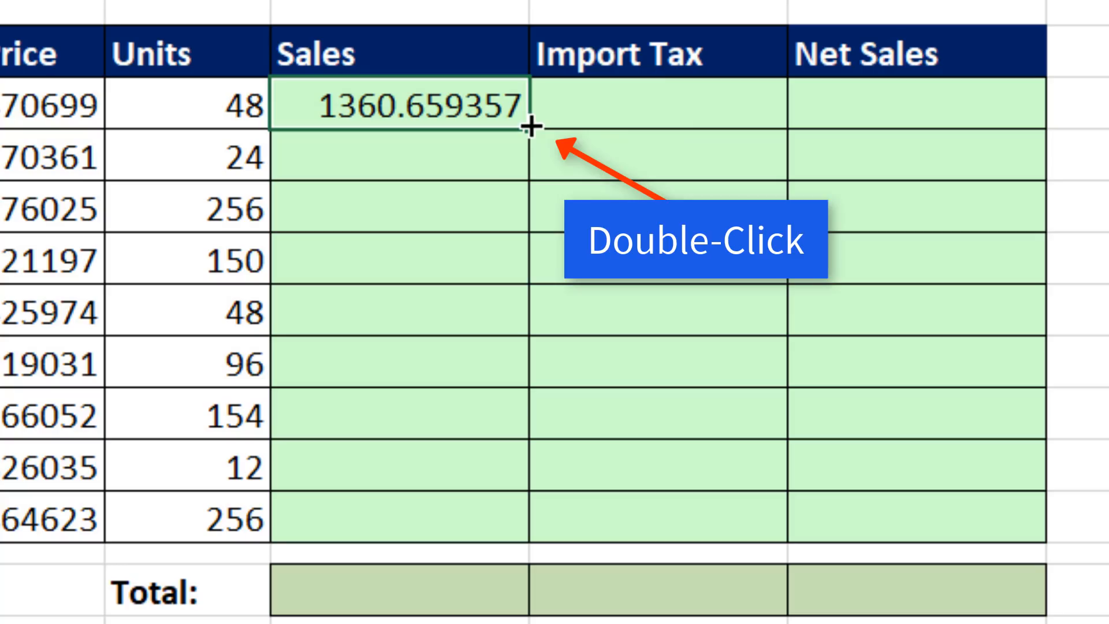
# Copy the Sales formula down through all nine product rows to E31.
pyautogui.doubleClick(529, 127)
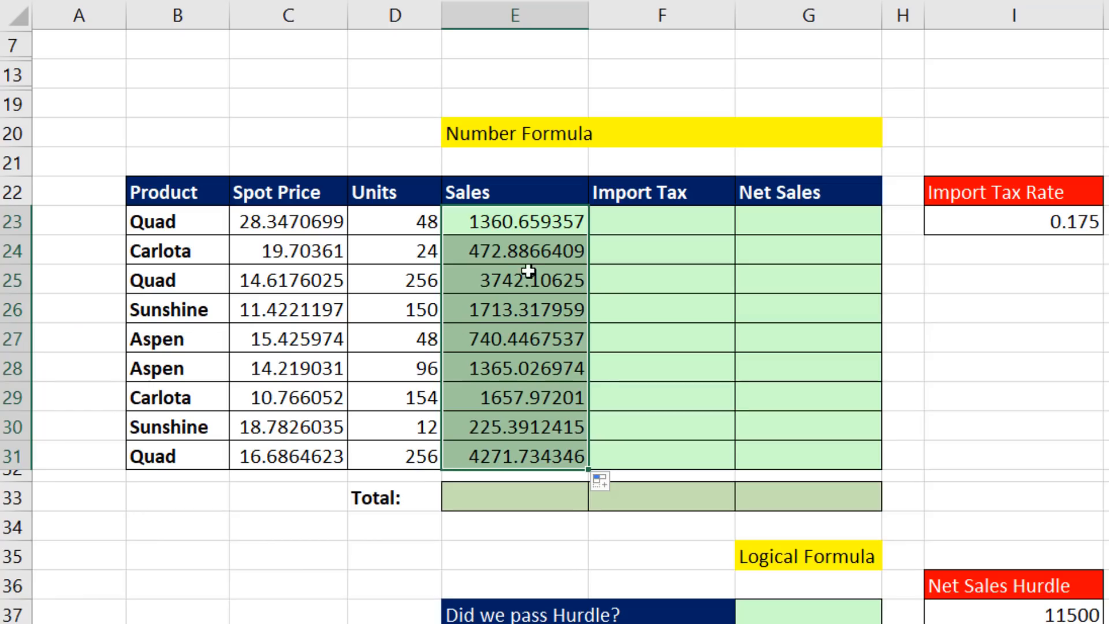
pyautogui.press('f2')
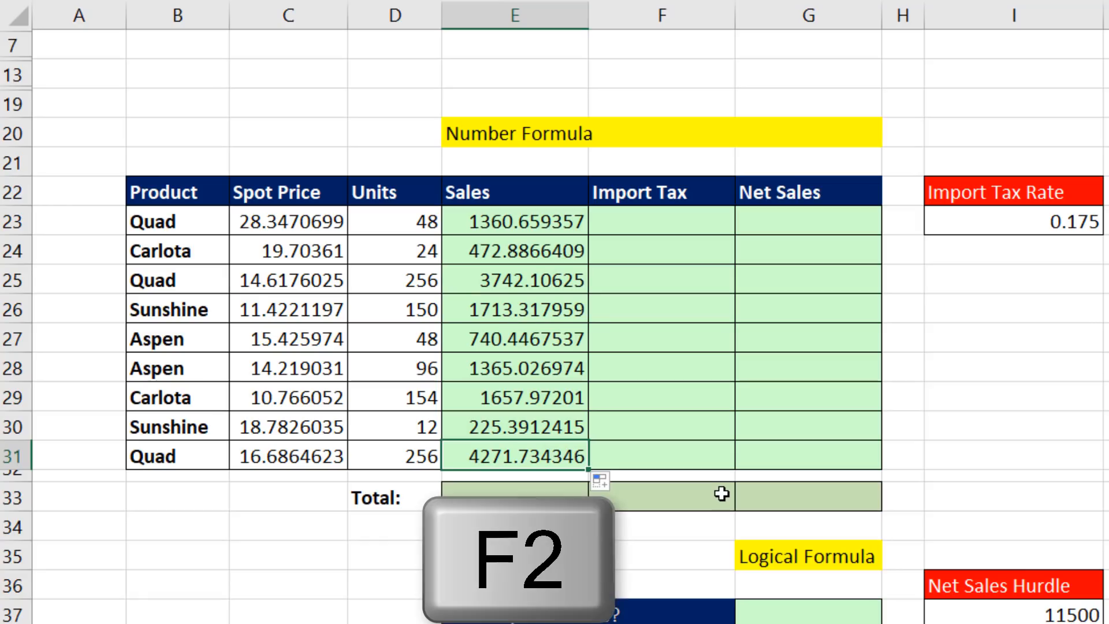
pyautogui.press('f2')
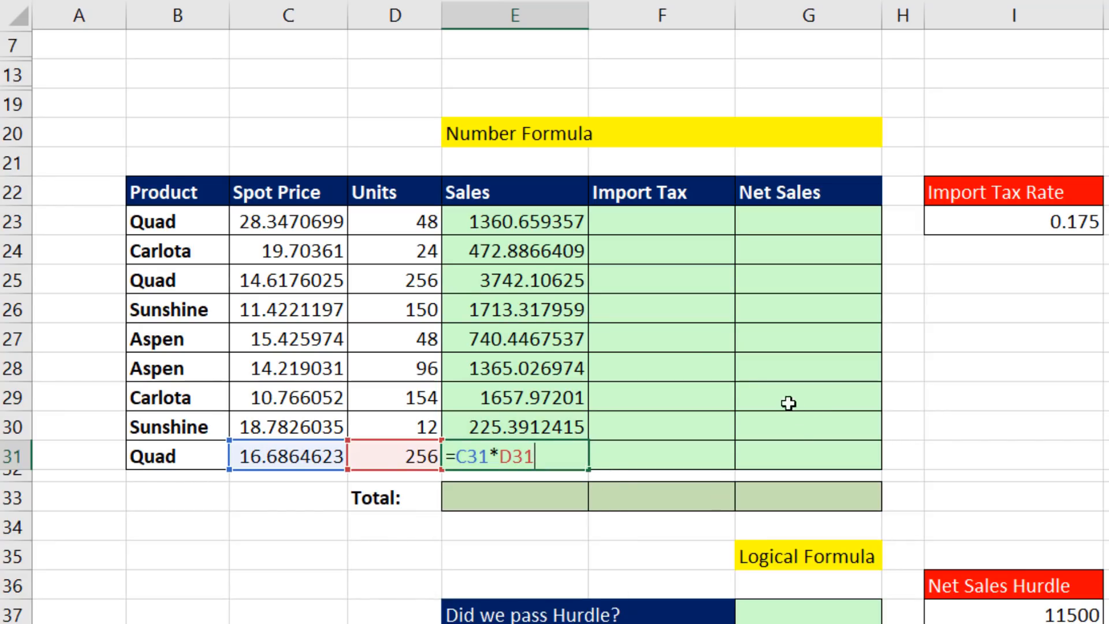
pyautogui.moveTo(556, 494)
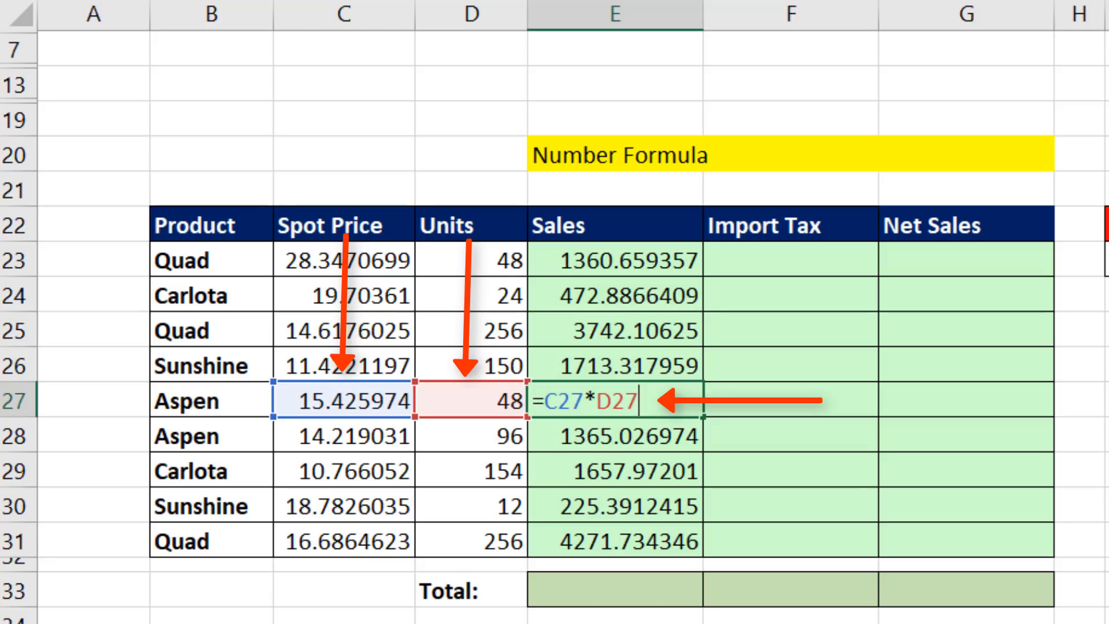
pyautogui.press('Return')
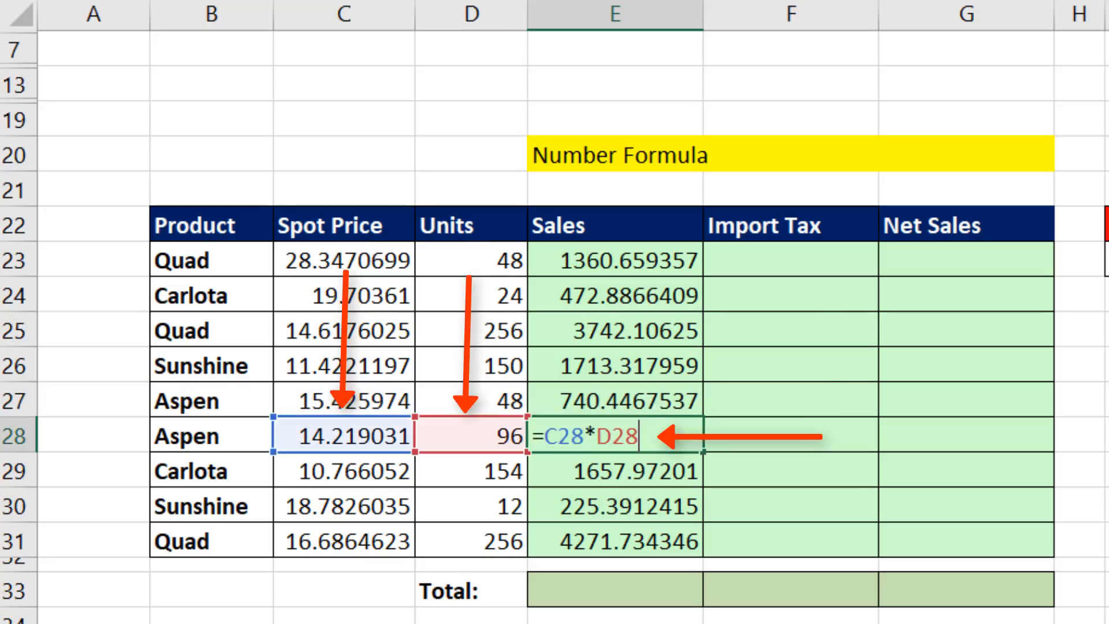
pyautogui.press('Return')
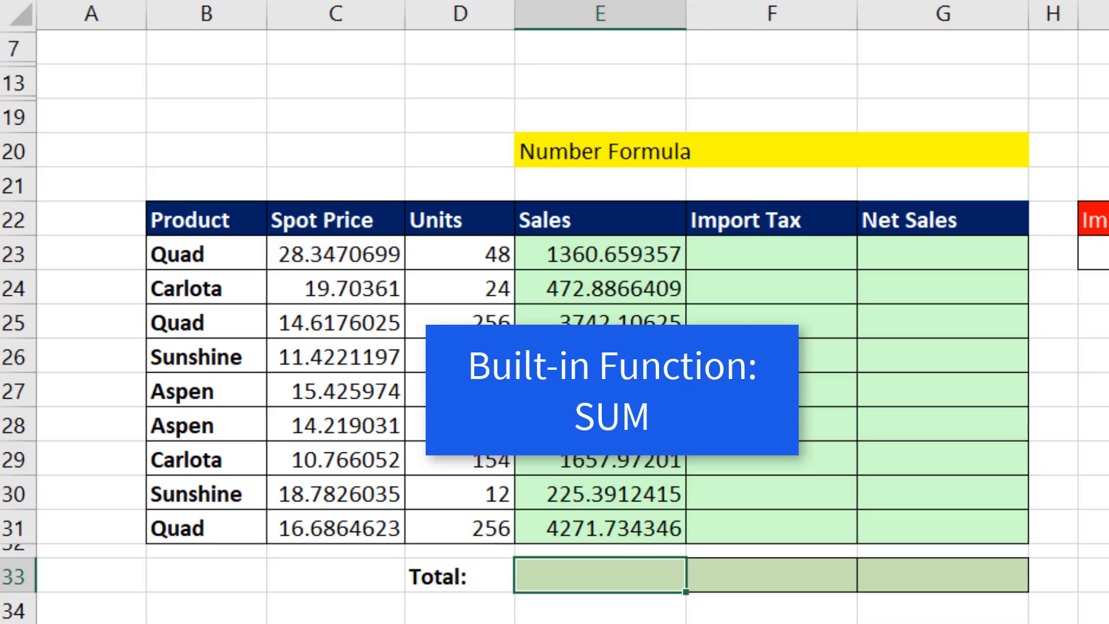
# AutoSum the Sales column in E33 as SUM(E23:E32), returning 15549.54153.
pyautogui.press('alt+=')
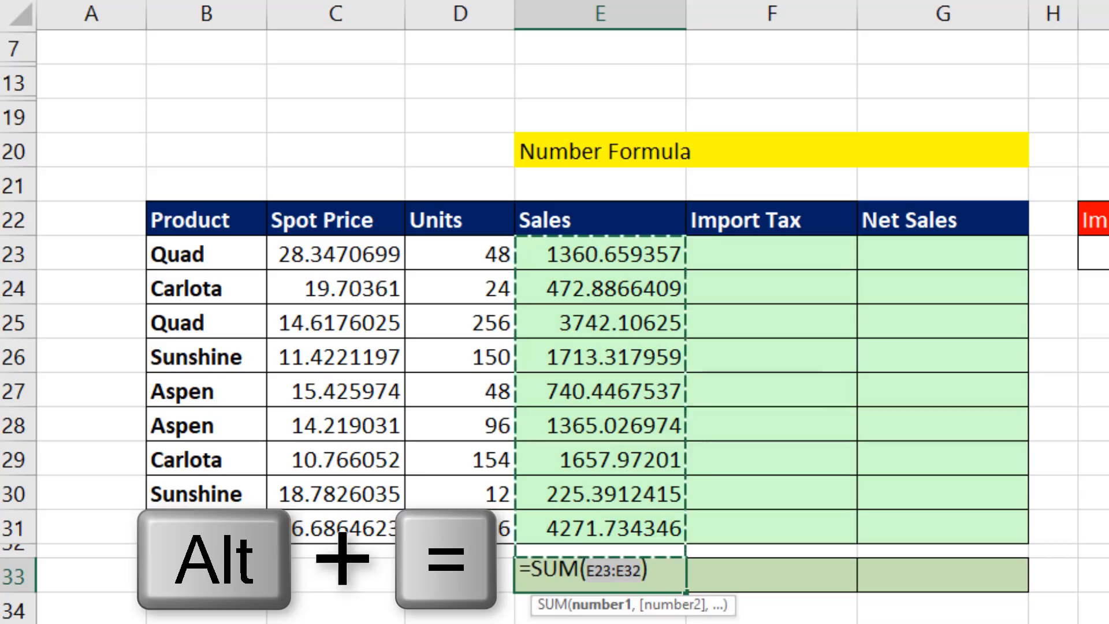
pyautogui.press('alt+=')
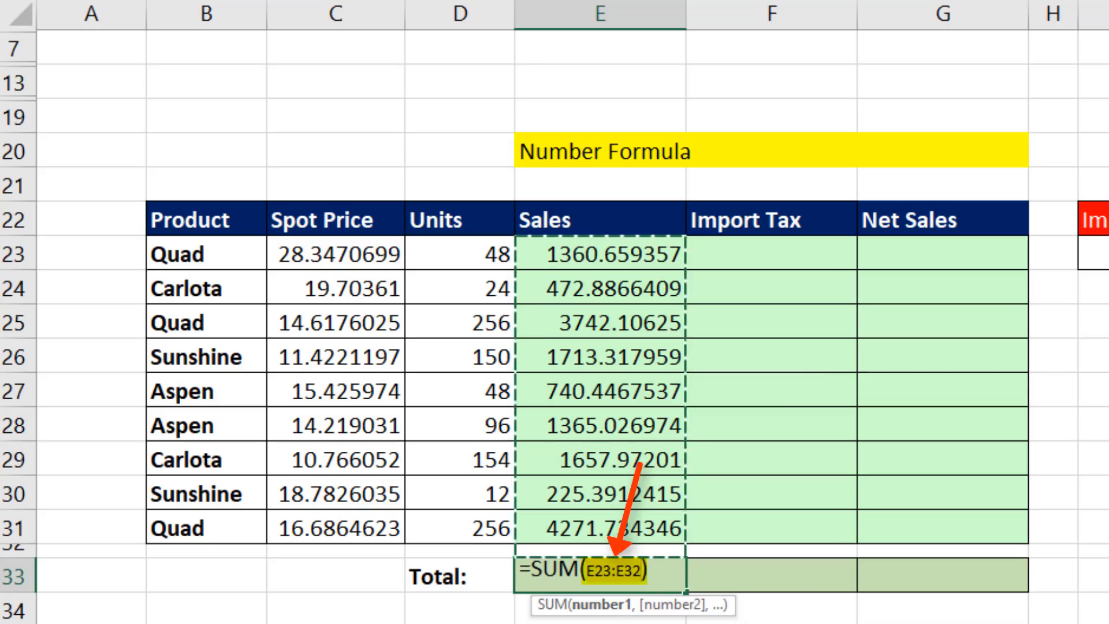
pyautogui.press('enter')
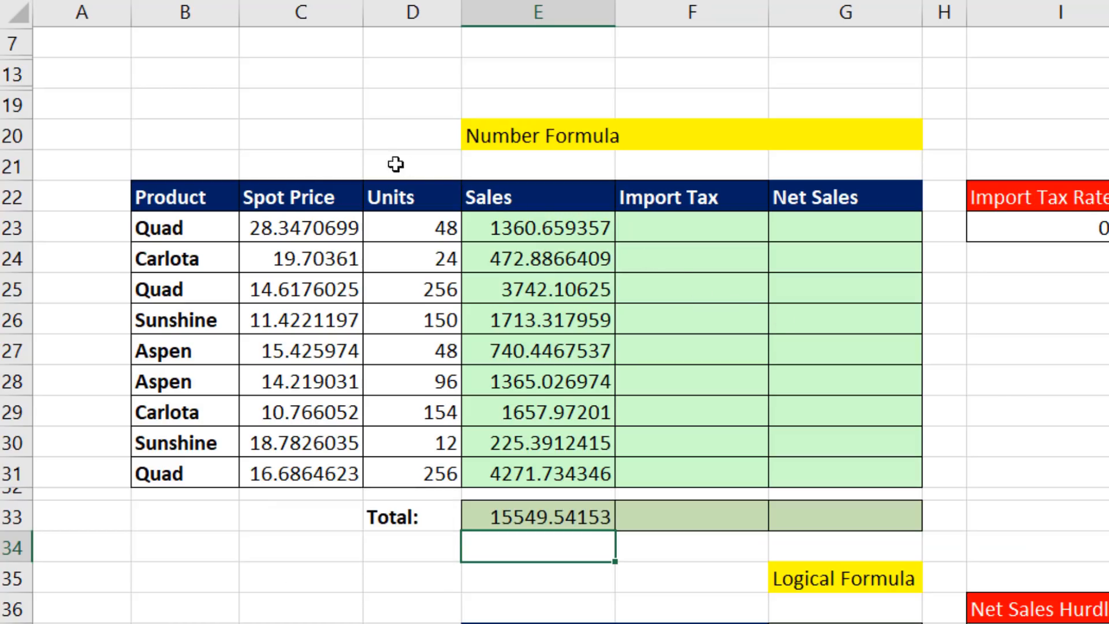
pyautogui.moveTo(543, 213)
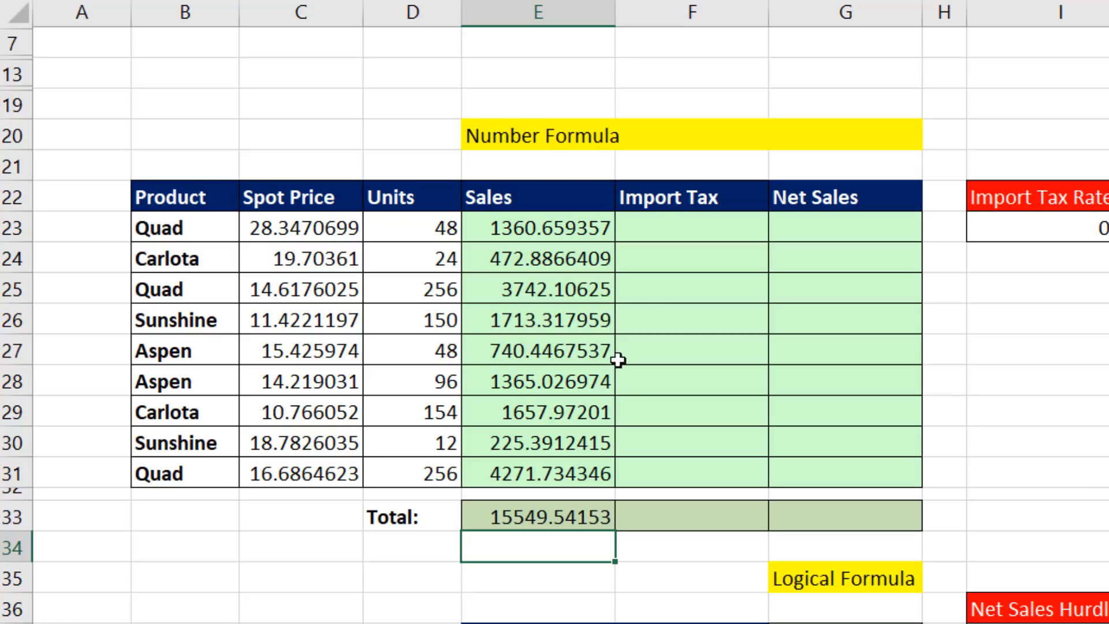
pyautogui.moveTo(612, 388)
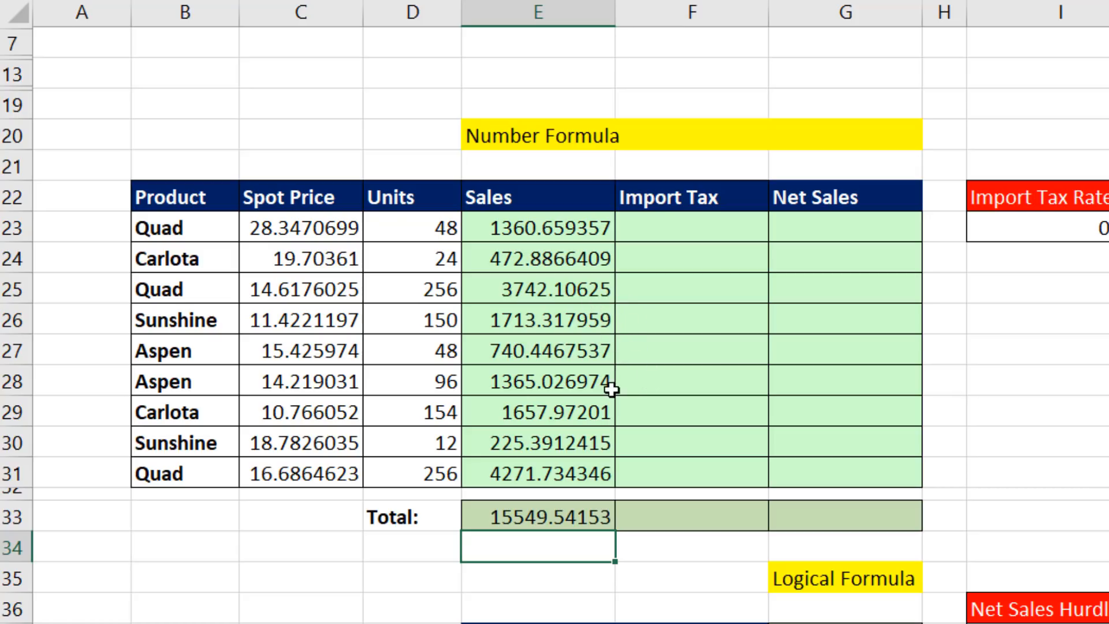
pyautogui.moveTo(626, 502)
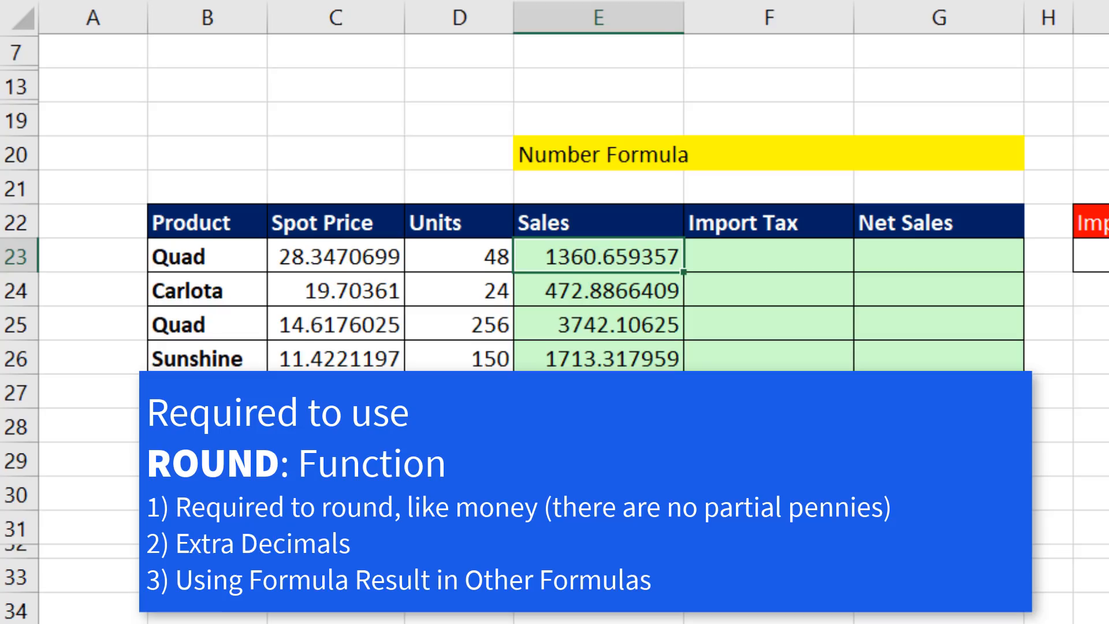
# Wrap the Sales formula in ROUND(C23*D23,2) and copy it down, making the total 15549.55.
pyautogui.press('f2')
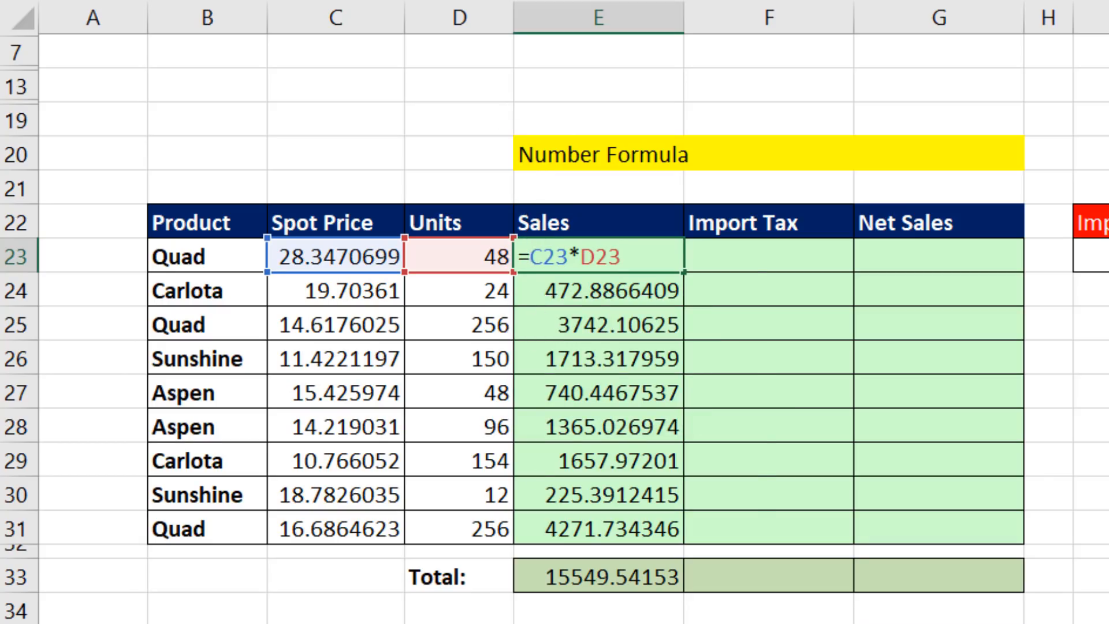
pyautogui.write('rou')
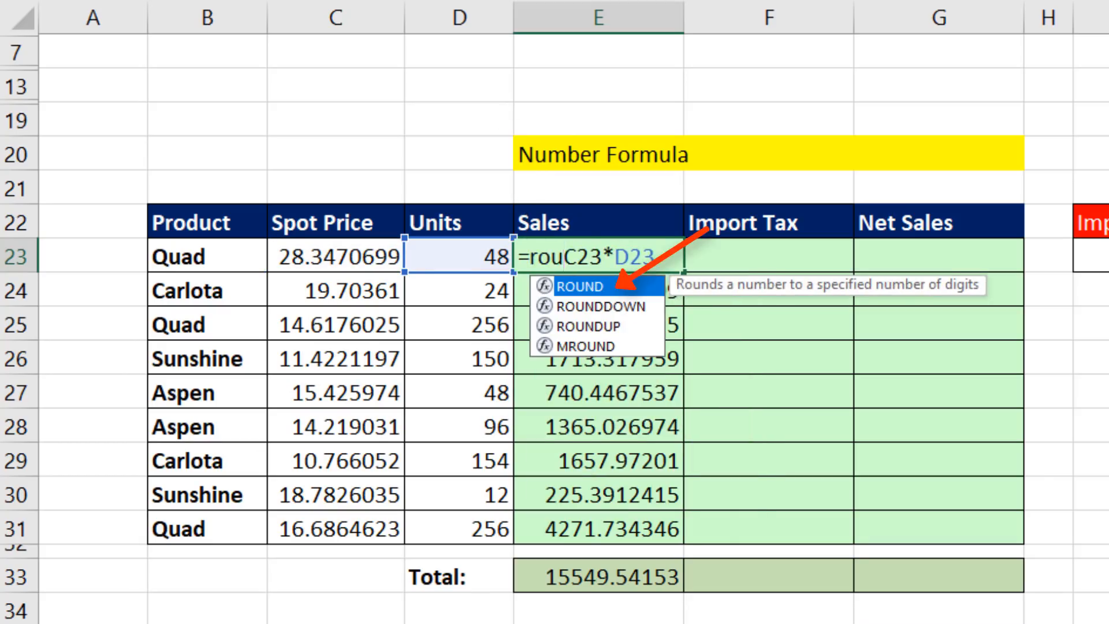
pyautogui.press('Tab')
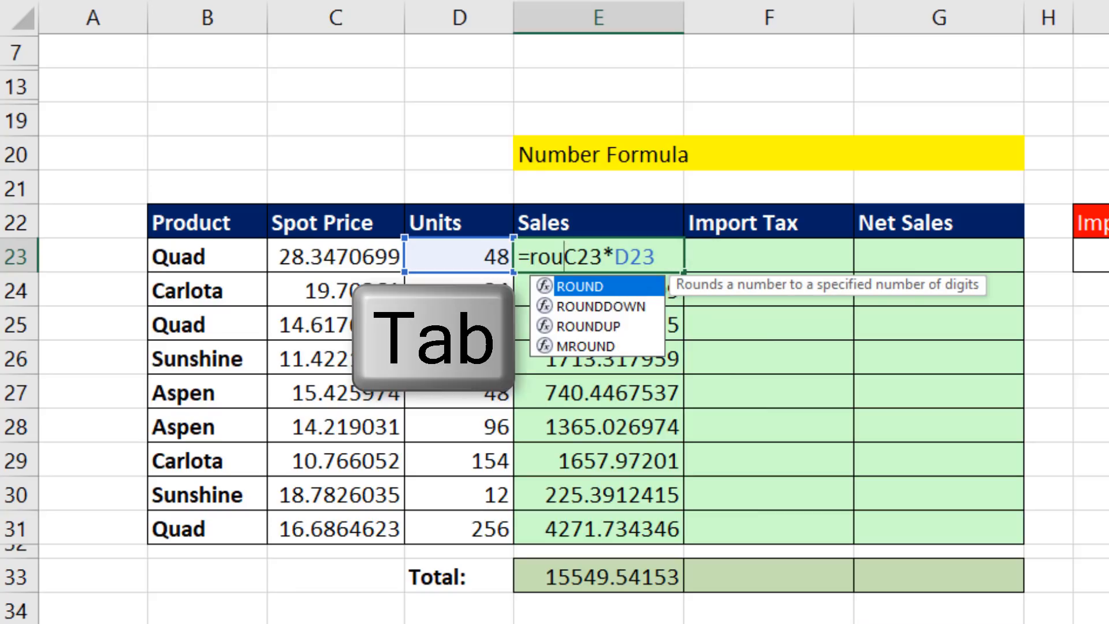
pyautogui.press('Tab')
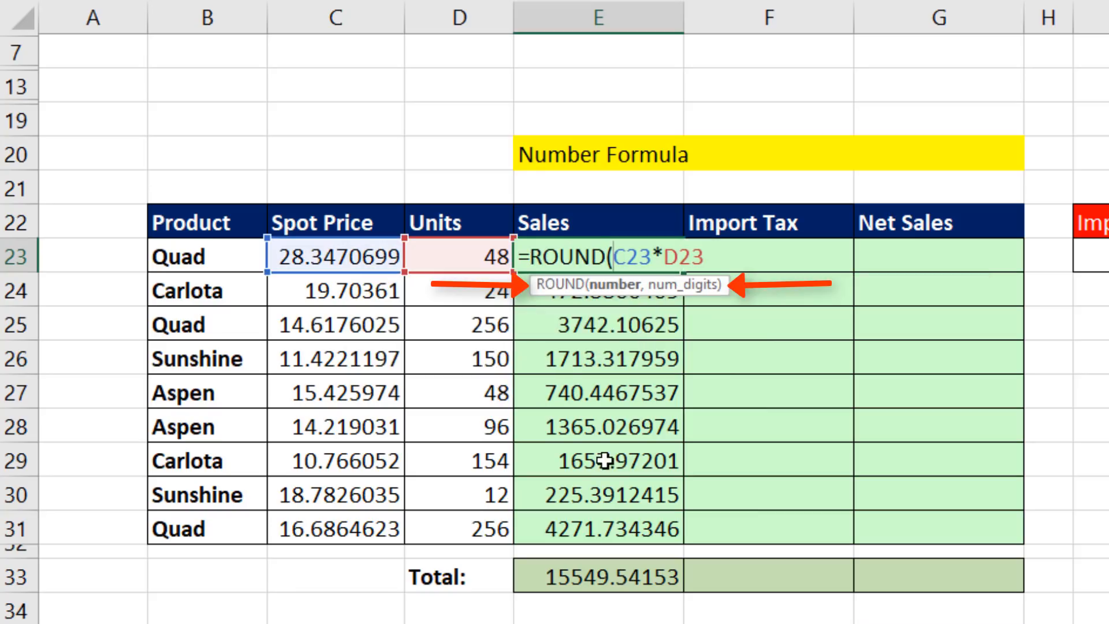
pyautogui.moveTo(555, 366)
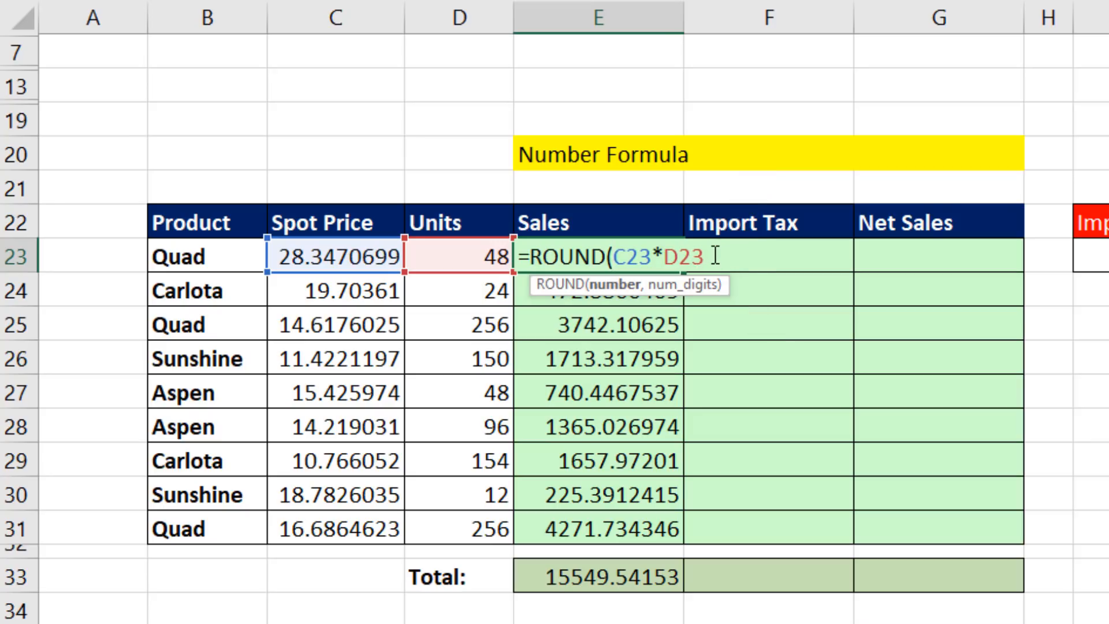
pyautogui.write(',')
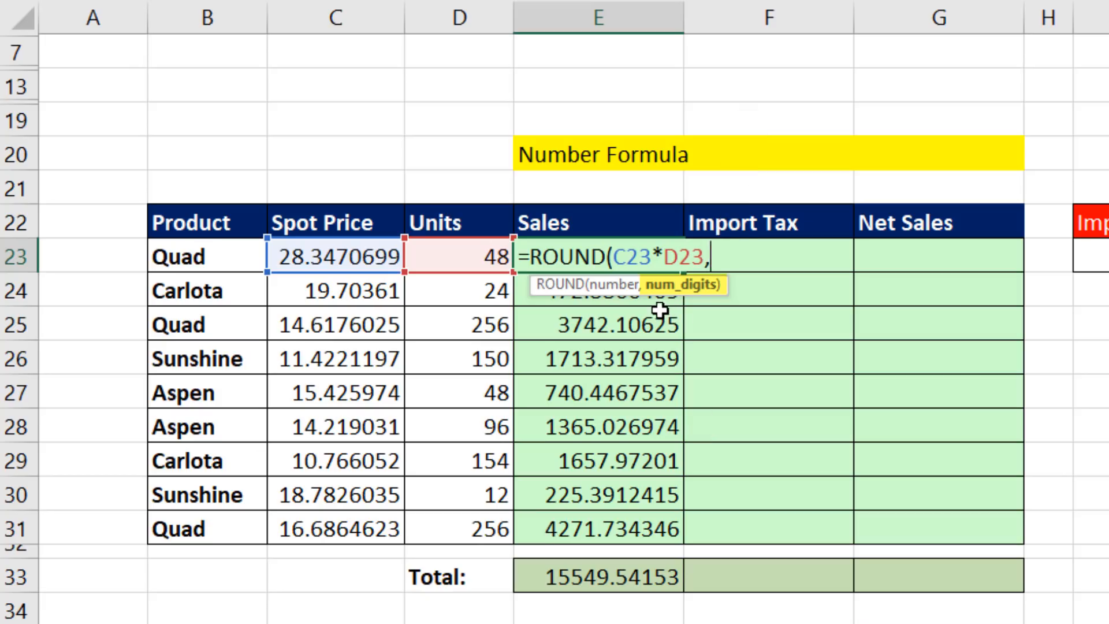
pyautogui.moveTo(276, 276)
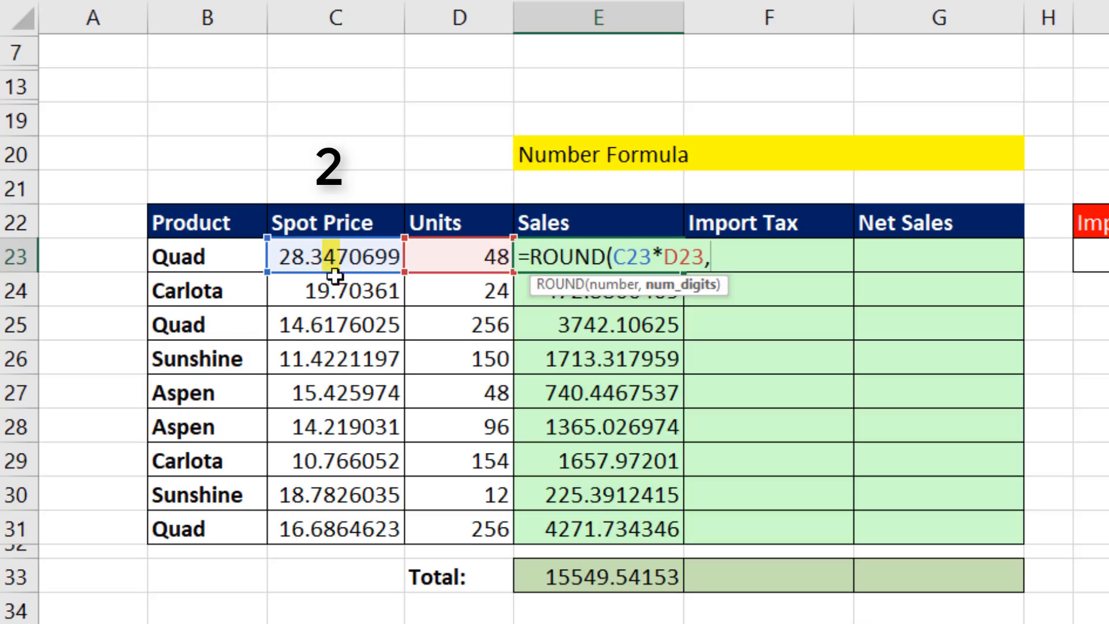
pyautogui.moveTo(777, 302)
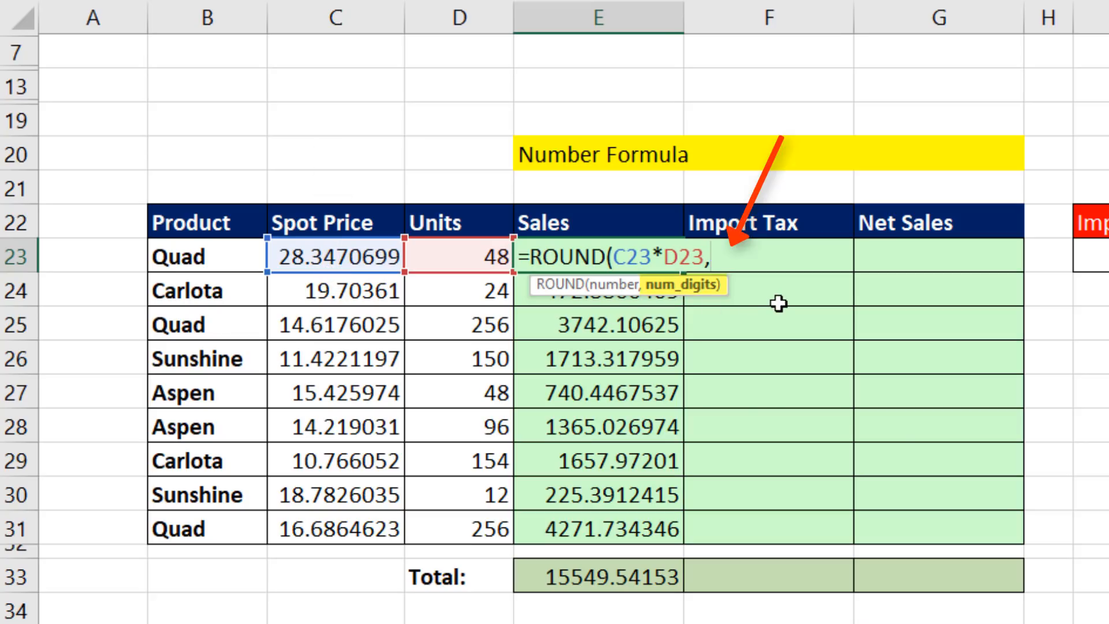
pyautogui.write('2')
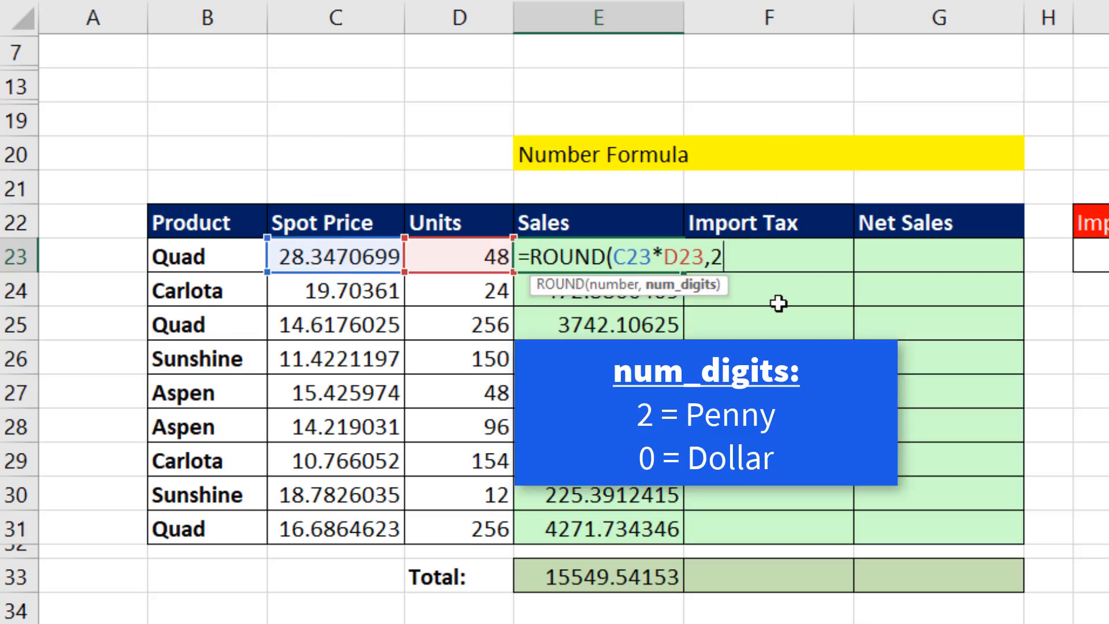
pyautogui.write(')')
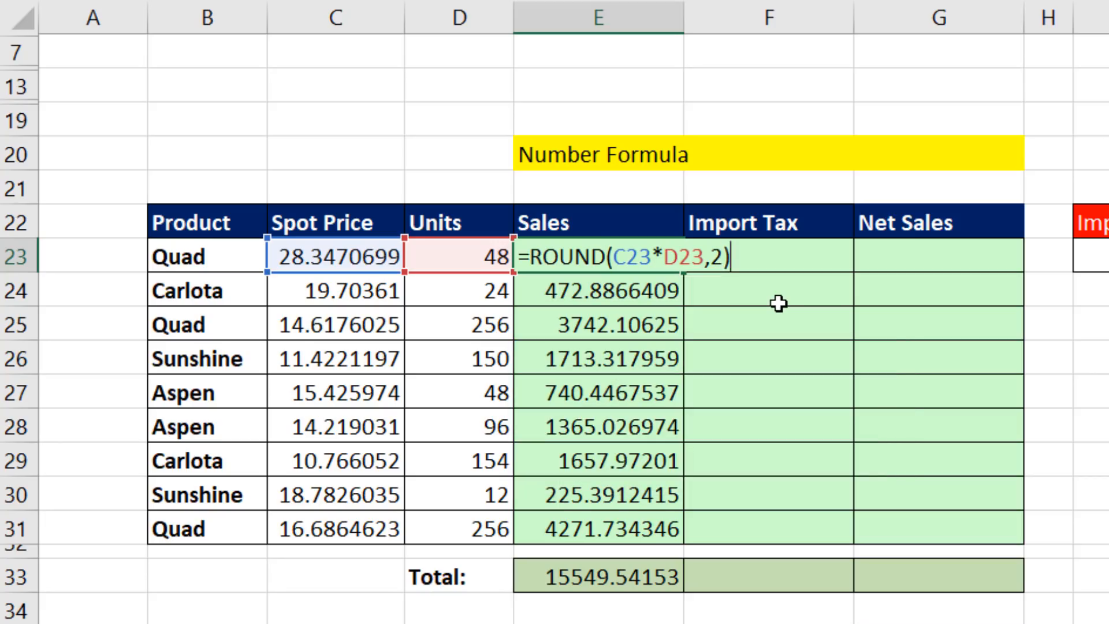
pyautogui.press('ctrl+Enter')
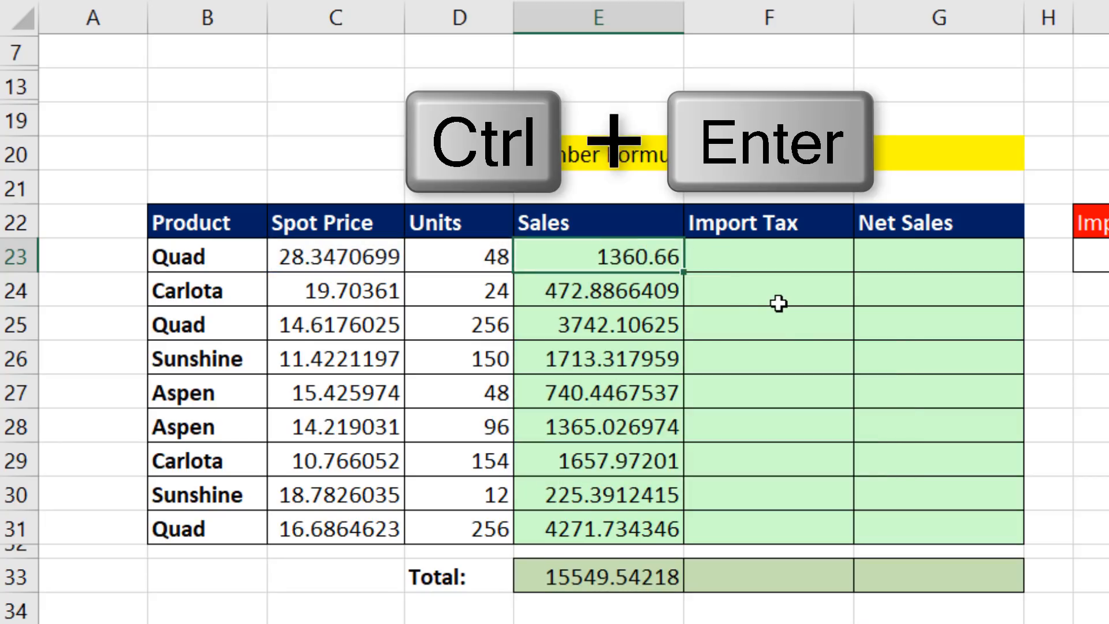
pyautogui.press('Ctrl+Enter')
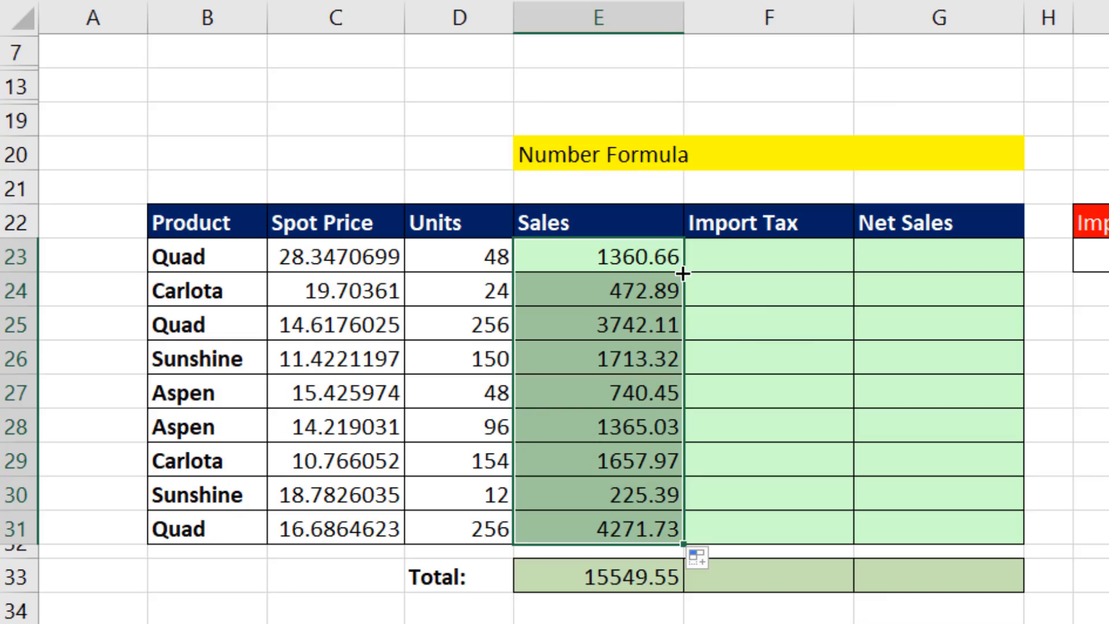
# Move to the first Import Tax cell F23 ready for its formula.
pyautogui.click(596, 574)
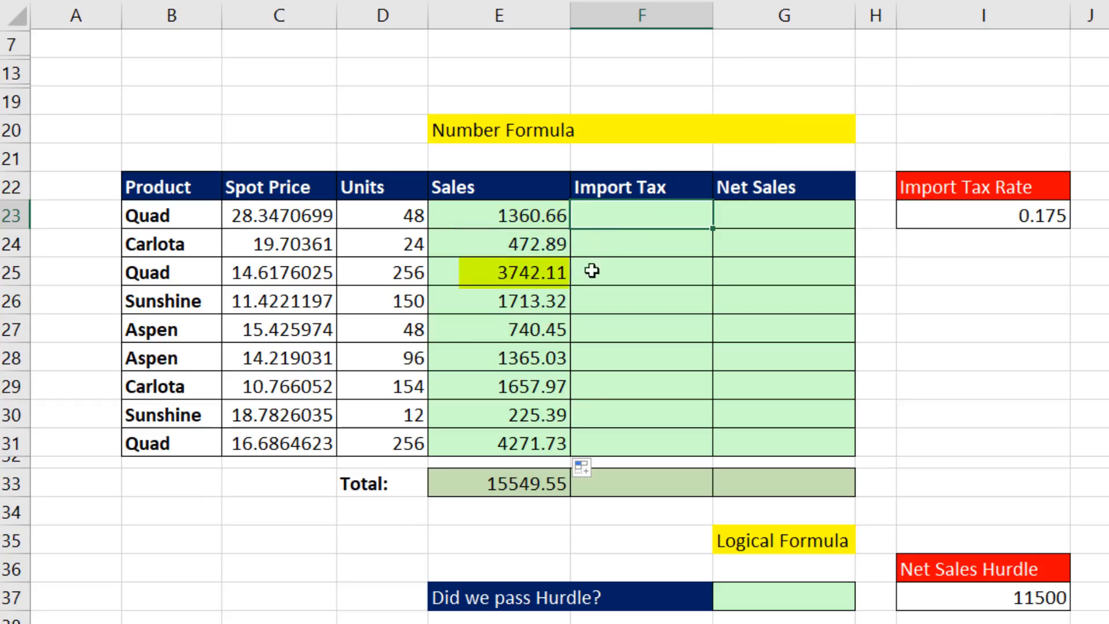
pyautogui.click(982, 214)
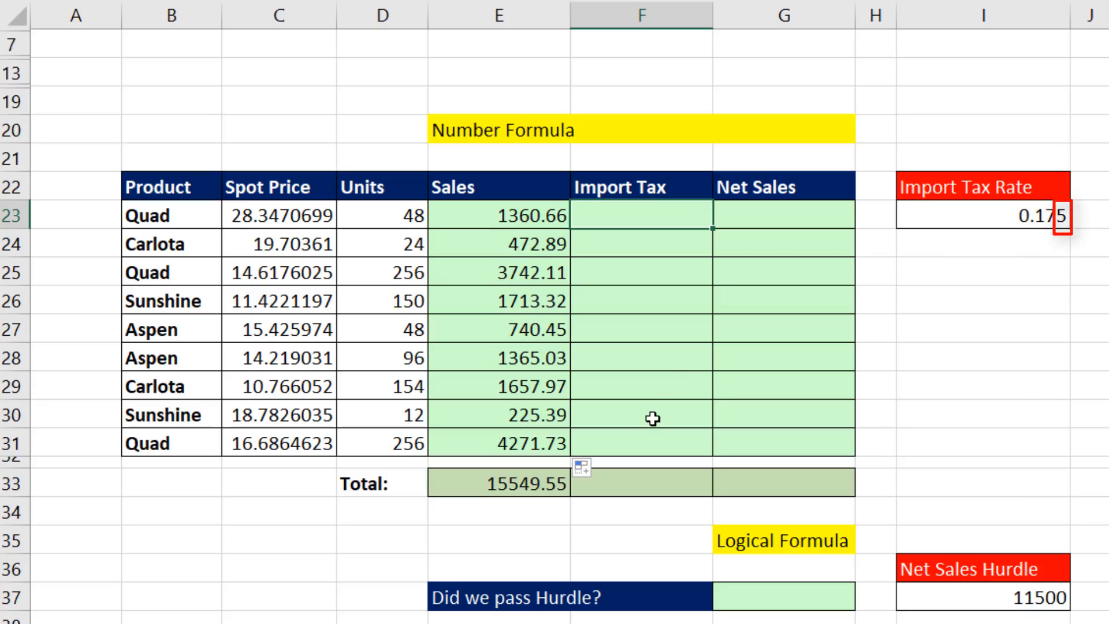
# Begin F23 as =ROUND(E23*0.175 then remove the hard-coded rate to reference I23 instead.
pyautogui.write('=roun')
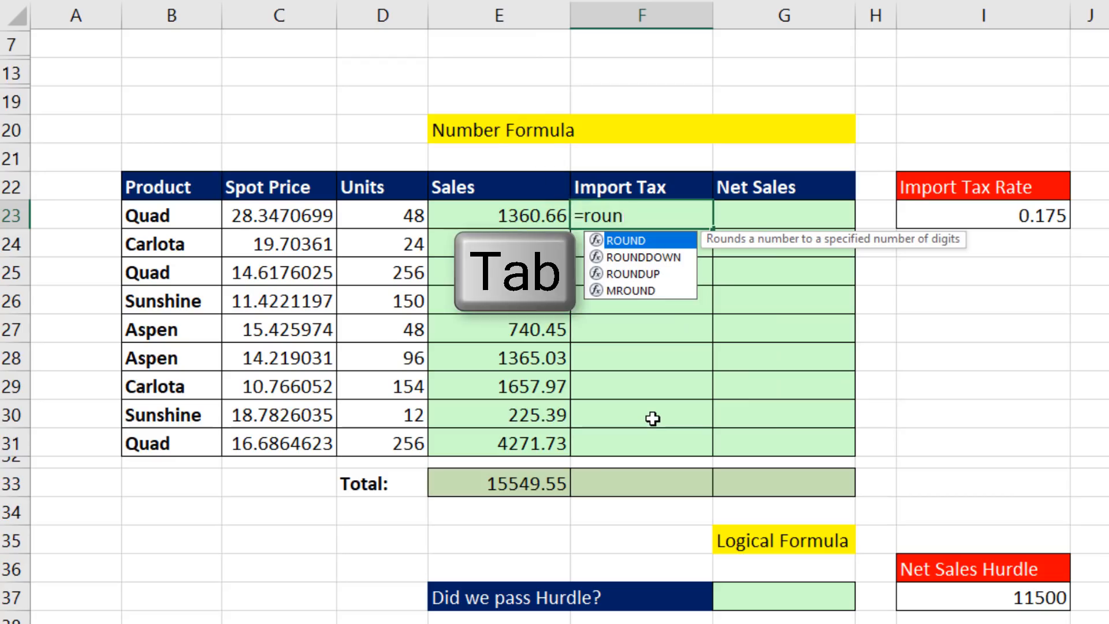
pyautogui.press('Tab')
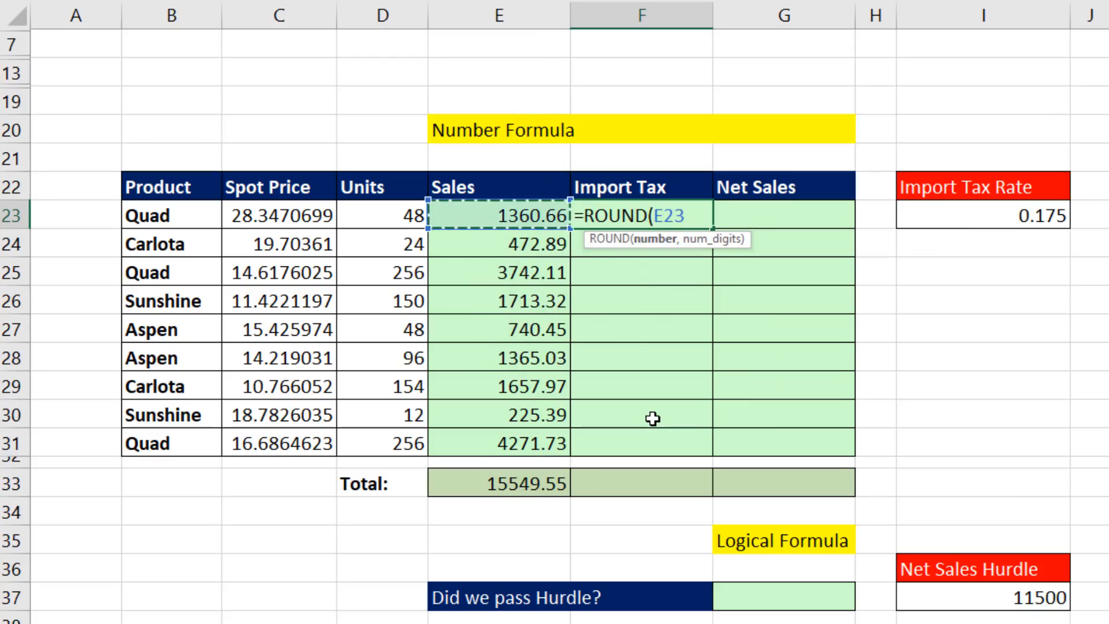
pyautogui.write('*0.')
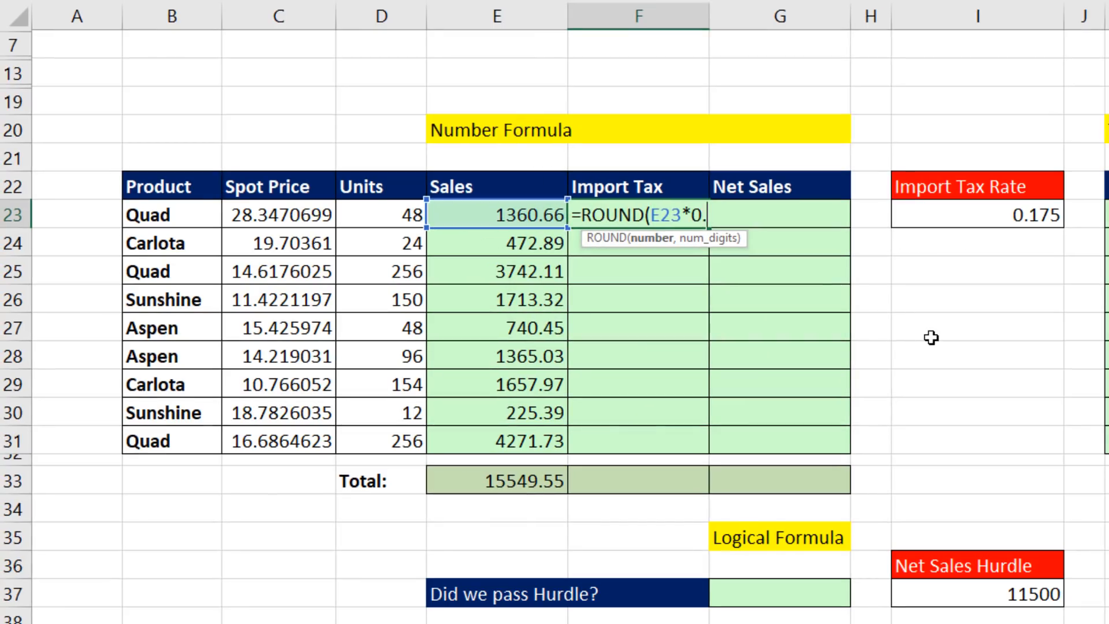
pyautogui.write('175')
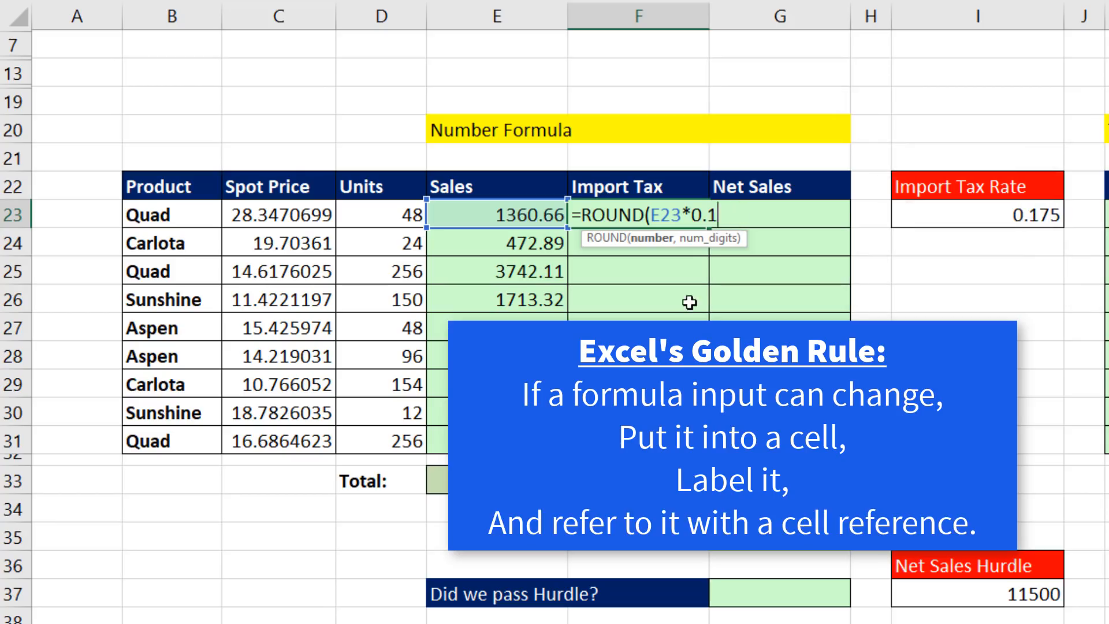
pyautogui.press('backspace')
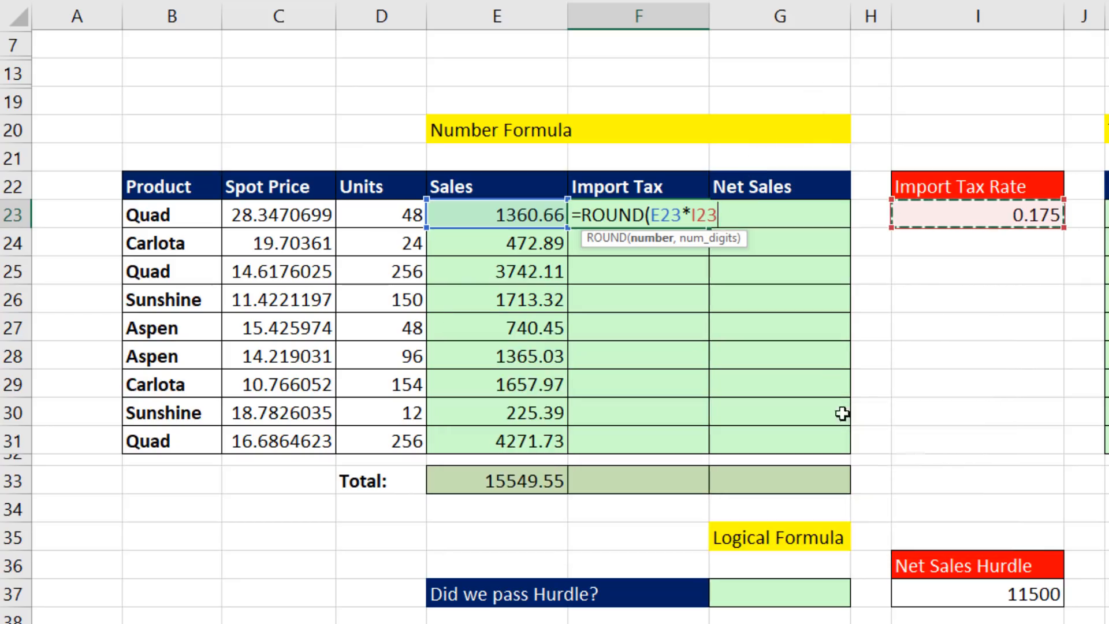
pyautogui.moveTo(842, 405)
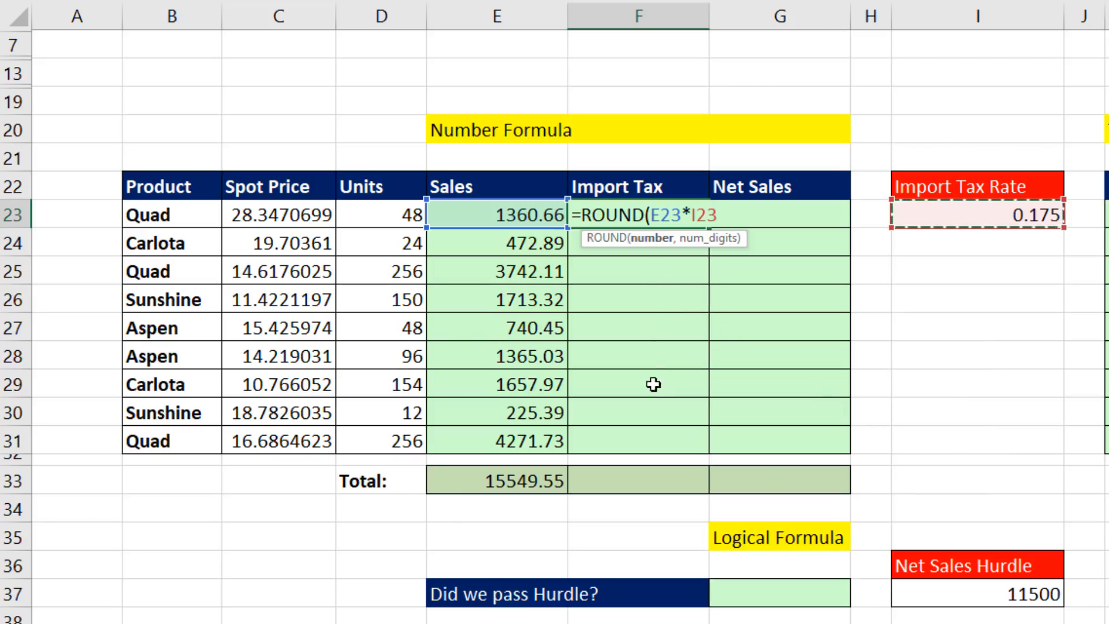
pyautogui.moveTo(904, 434)
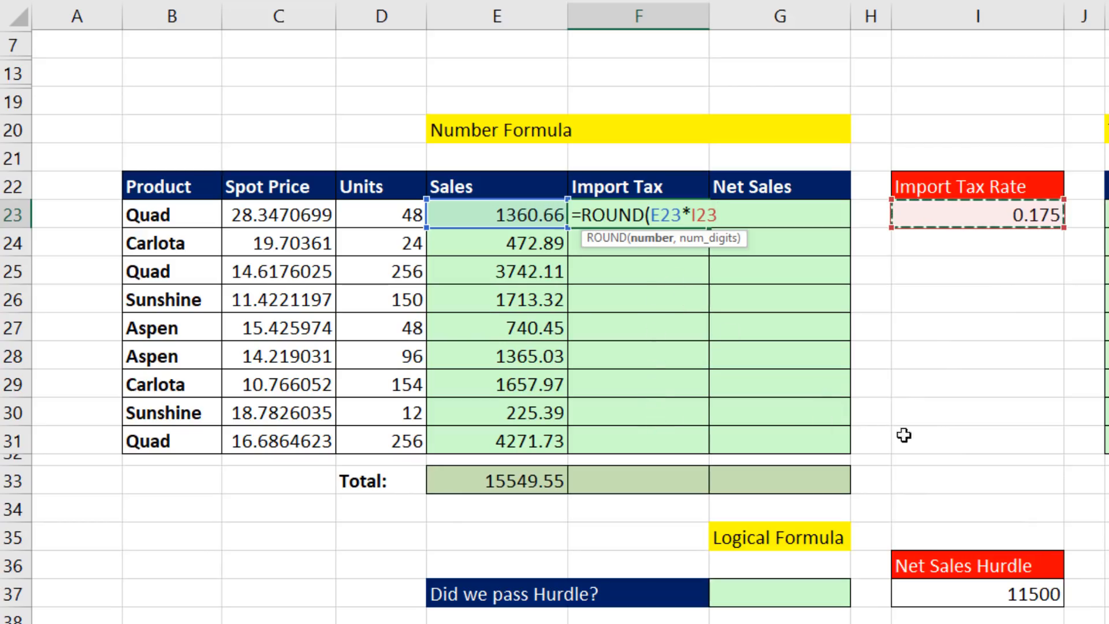
pyautogui.moveTo(1038, 411)
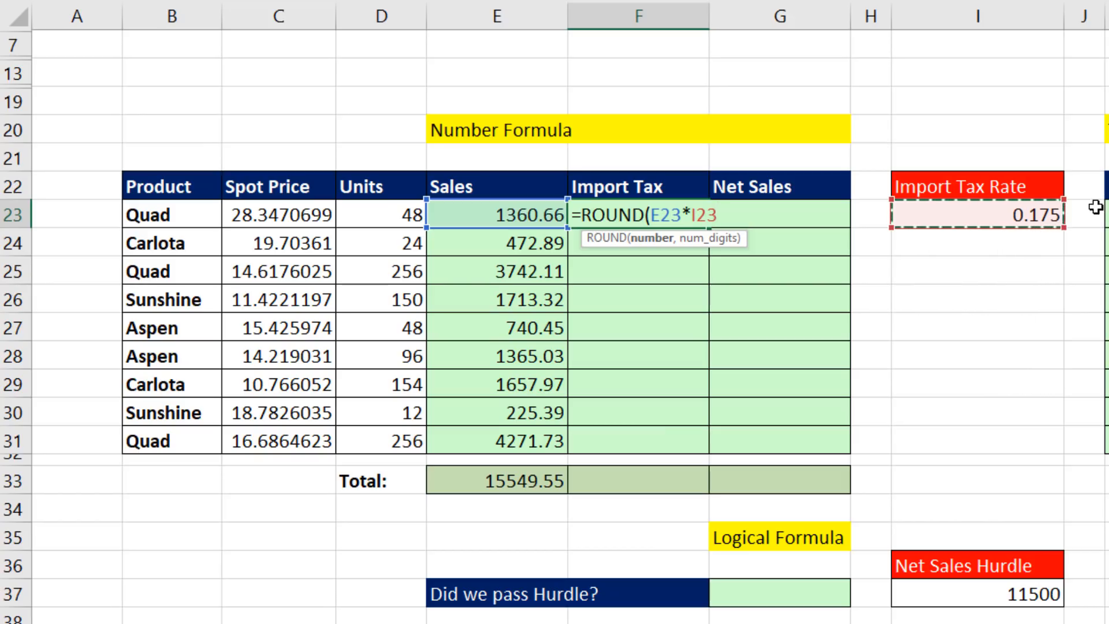
pyautogui.moveTo(734, 508)
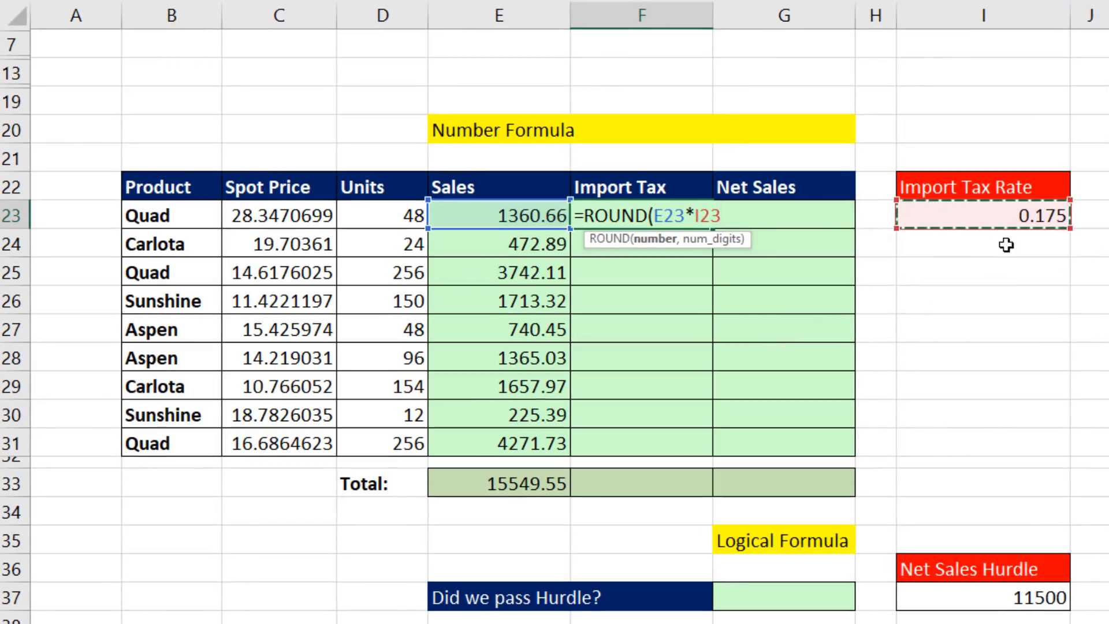
pyautogui.moveTo(682, 399)
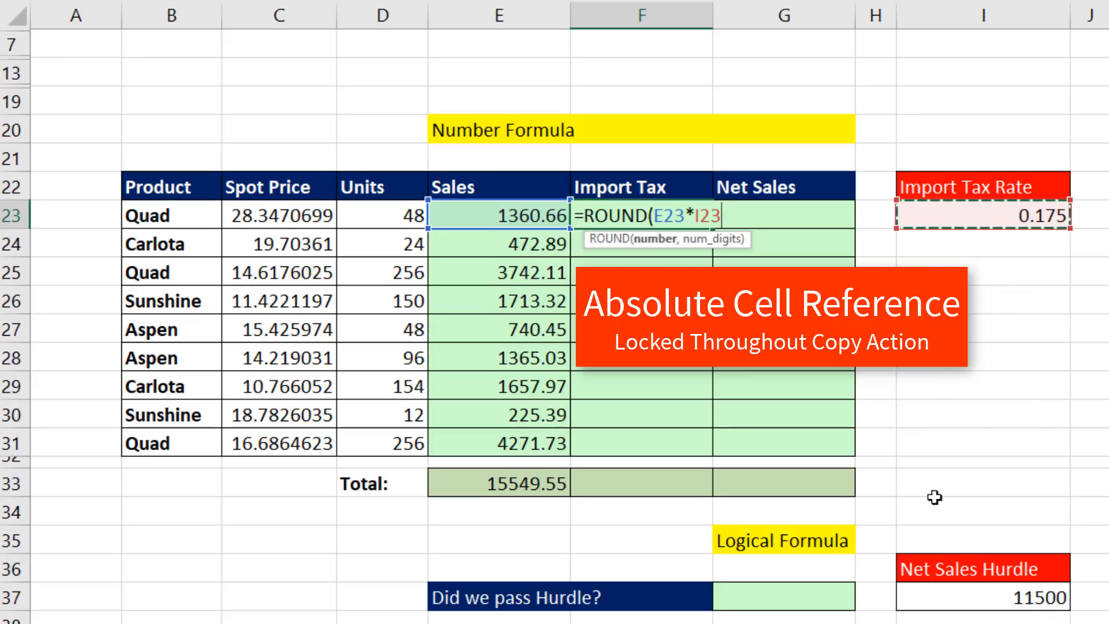
# Finish the Import Tax formula as =ROUND(E23*$I$23,2) and enter it for every row.
pyautogui.press('f4')
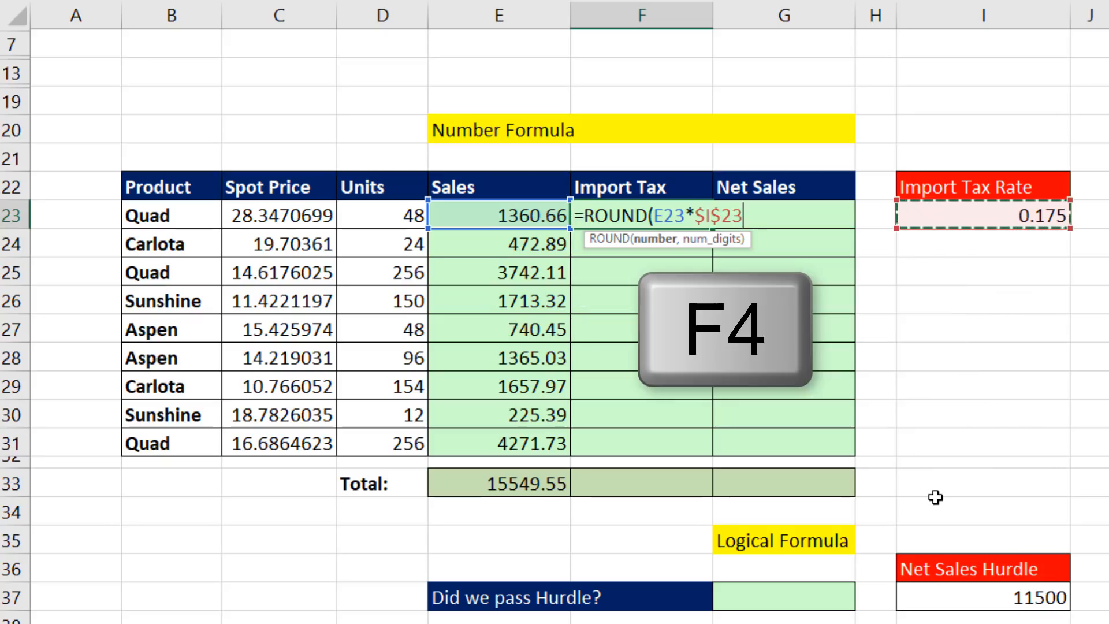
pyautogui.press('f4')
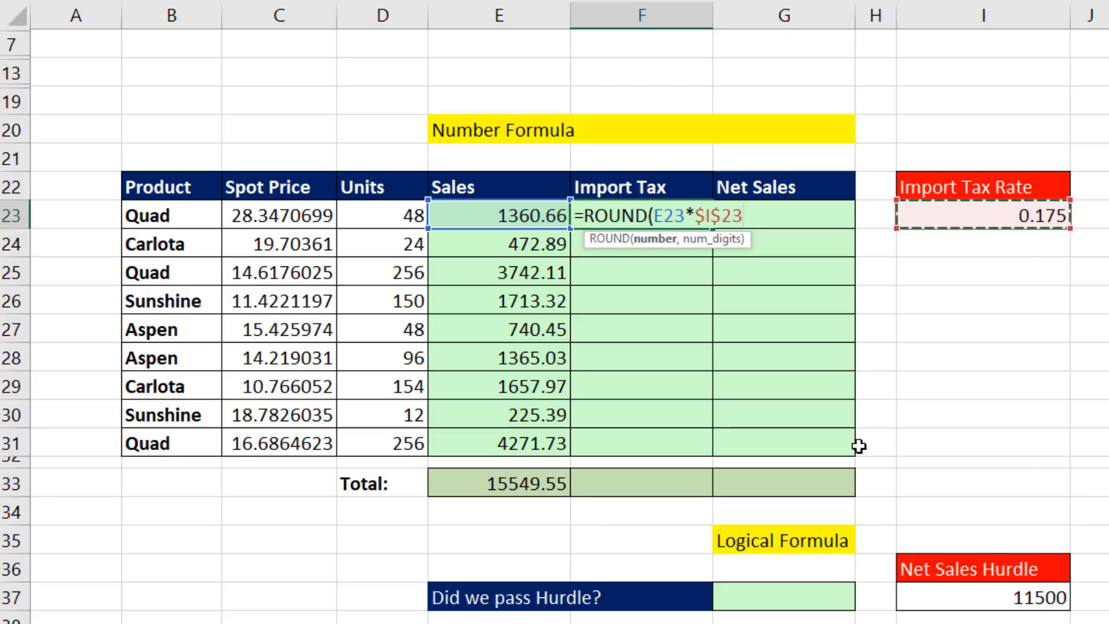
pyautogui.write(',2)')
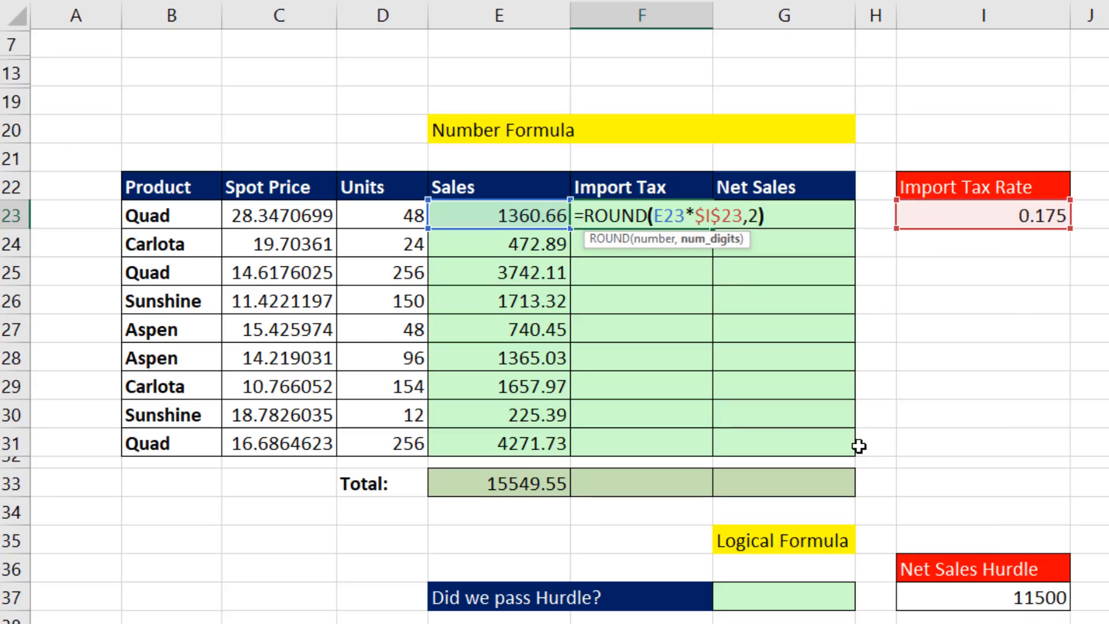
pyautogui.press('ctrl+enter')
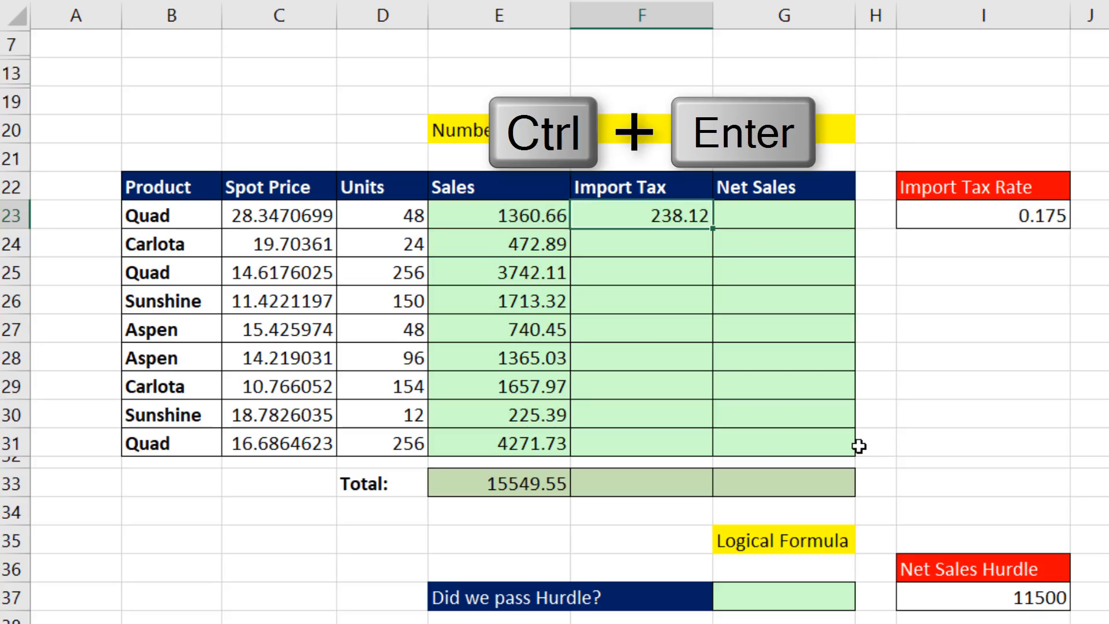
pyautogui.press('ctrl+enter')
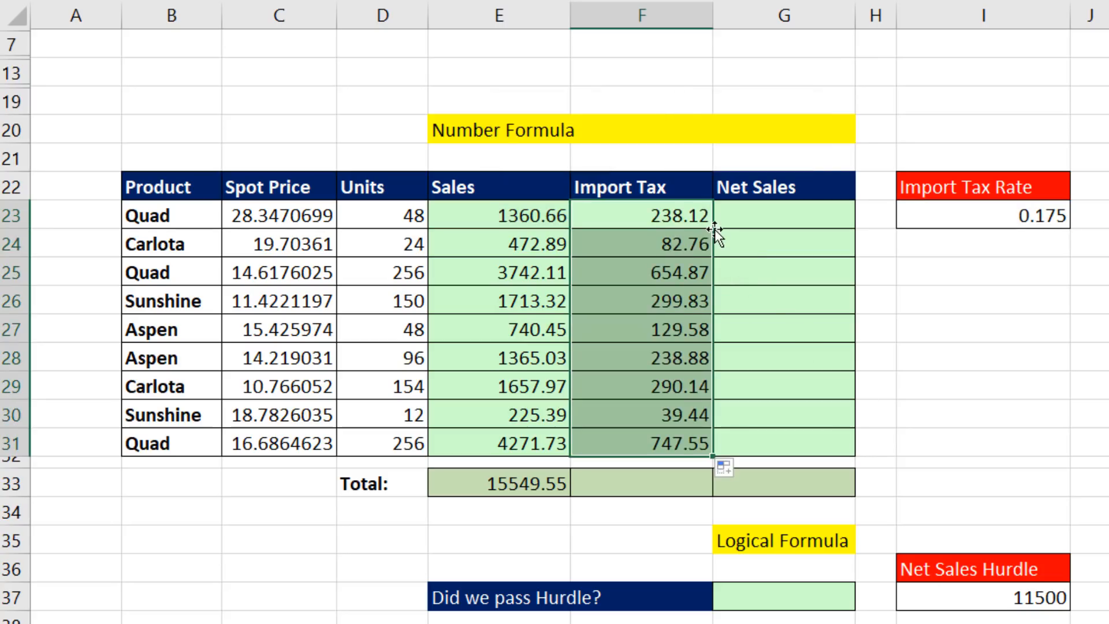
# Inspect the last Import Tax formula in F31, then AutoSum the column in F33 for 2721.17.
pyautogui.press('f2')
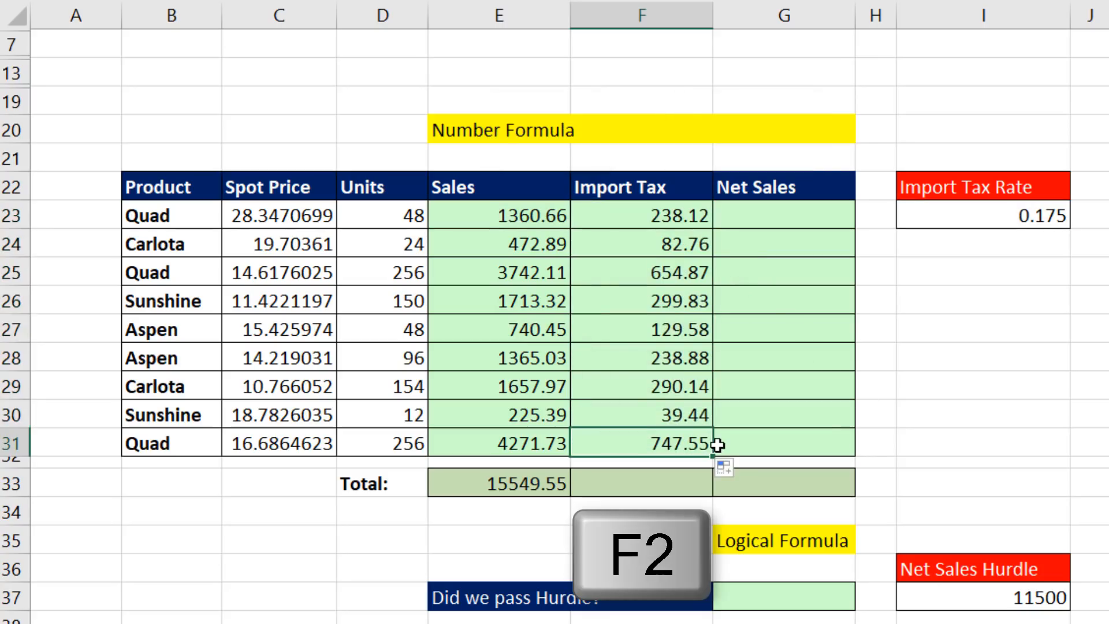
pyautogui.press('f2')
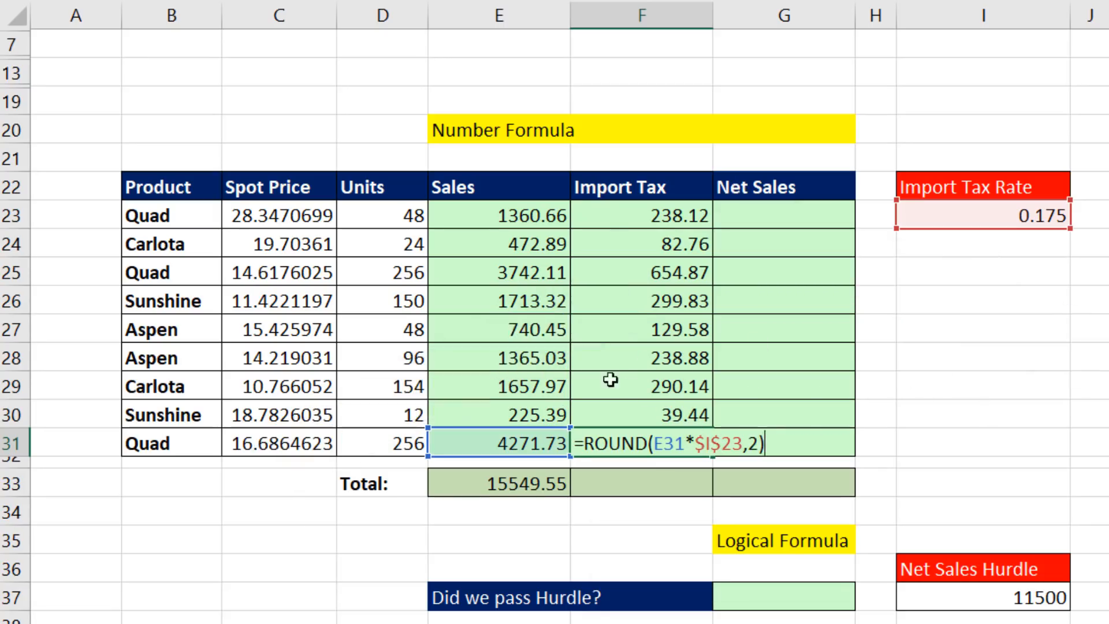
pyautogui.press('Return')
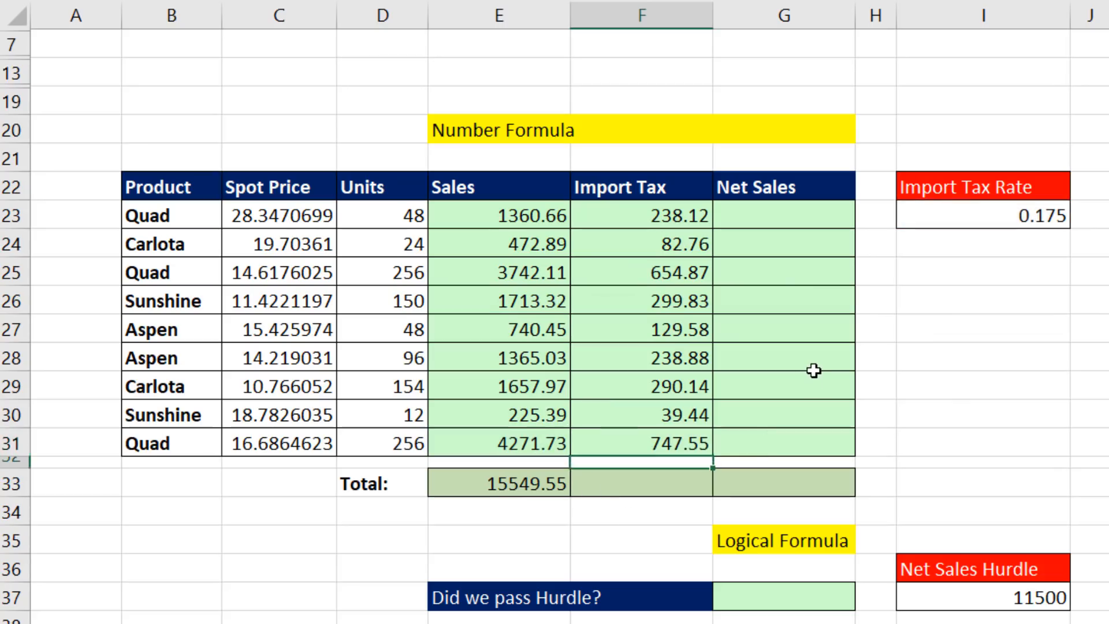
pyautogui.press('alt+=')
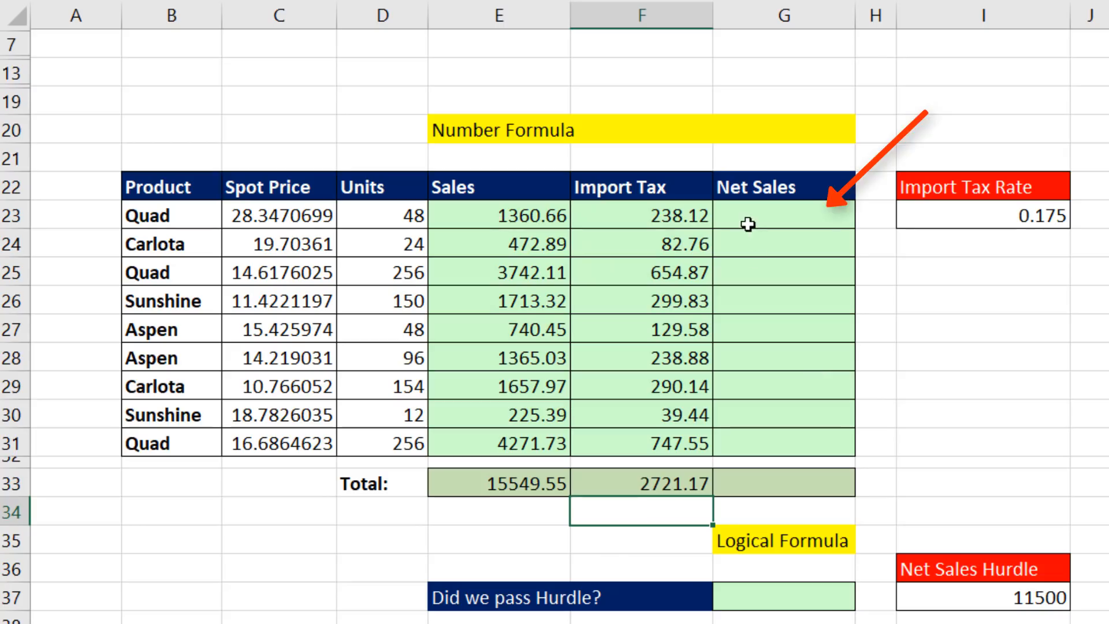
# Enter Net Sales as =E23-F23 for every product row in G23:G31.
pyautogui.click(783, 215)
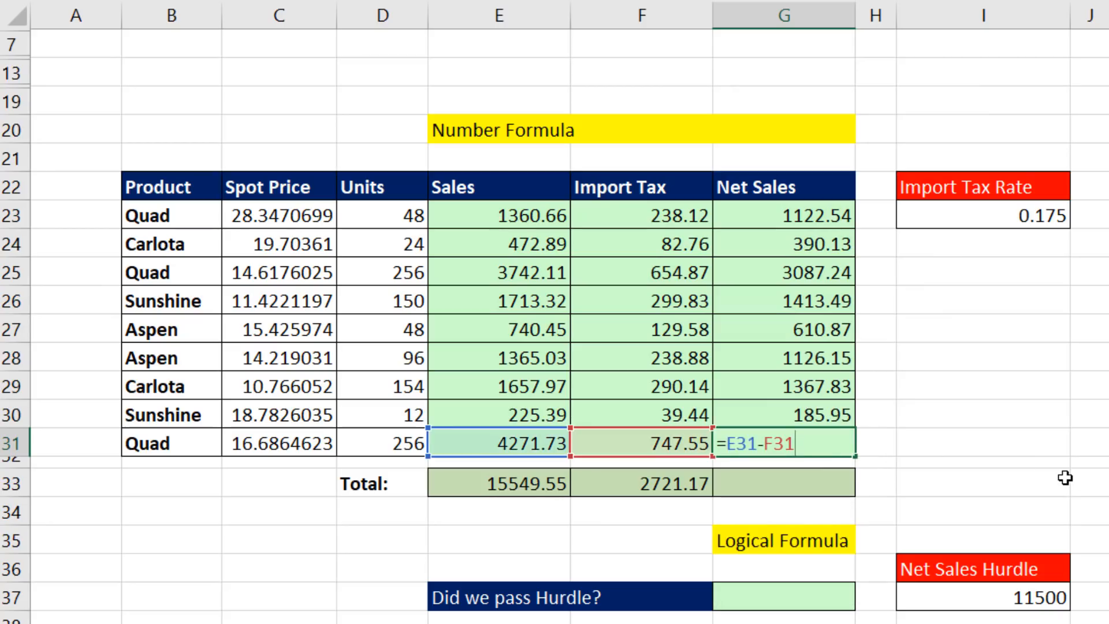
pyautogui.press('Return')
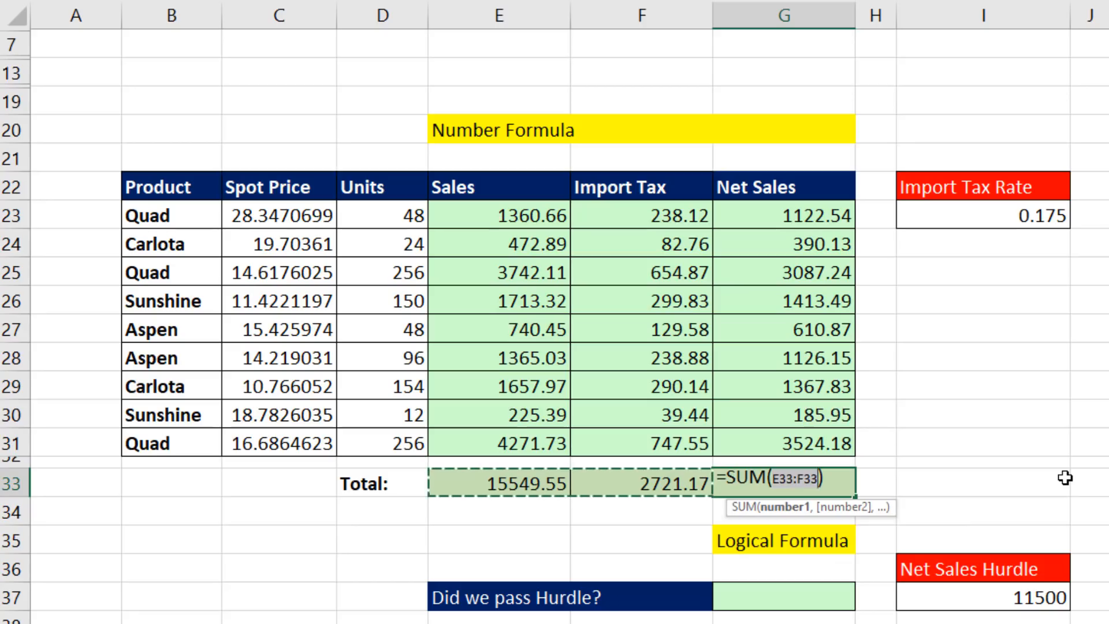
pyautogui.moveTo(612, 517)
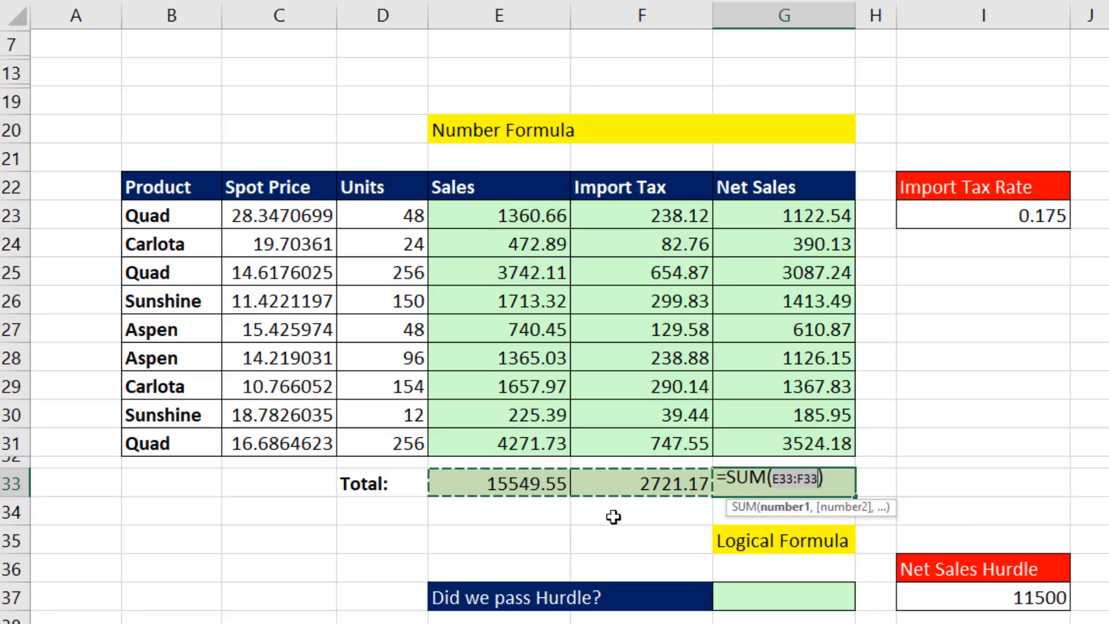
pyautogui.moveTo(710, 502)
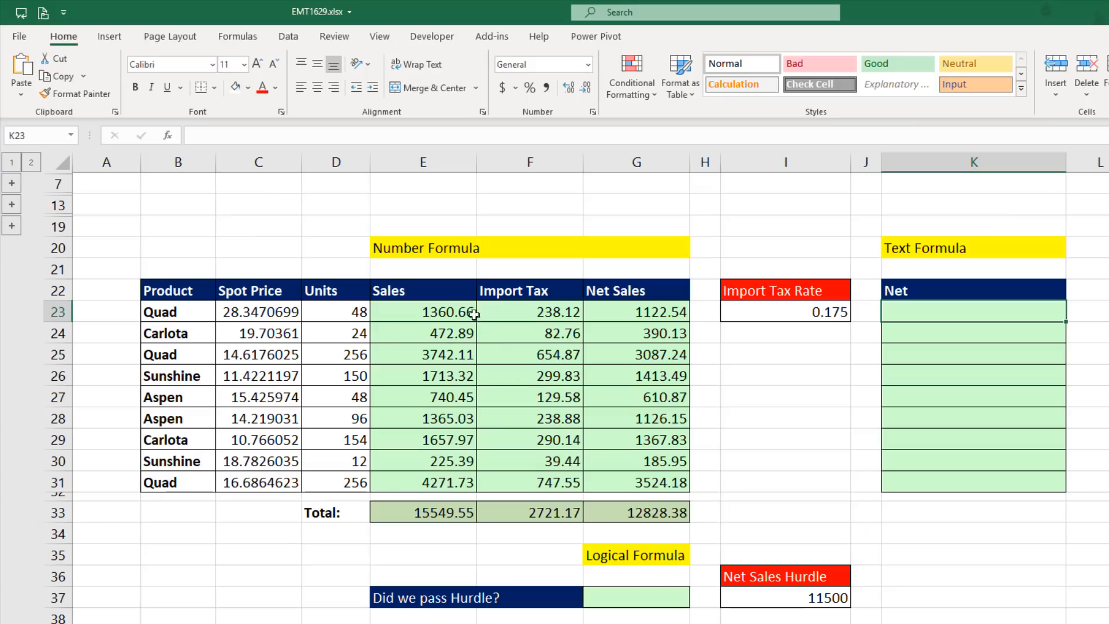
pyautogui.moveTo(626, 495)
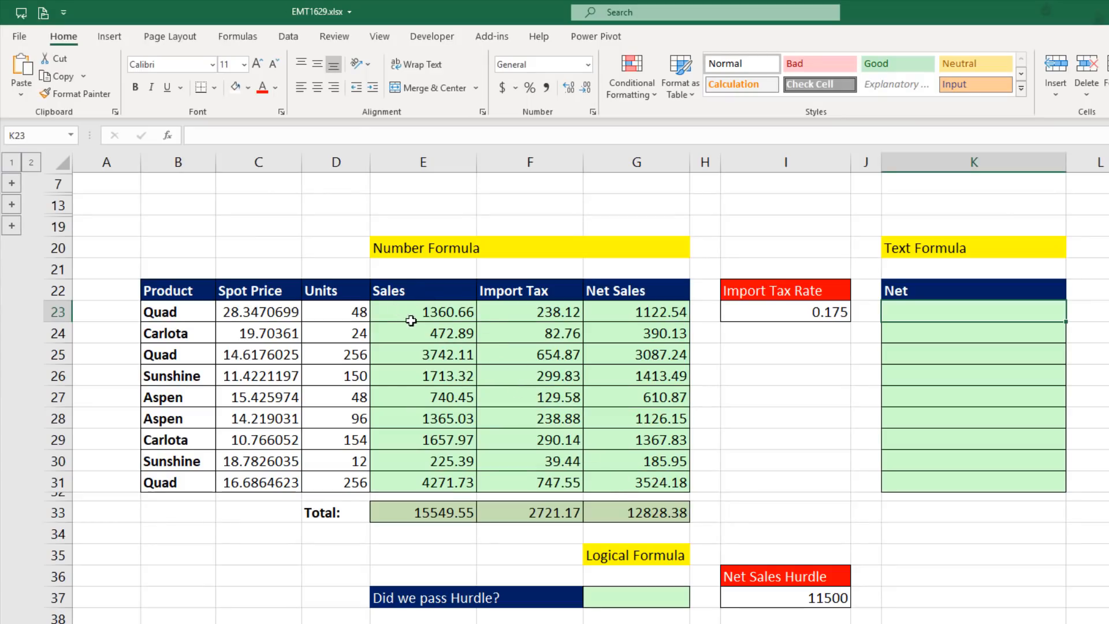
pyautogui.moveTo(541, 427)
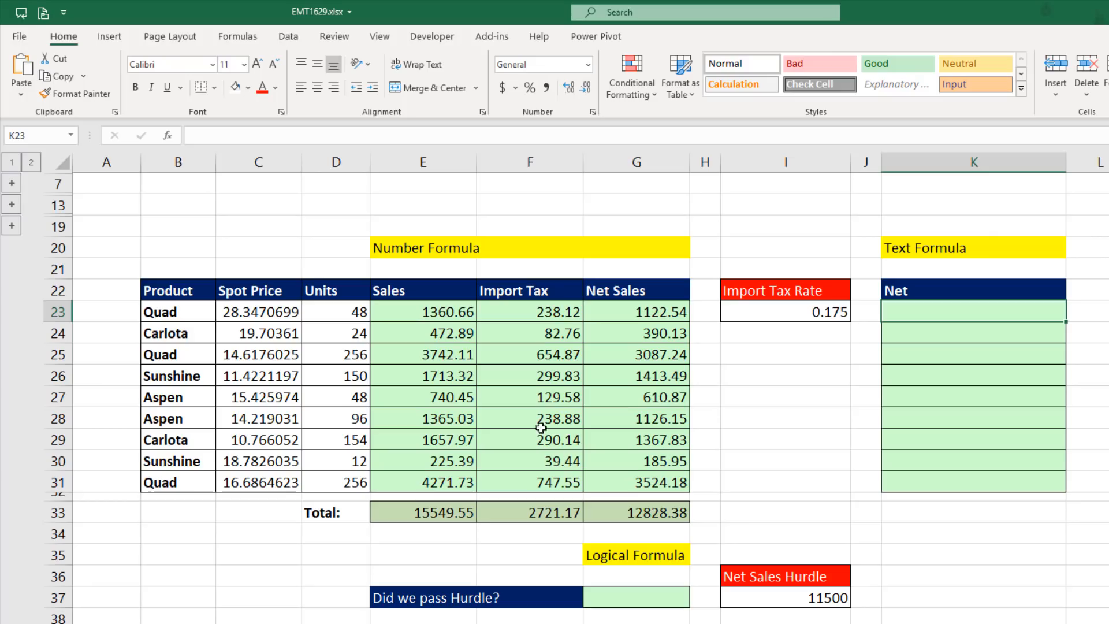
# Format the Sales, Import Tax and Net Sales figures E23:G33 as Currency.
pyautogui.click(423, 311)
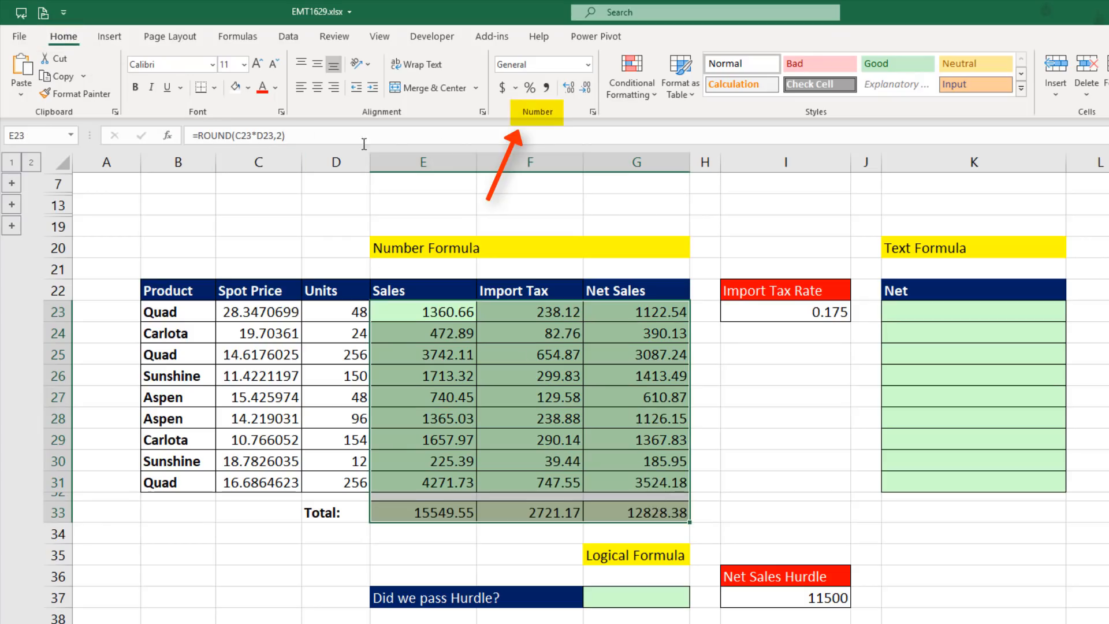
pyautogui.click(591, 65)
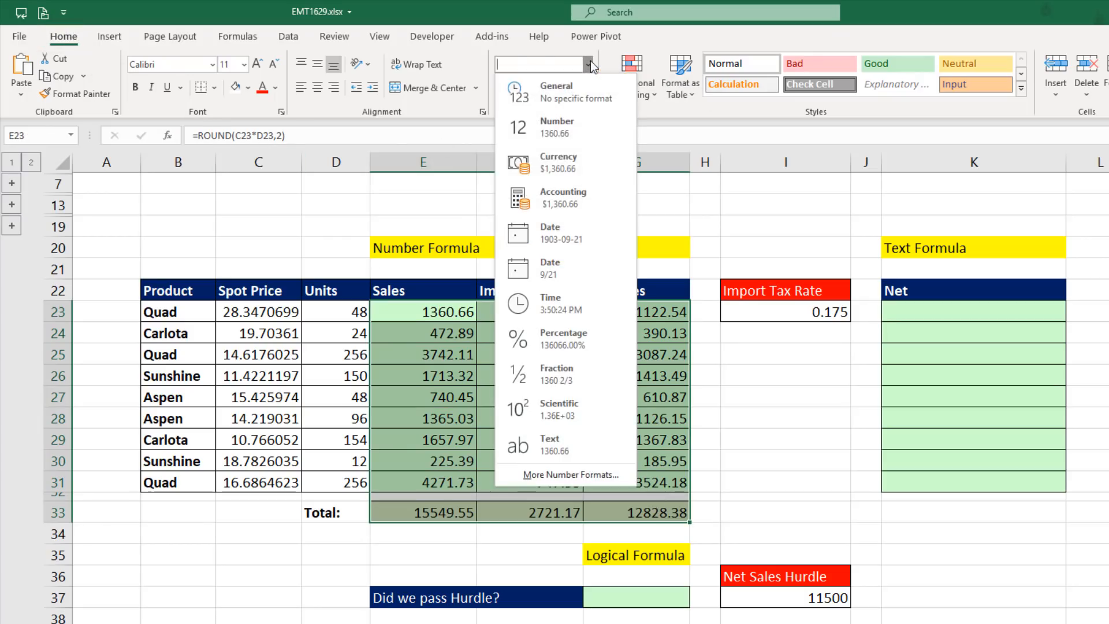
pyautogui.click(558, 163)
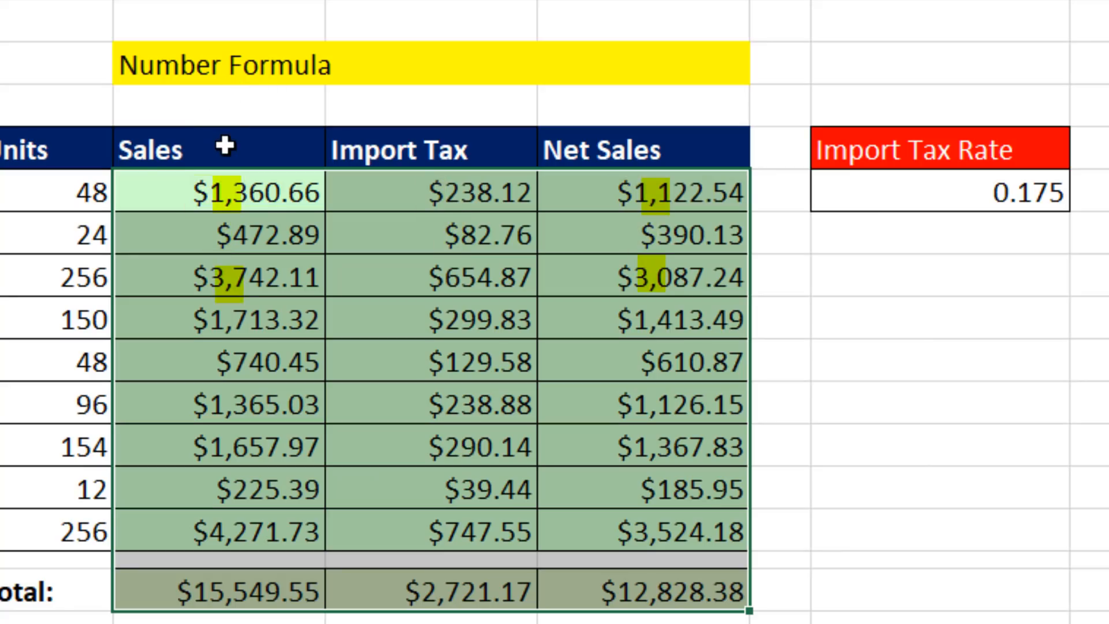
pyautogui.moveTo(276, 240)
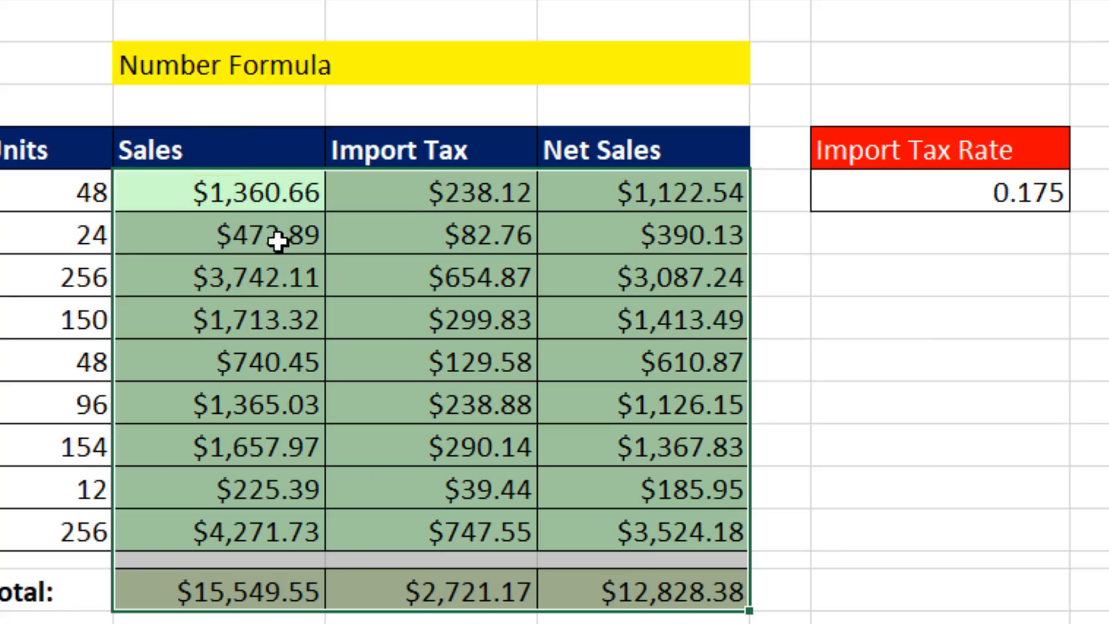
pyautogui.moveTo(594, 464)
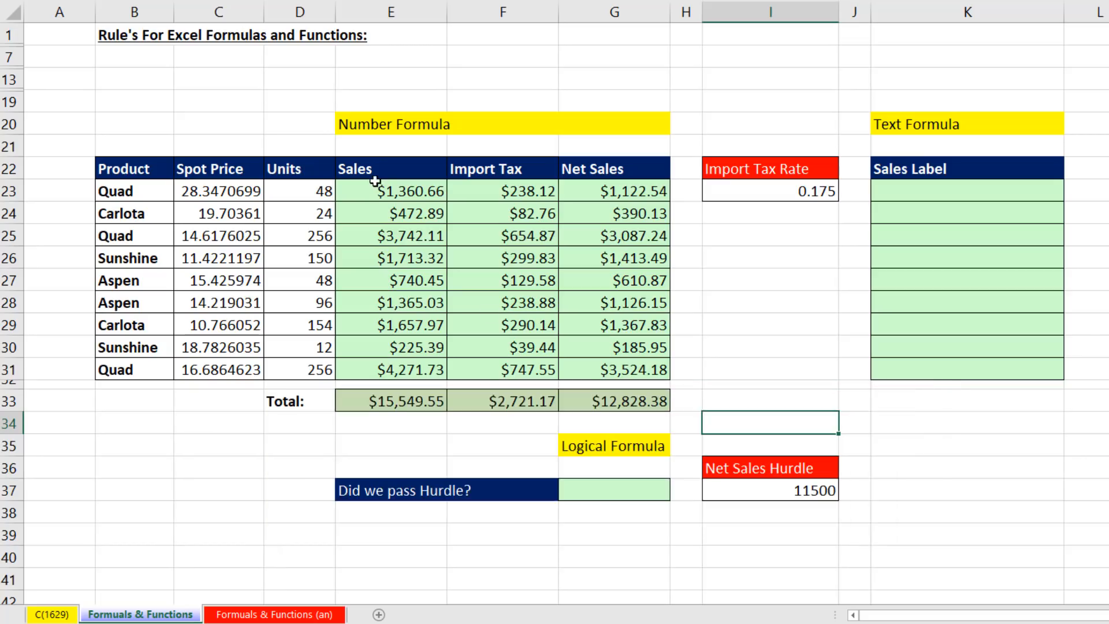
pyautogui.moveTo(877, 152)
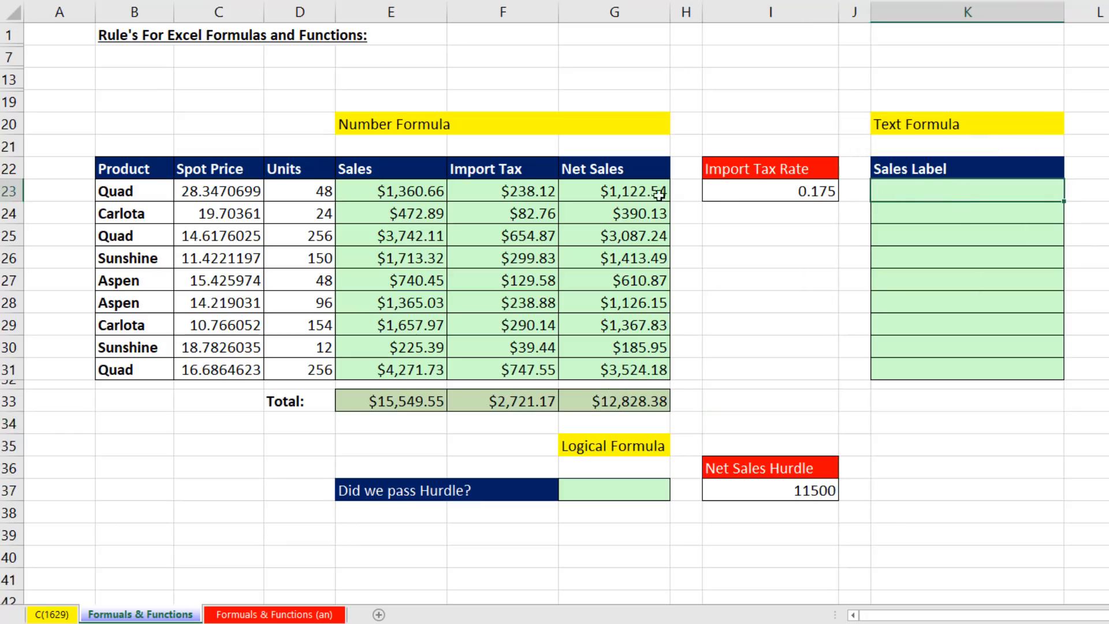
# Start the Sales Label in K23 as =B23& joined with the sales amount E23.
pyautogui.click(134, 191)
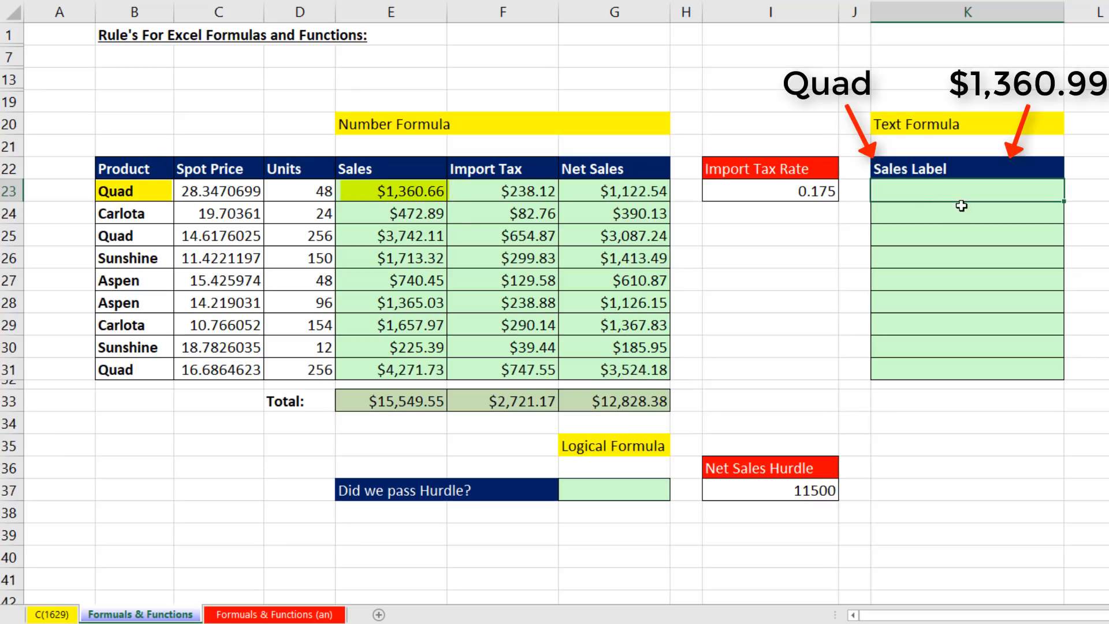
pyautogui.moveTo(365, 233)
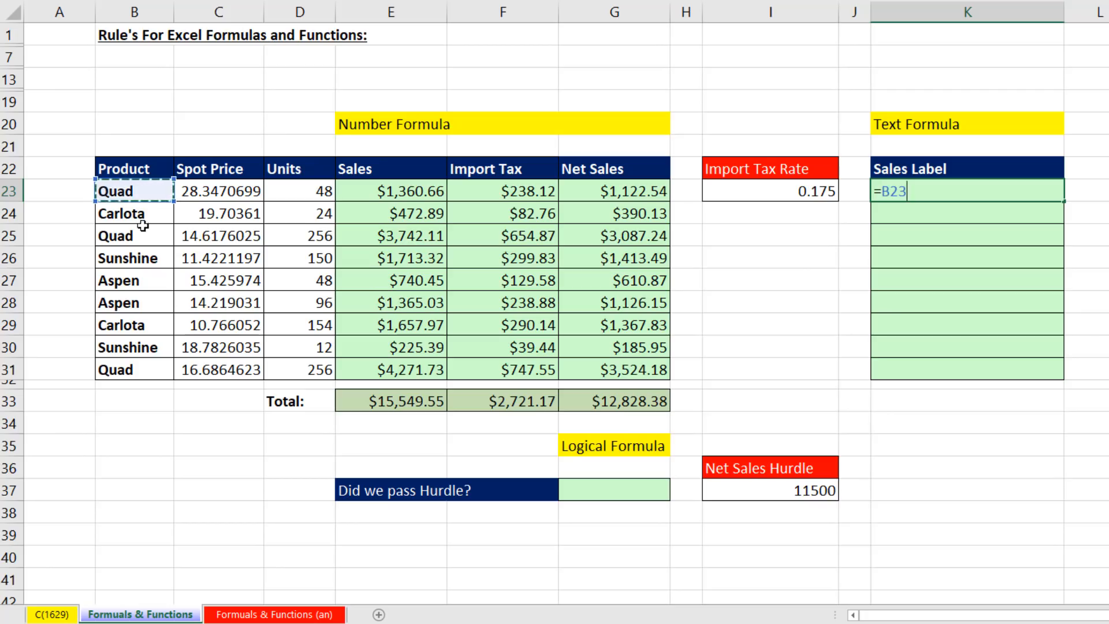
pyautogui.moveTo(812, 393)
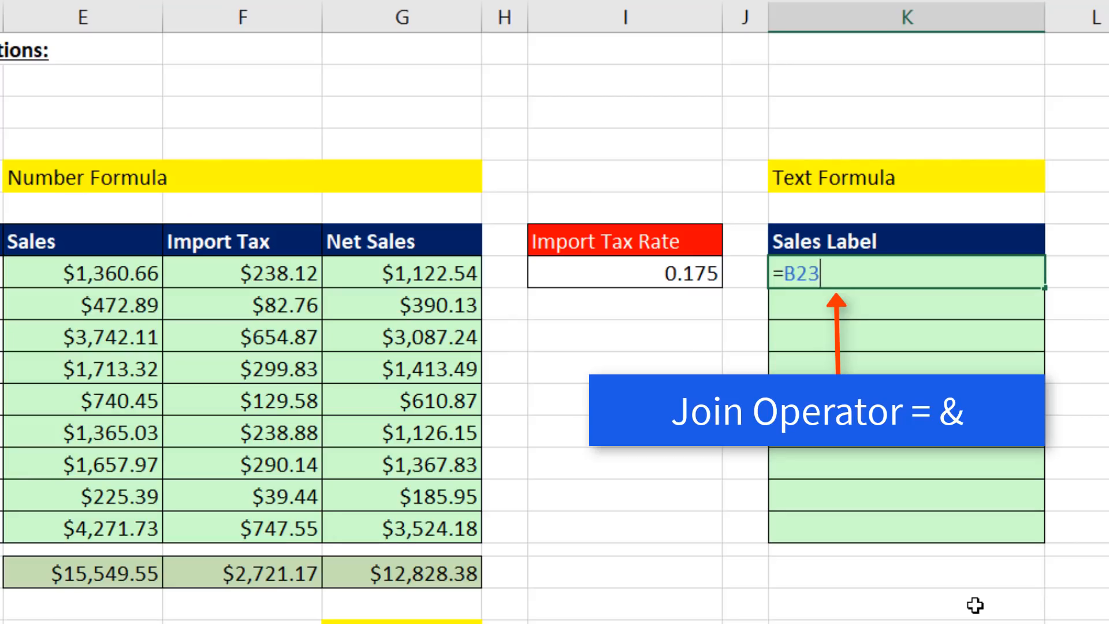
pyautogui.write('&')
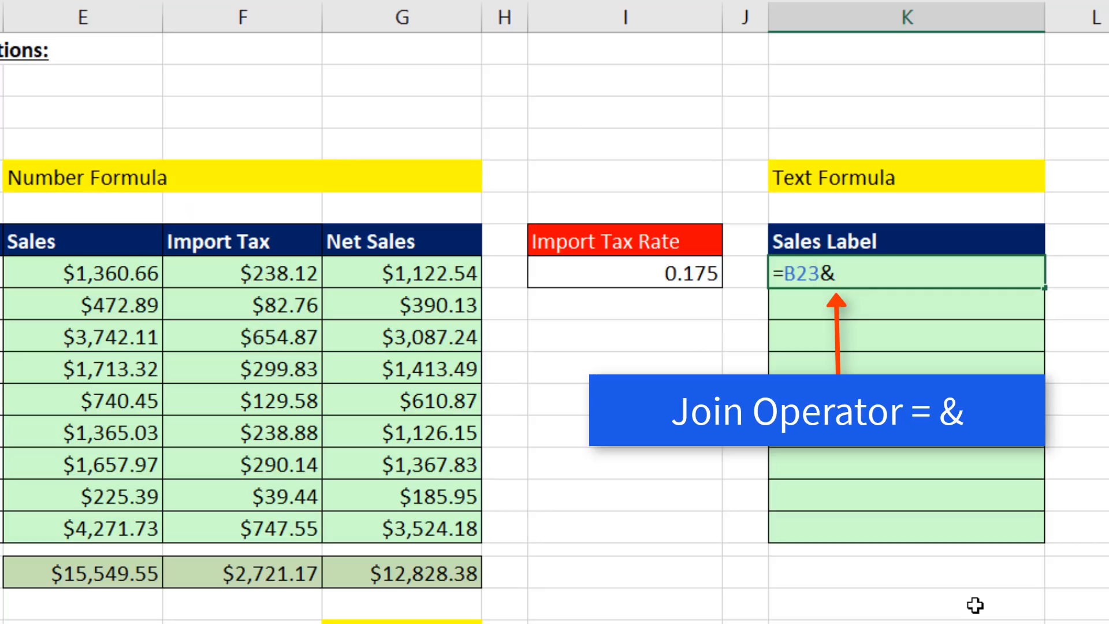
pyautogui.click(81, 273)
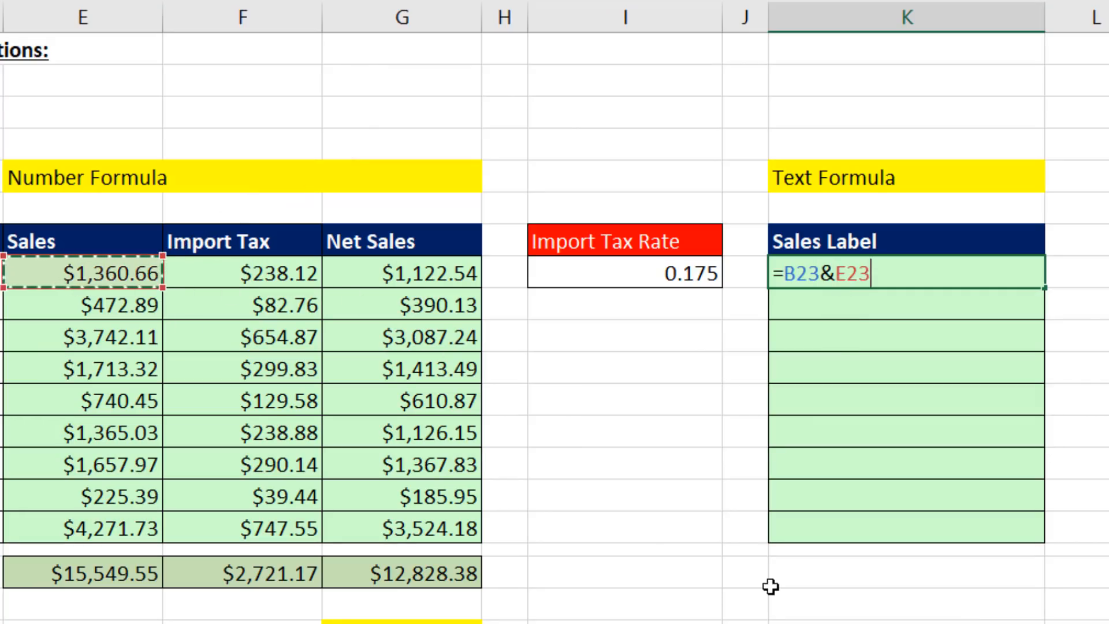
pyautogui.moveTo(913, 302)
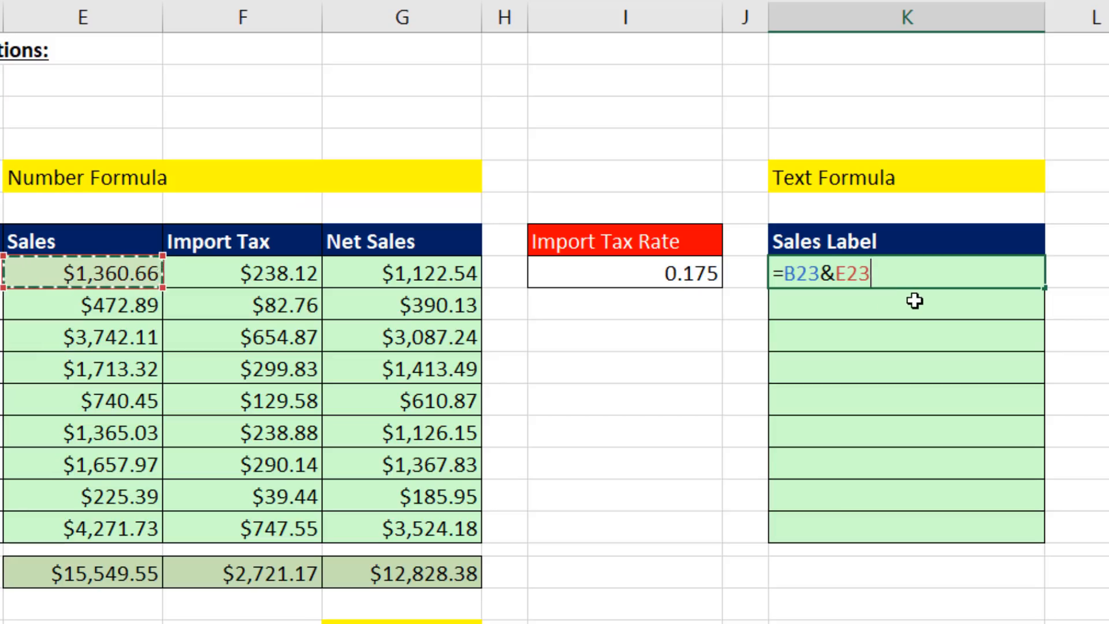
# Complete K23 as =B23&" Sales = "&E23 so it reads Quad Sales = 1360.66, and fill it down.
pyautogui.write('"')
pyautogui.press('Return')
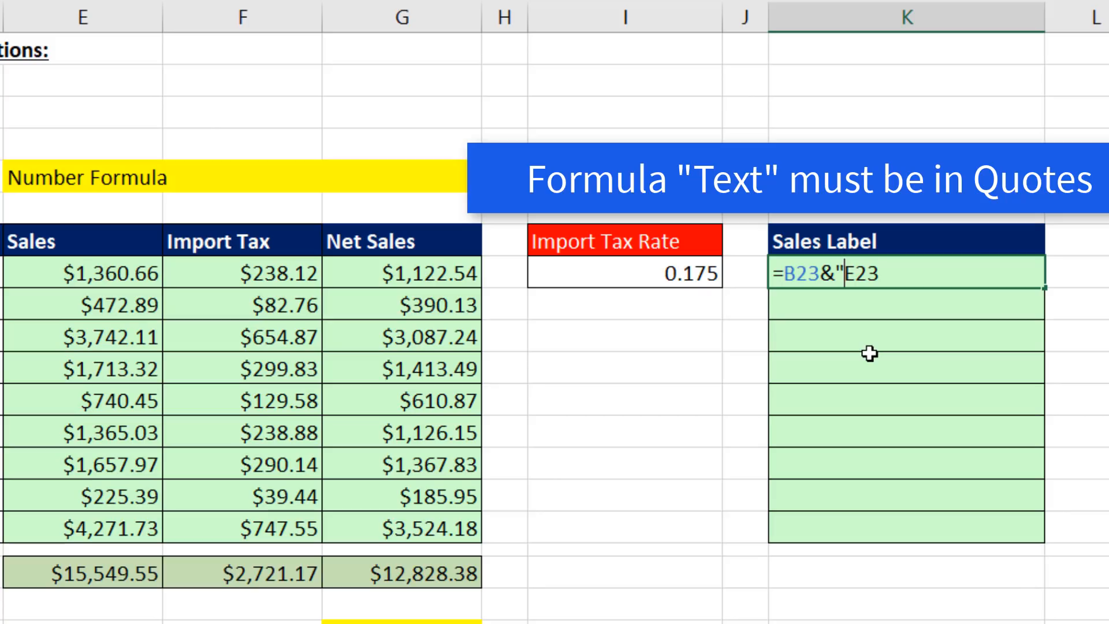
pyautogui.write('Sales')
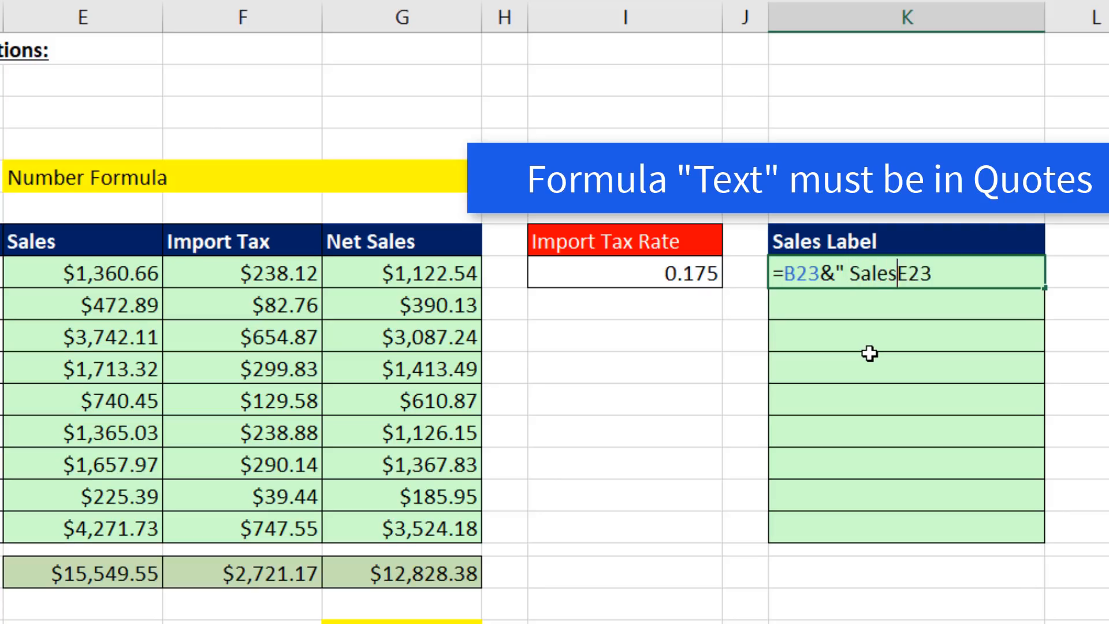
pyautogui.write('=')
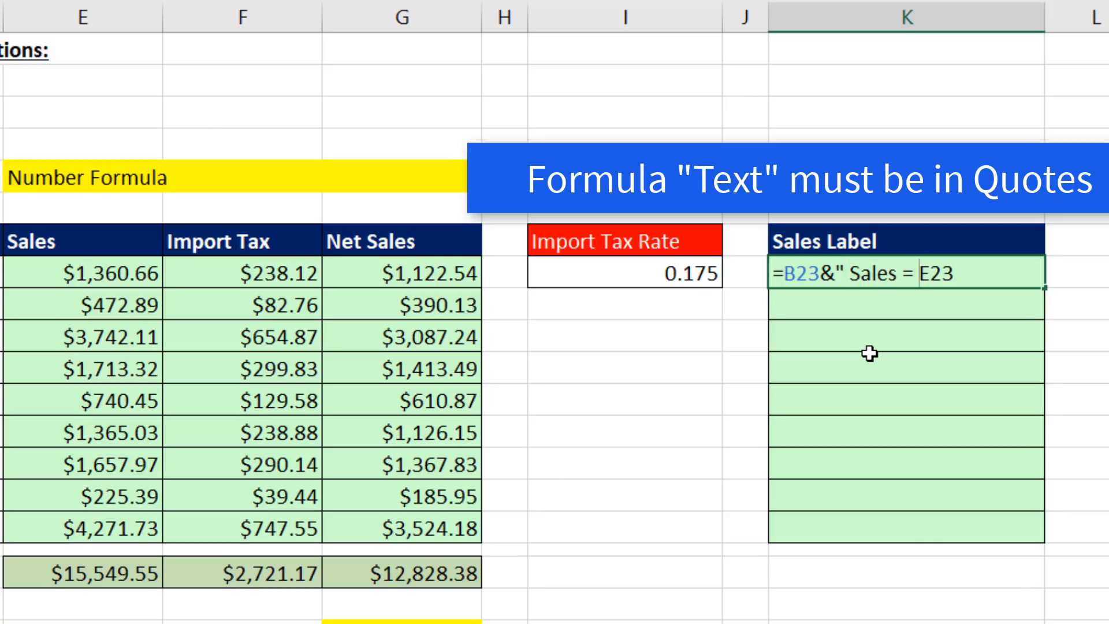
pyautogui.write('"&')
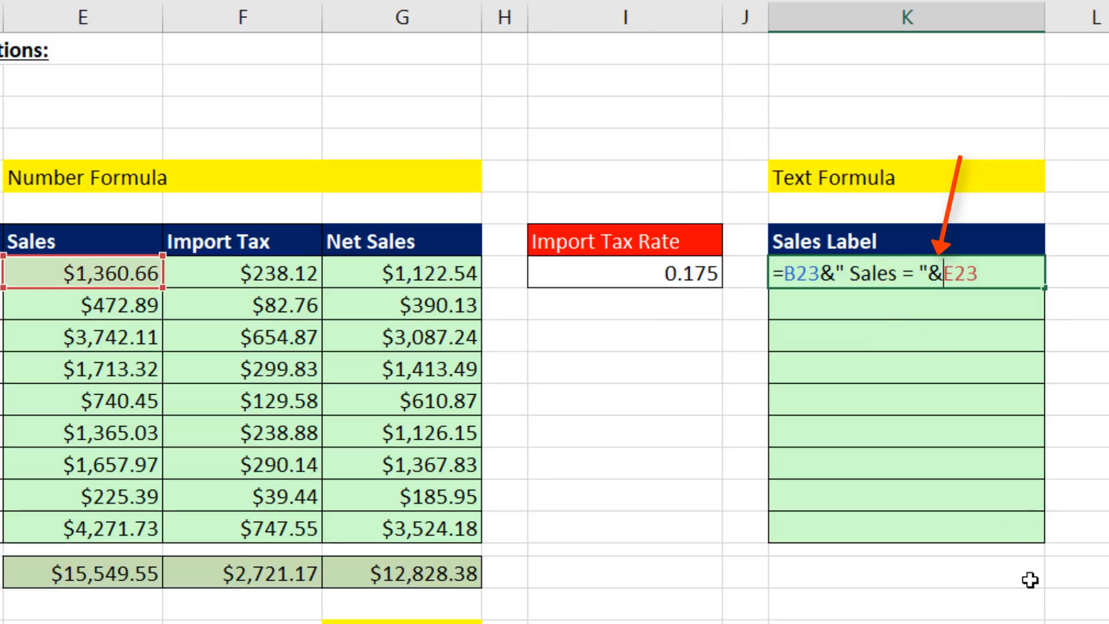
pyautogui.moveTo(973, 292)
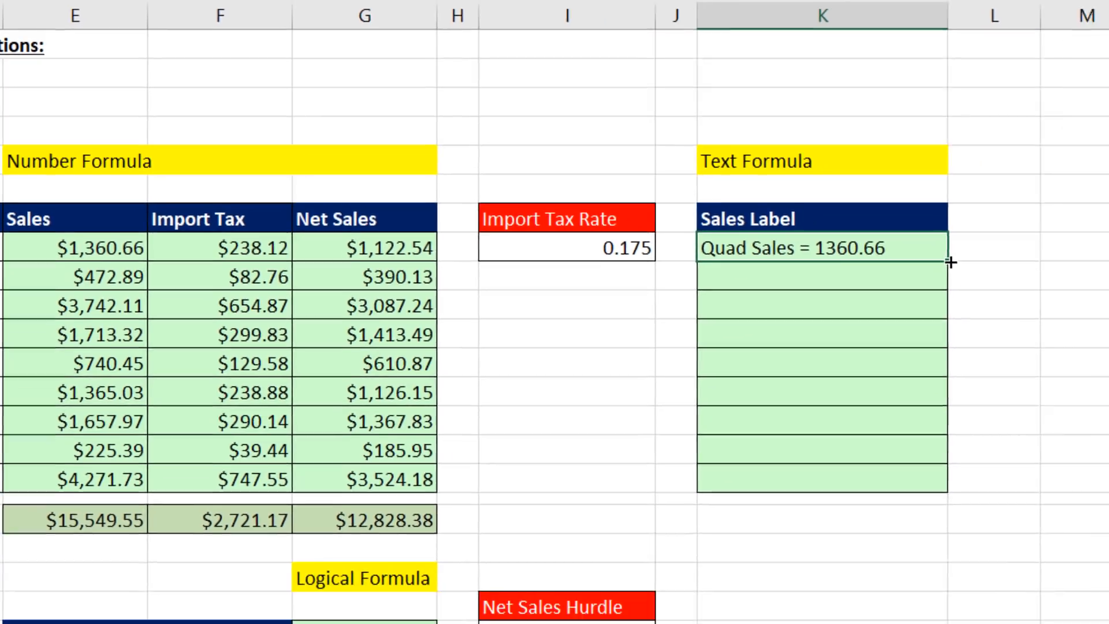
pyautogui.scroll(-3)
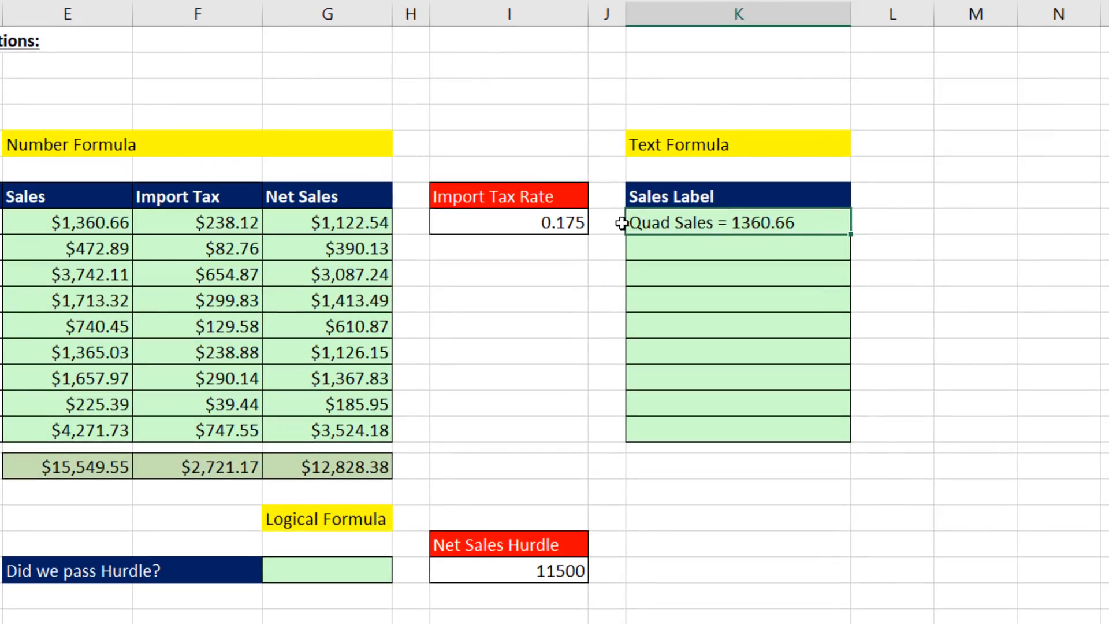
pyautogui.moveTo(913, 239)
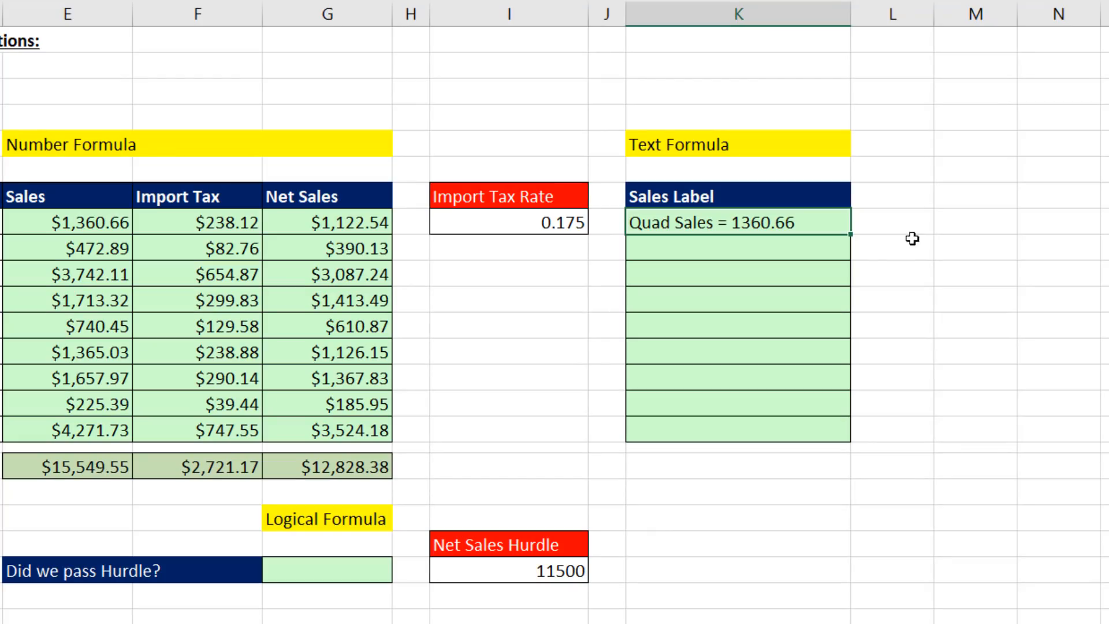
pyautogui.moveTo(840, 236)
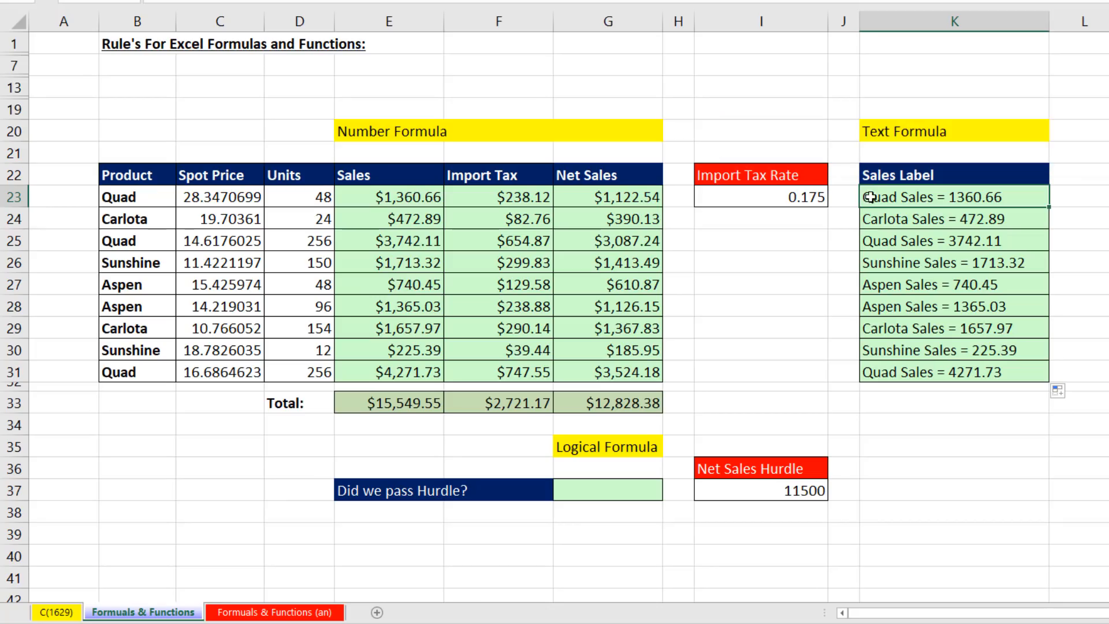
# Wrap E23 in DOLLAR() inside the K23 label formula and fill it down the whole column.
pyautogui.press('f2')
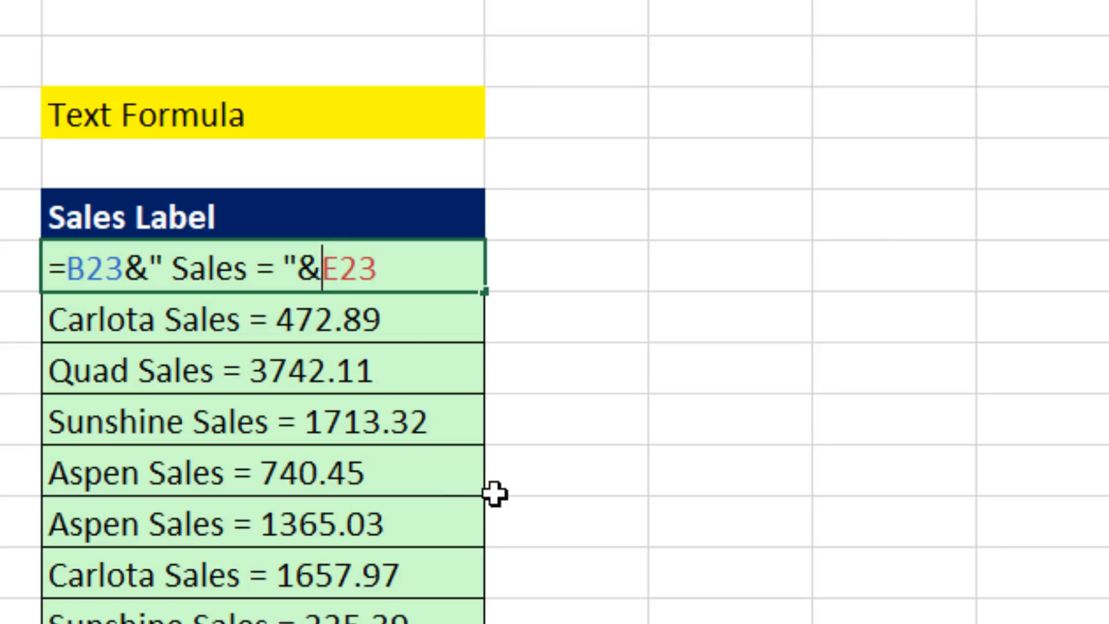
pyautogui.moveTo(395, 256)
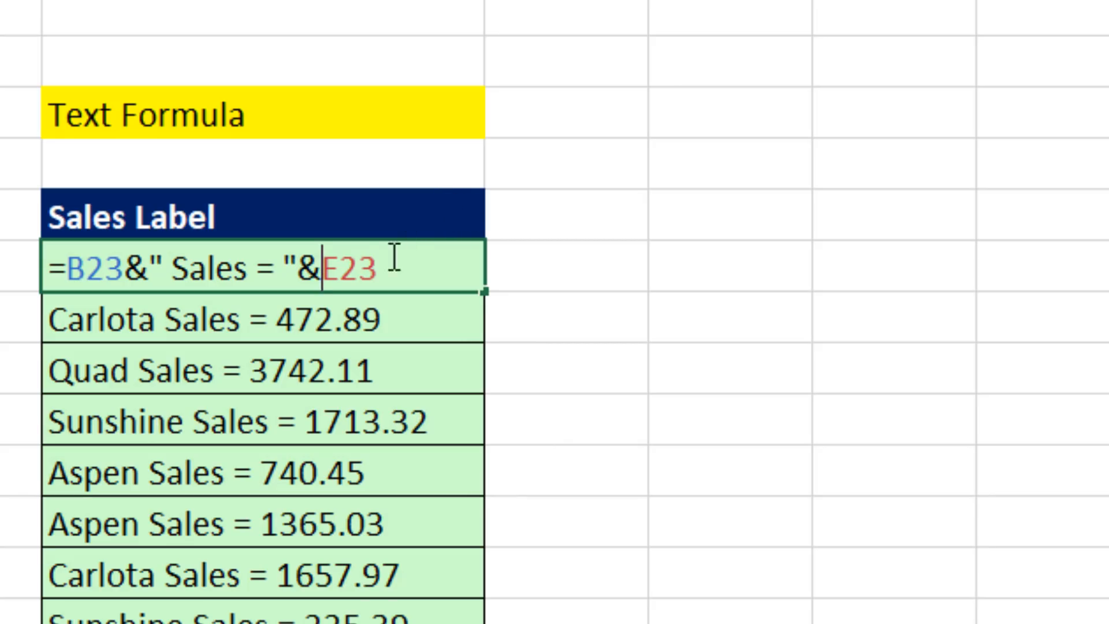
pyautogui.write('d')
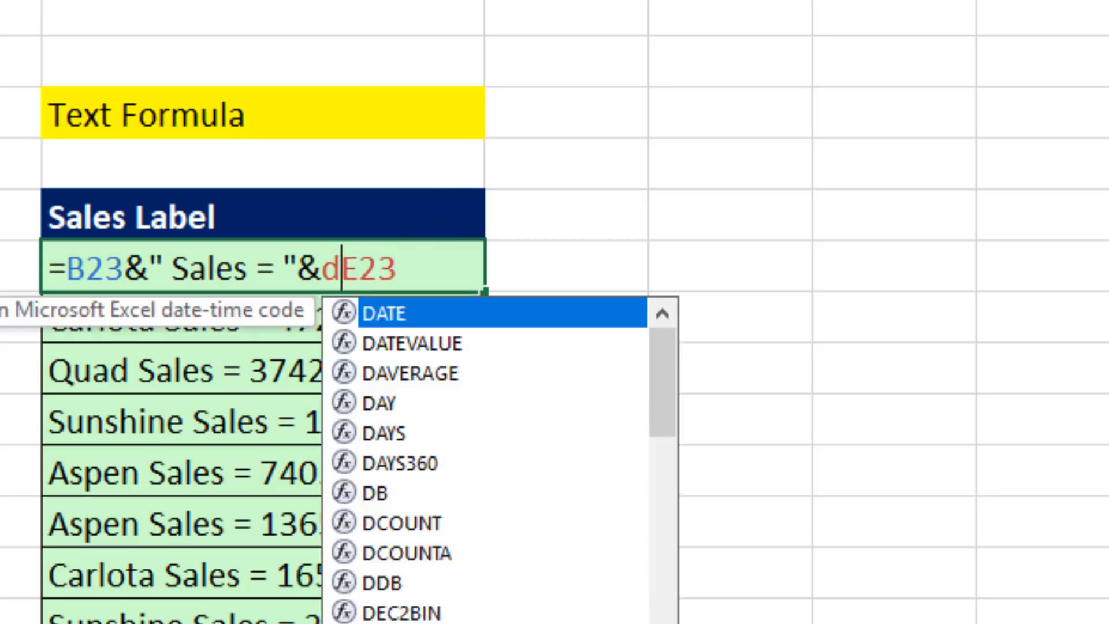
pyautogui.write('o')
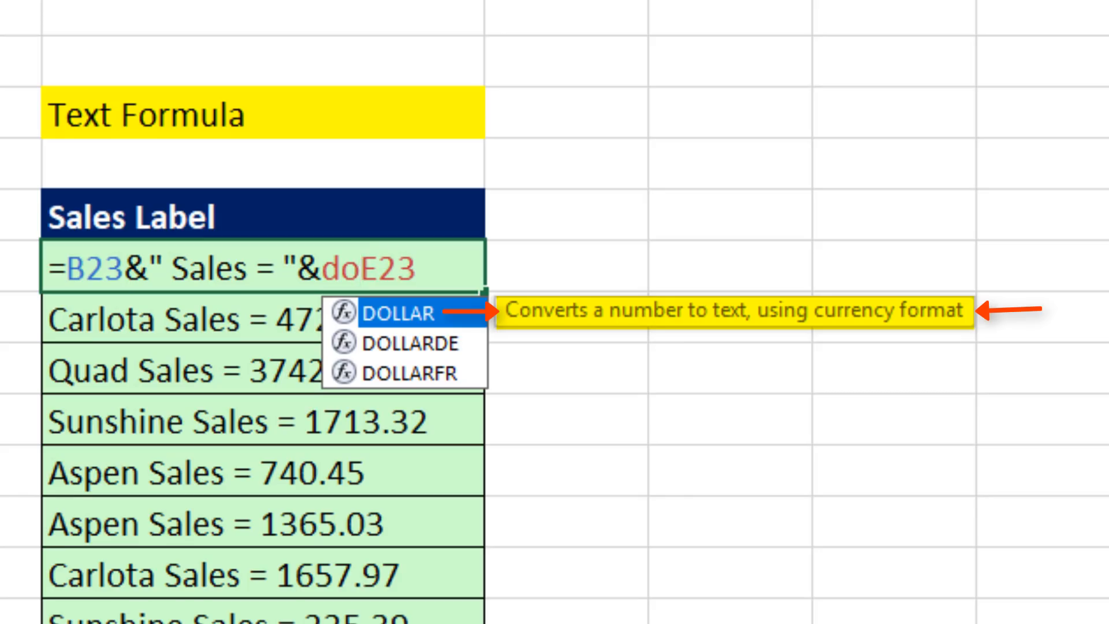
pyautogui.press('Tab')
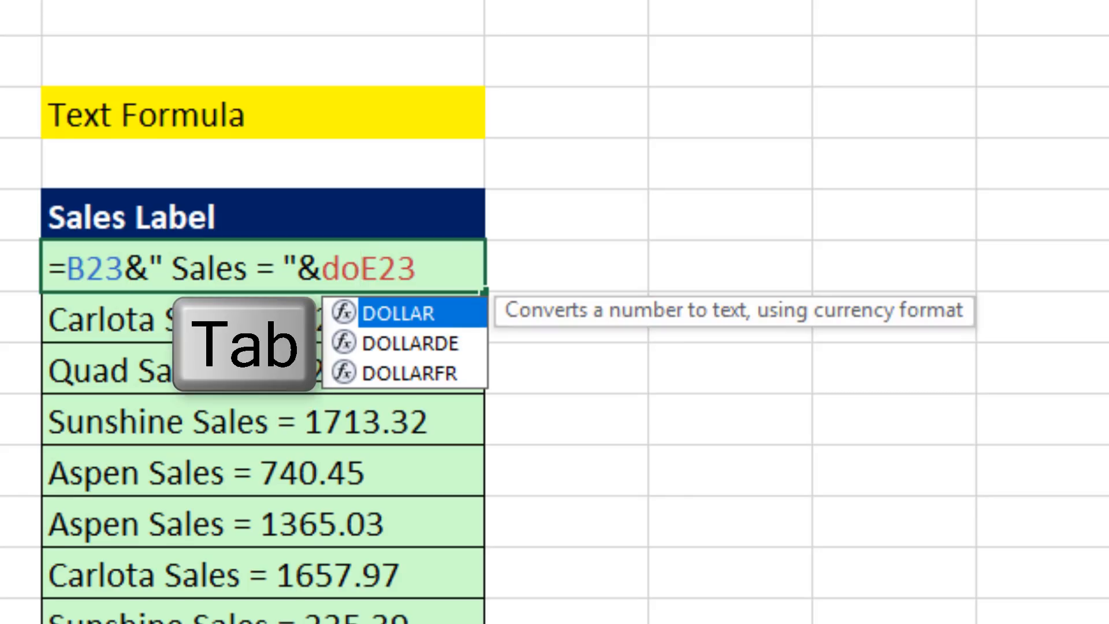
pyautogui.press('Tab')
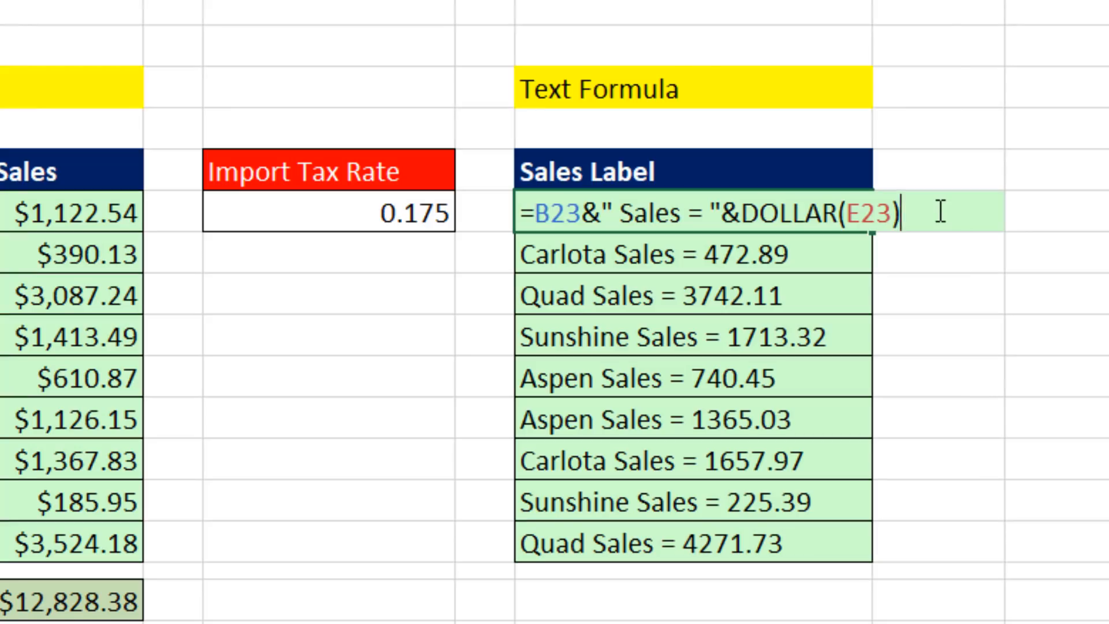
pyautogui.press('Return')
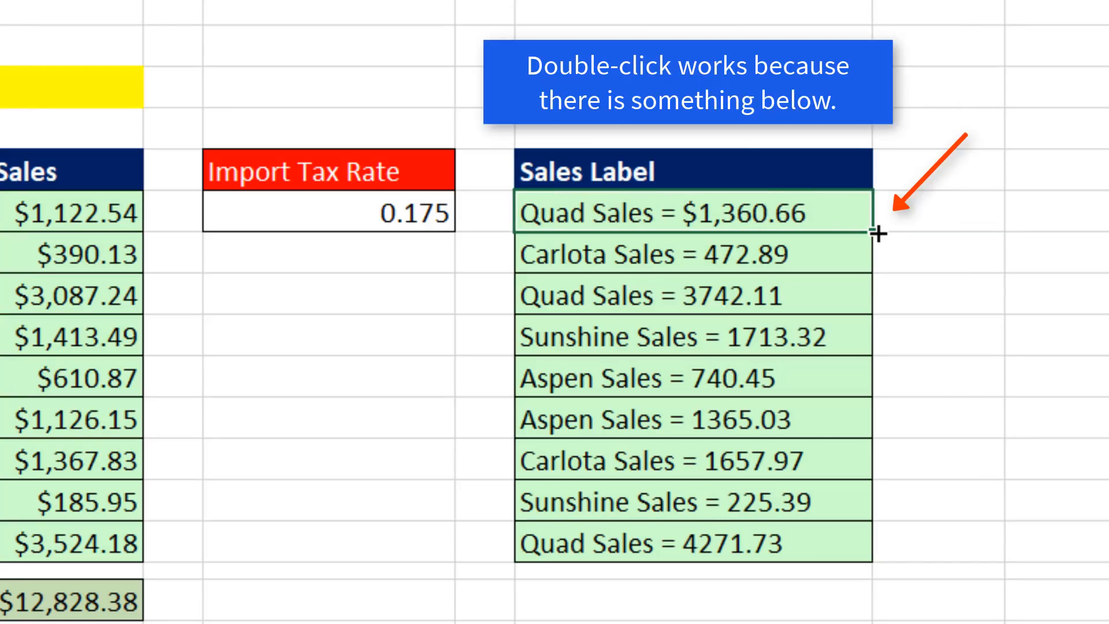
pyautogui.doubleClick(875, 232)
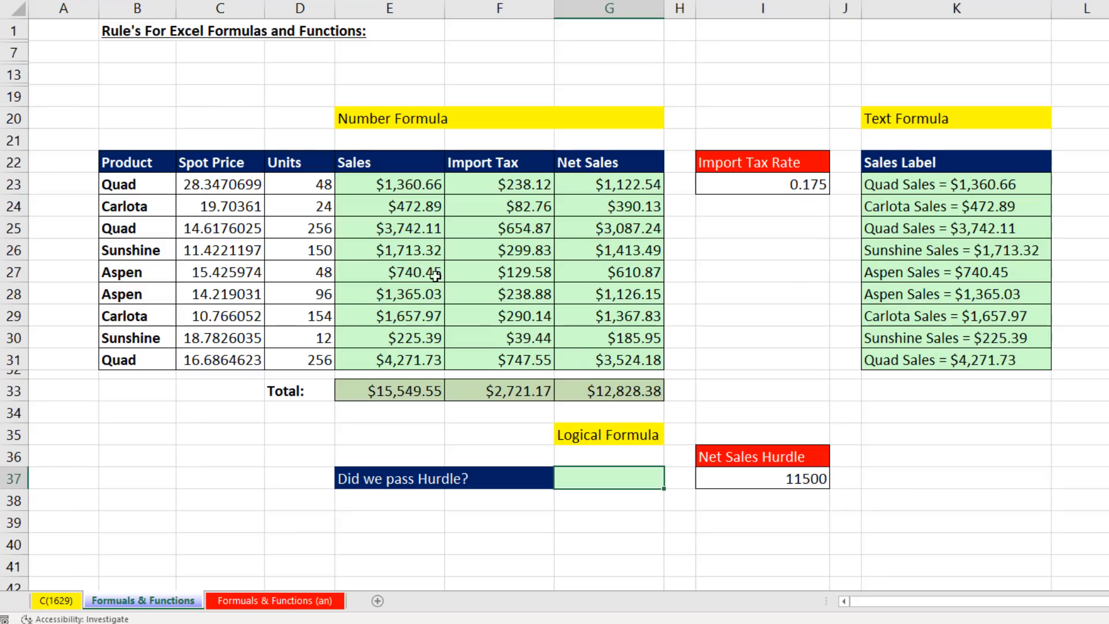
pyautogui.click(393, 118)
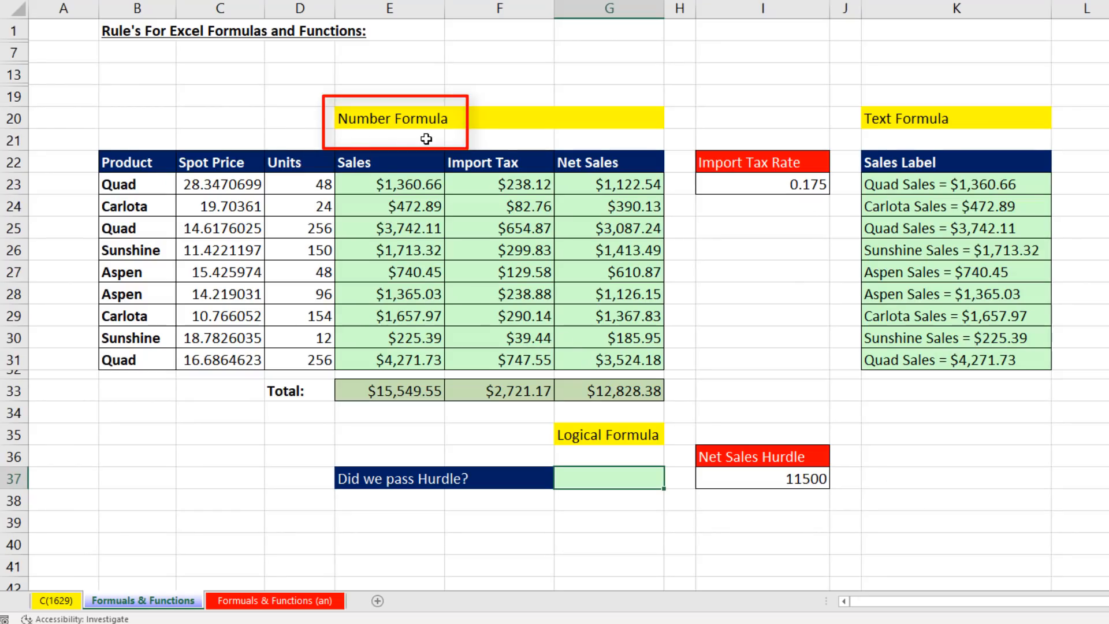
pyautogui.click(906, 118)
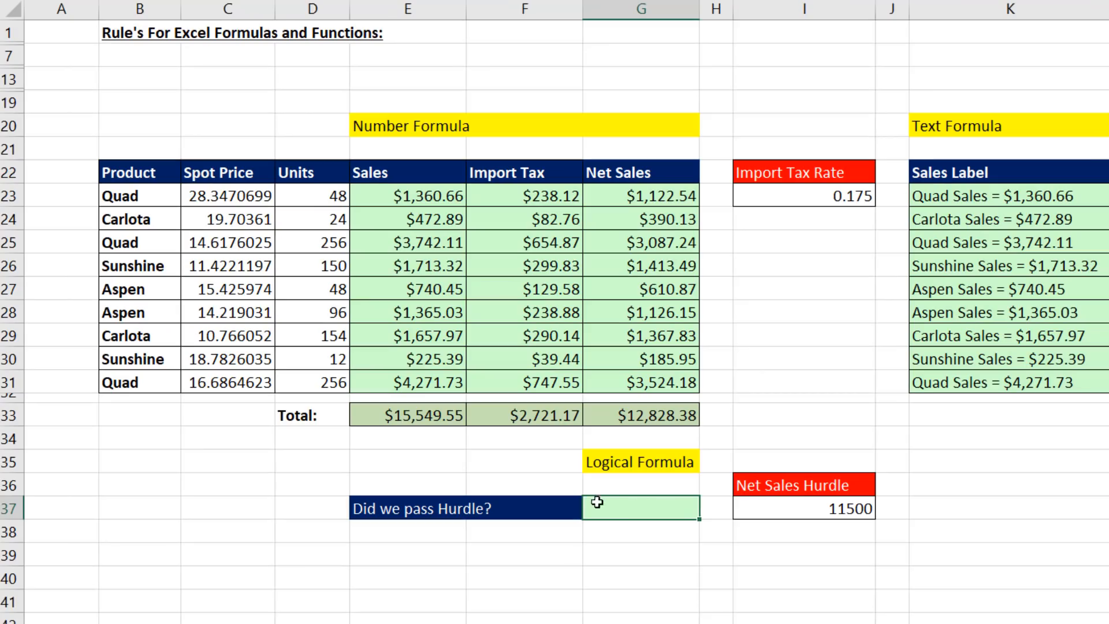
pyautogui.moveTo(652, 600)
pyautogui.write('=G33')
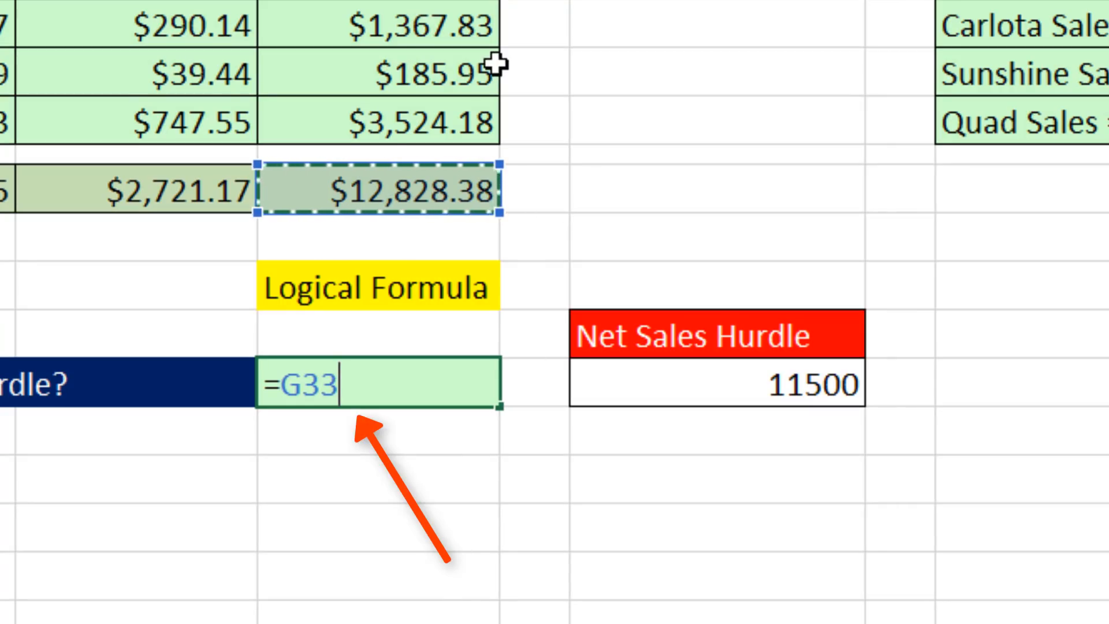
# Enter =G33>=I37 in G37 to test Net Sales against the 11500 hurdle, returning TRUE.
pyautogui.write('>')
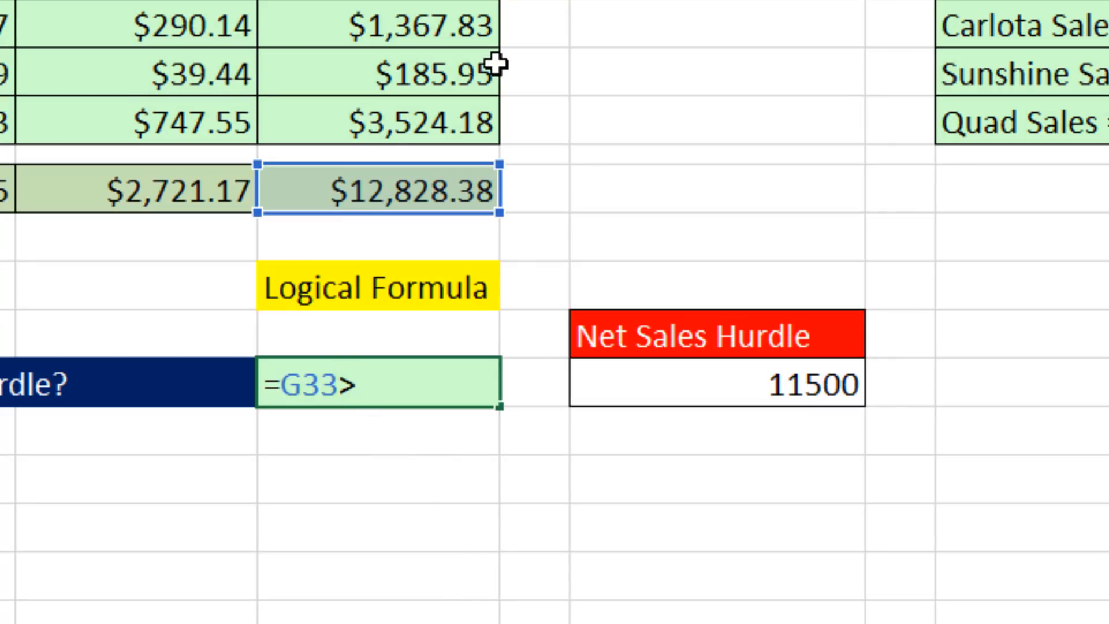
pyautogui.write('=')
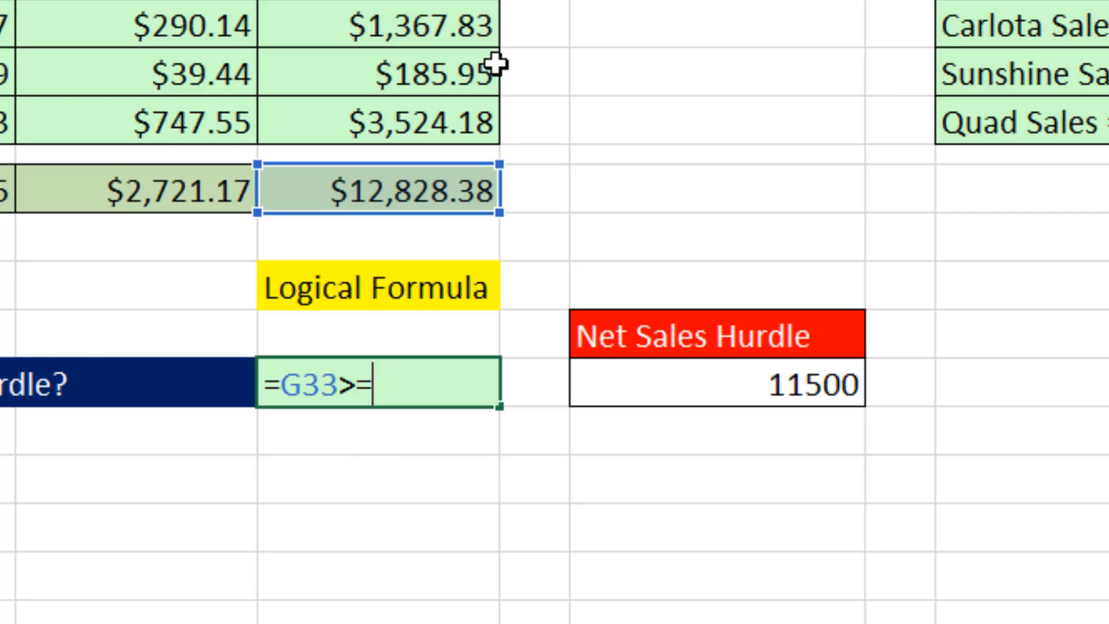
pyautogui.click(716, 386)
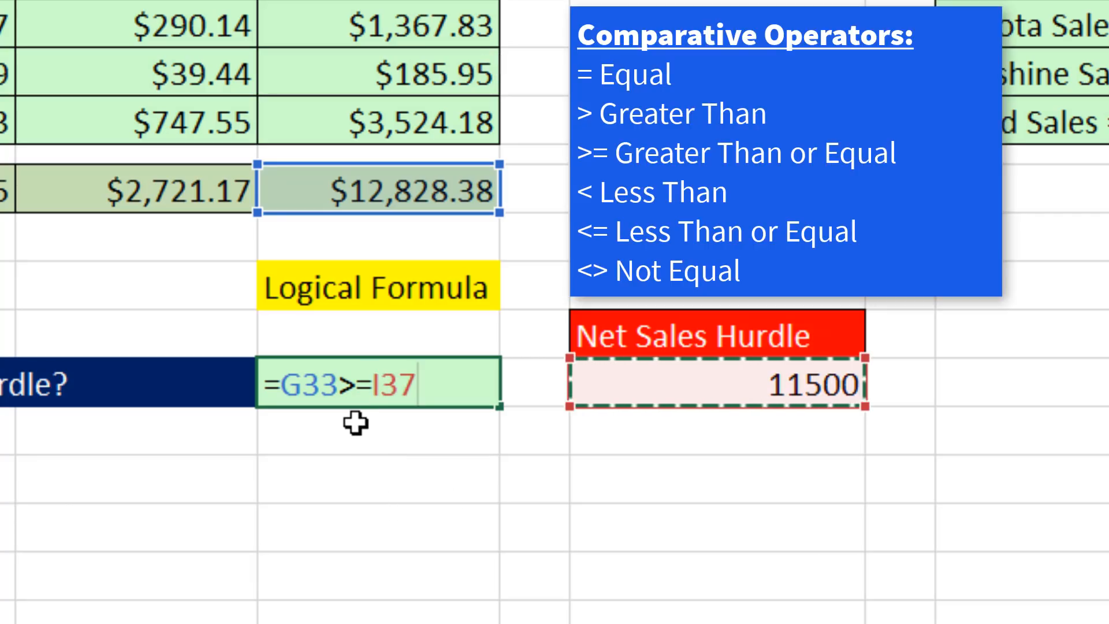
pyautogui.moveTo(326, 587)
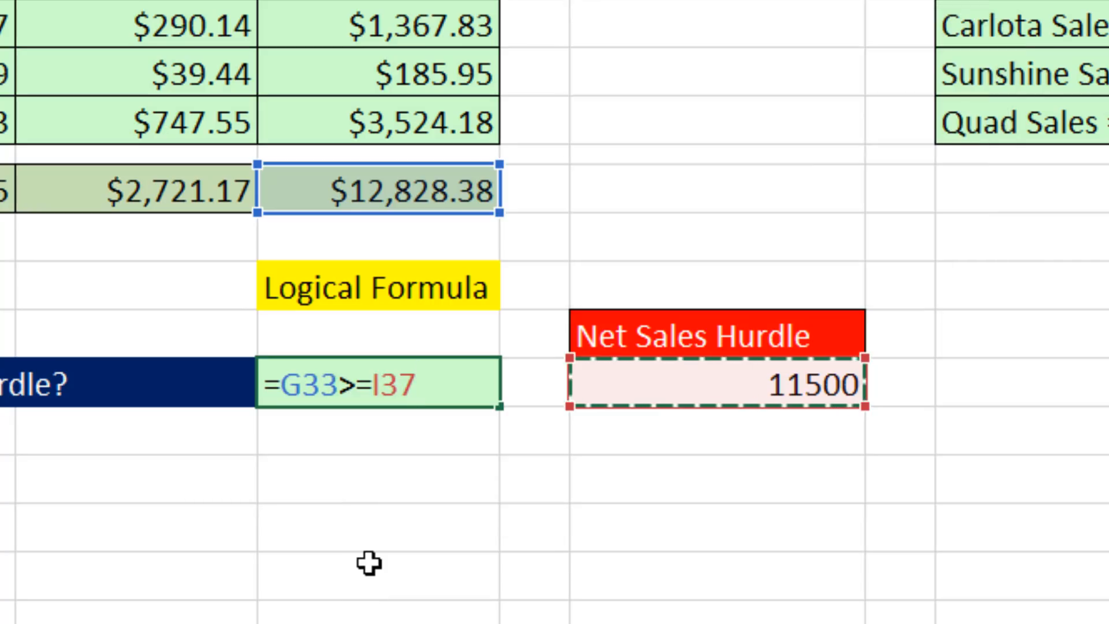
pyautogui.press('Return')
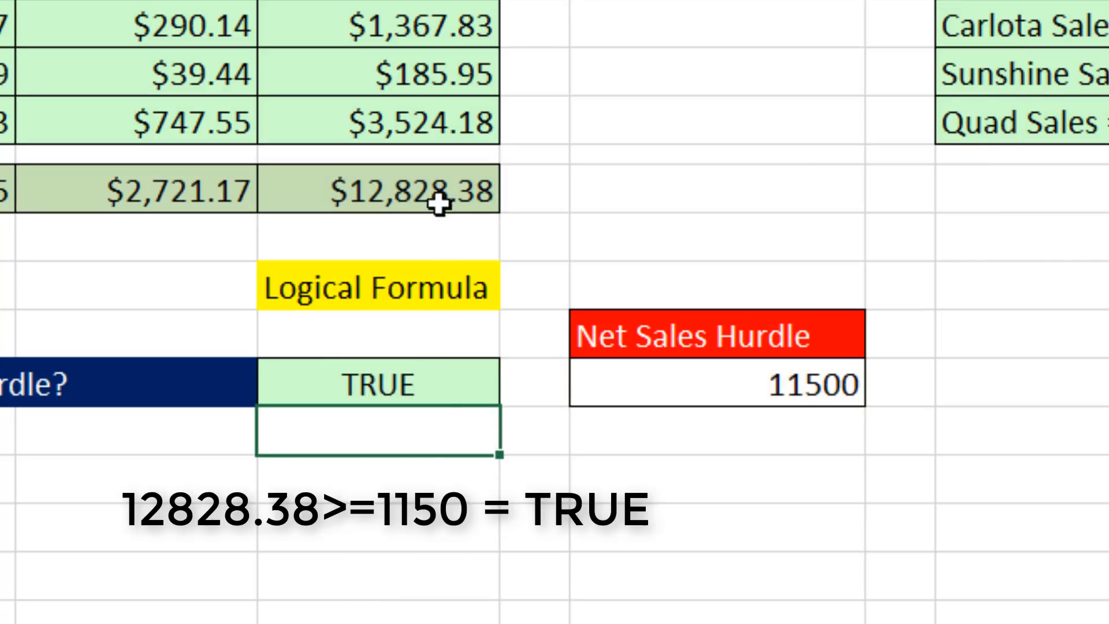
pyautogui.moveTo(575, 171)
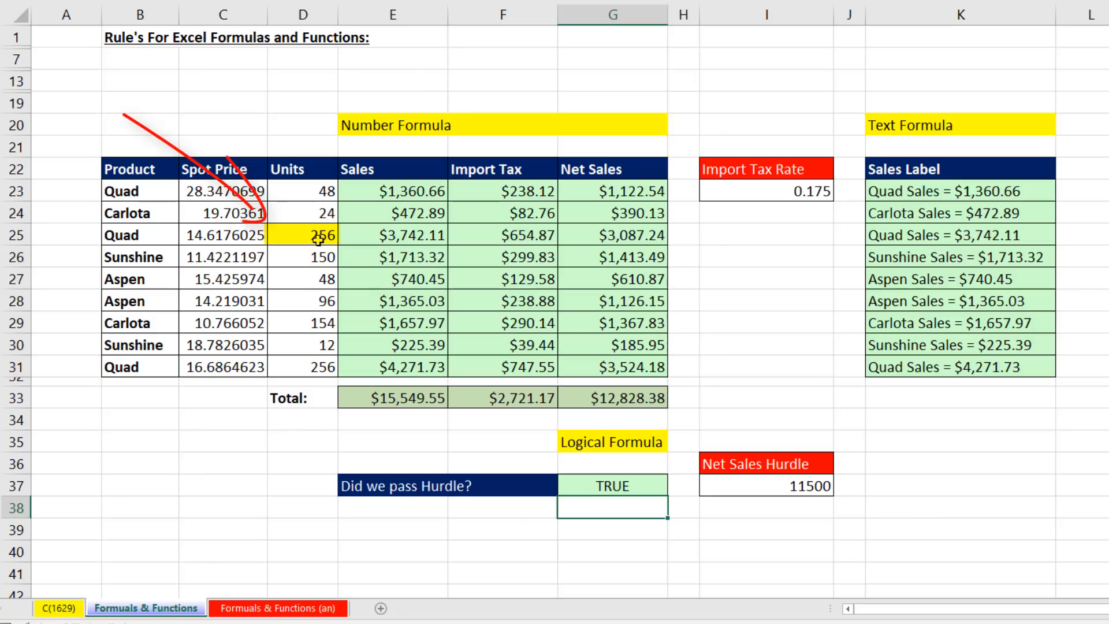
pyautogui.click(303, 234)
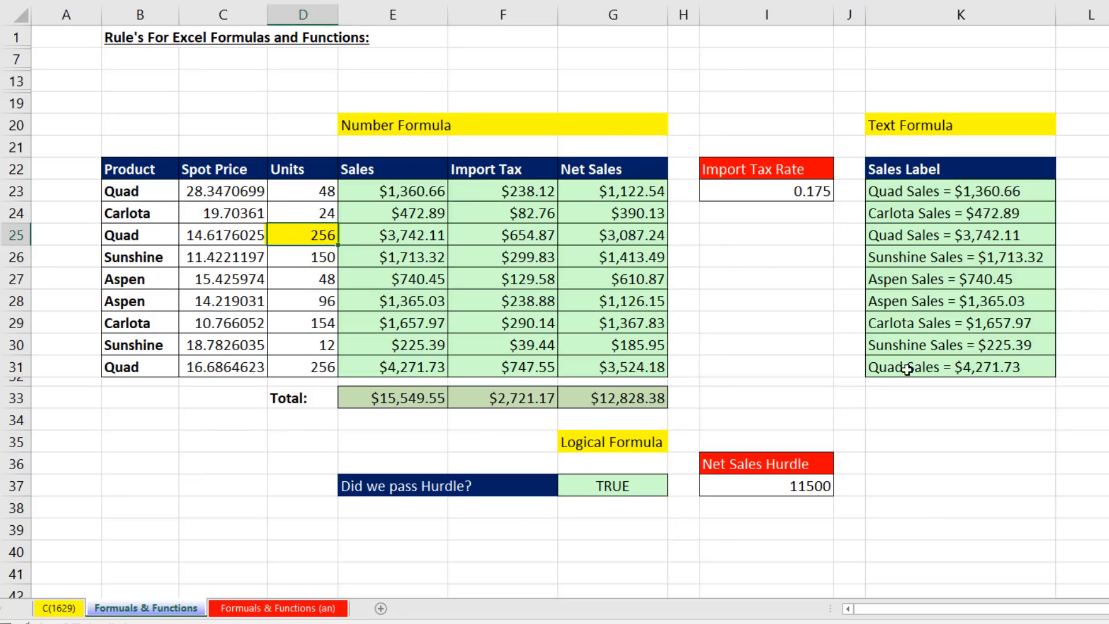